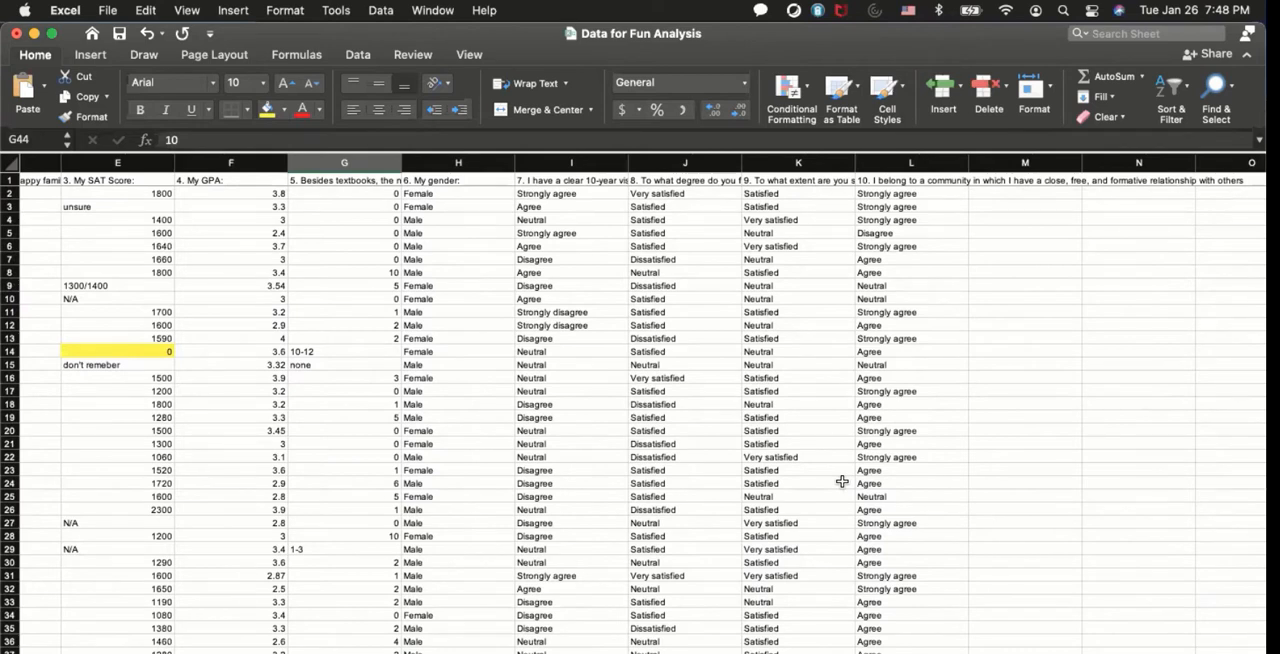
mouse_move(956, 424)
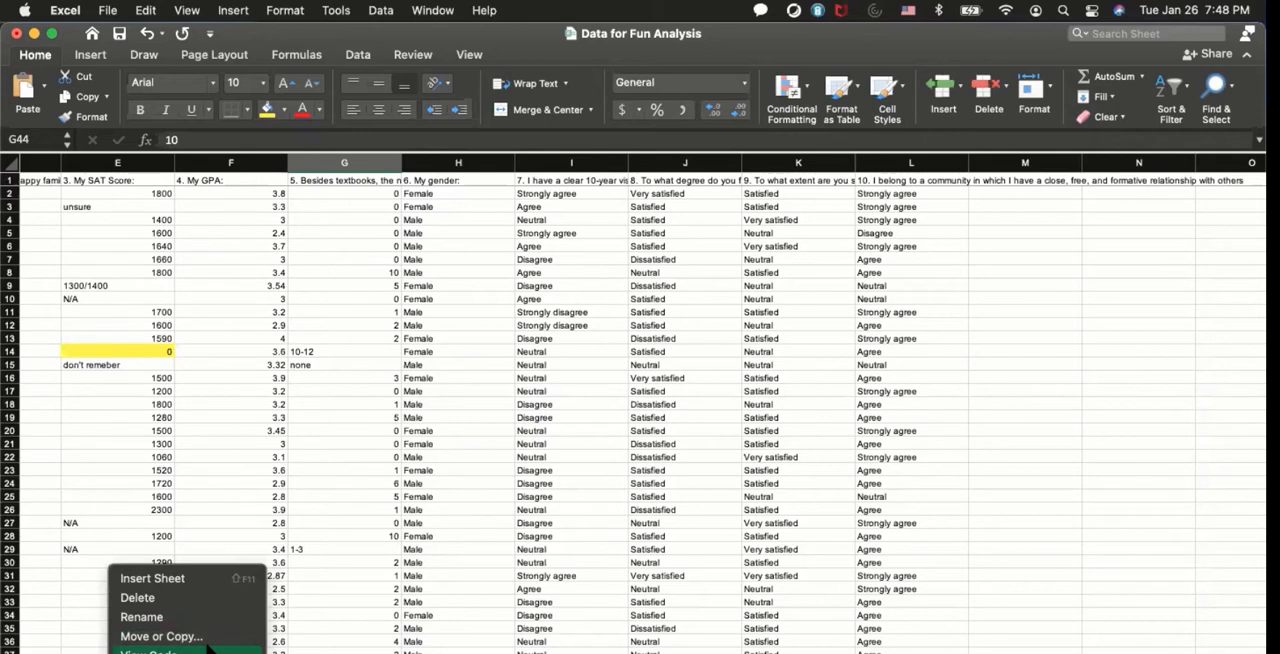
mouse_move(160, 636)
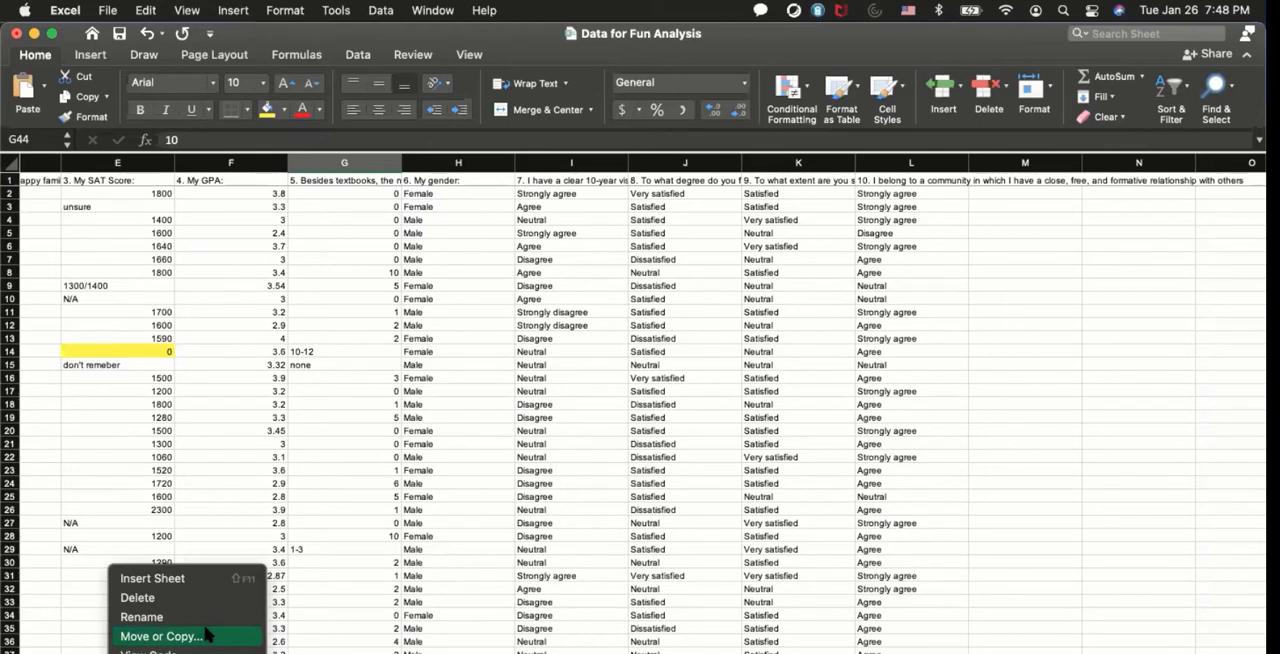
Step: Scroll back to column A and row 1 so the Timestamp and height columns show
click(160, 636)
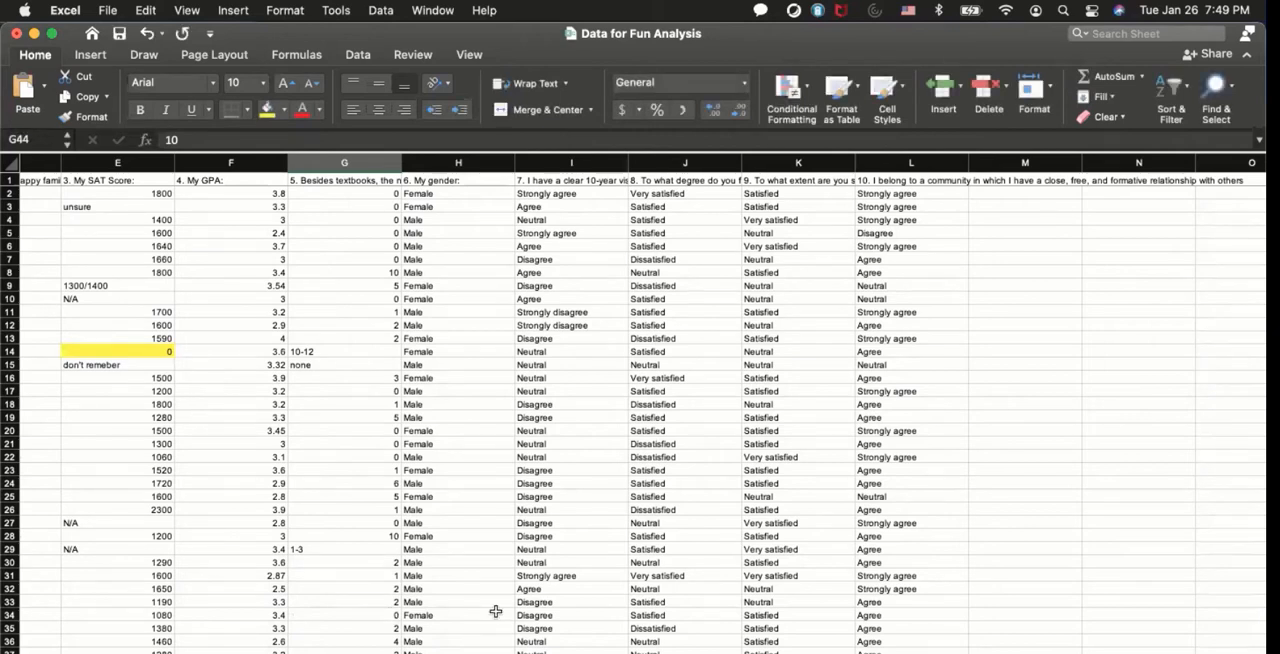
click(458, 614)
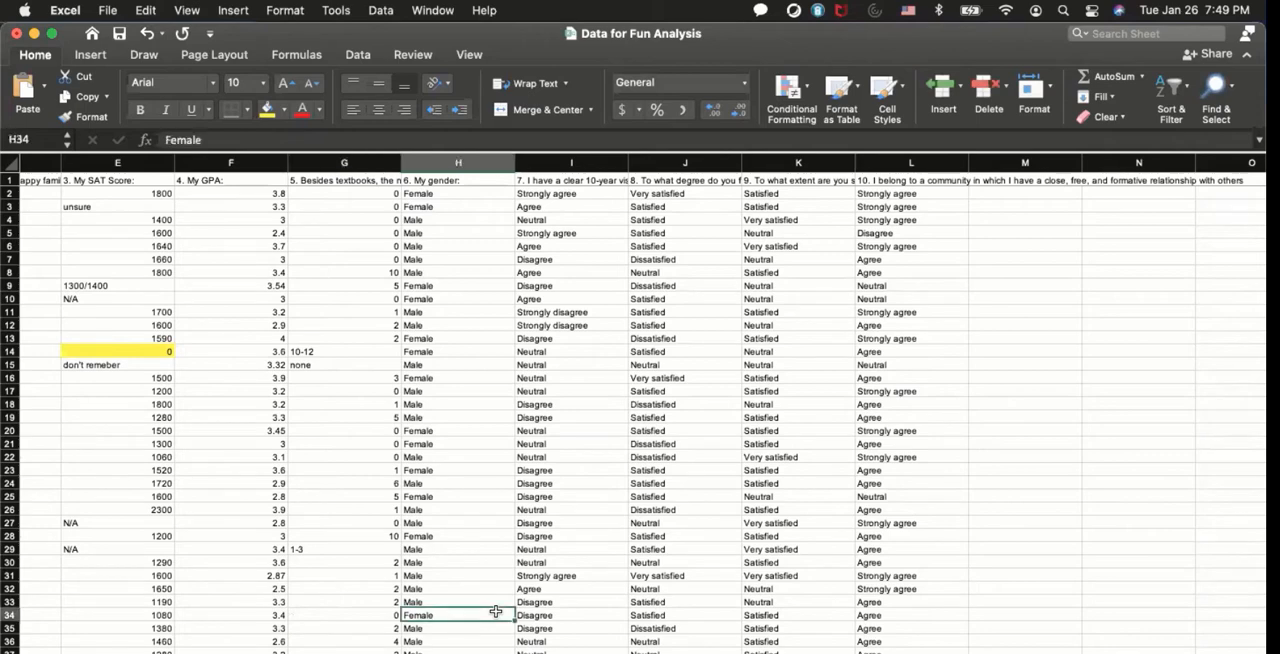
scroll(left, 3)
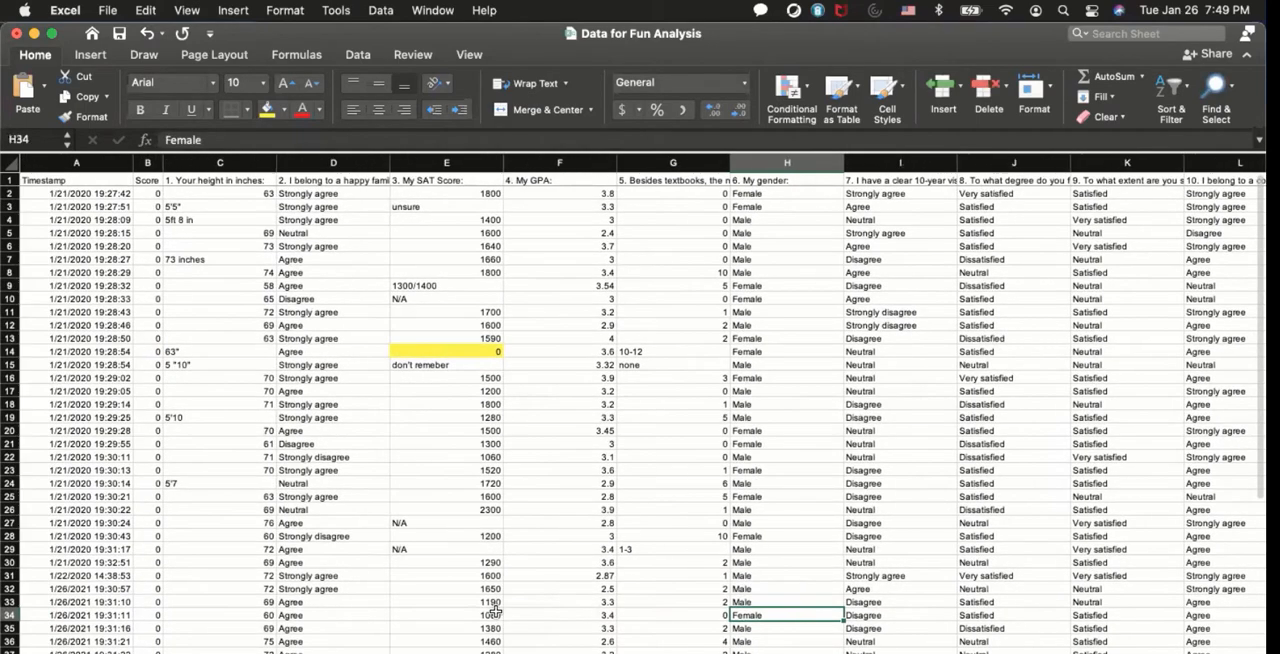
mouse_move(554, 500)
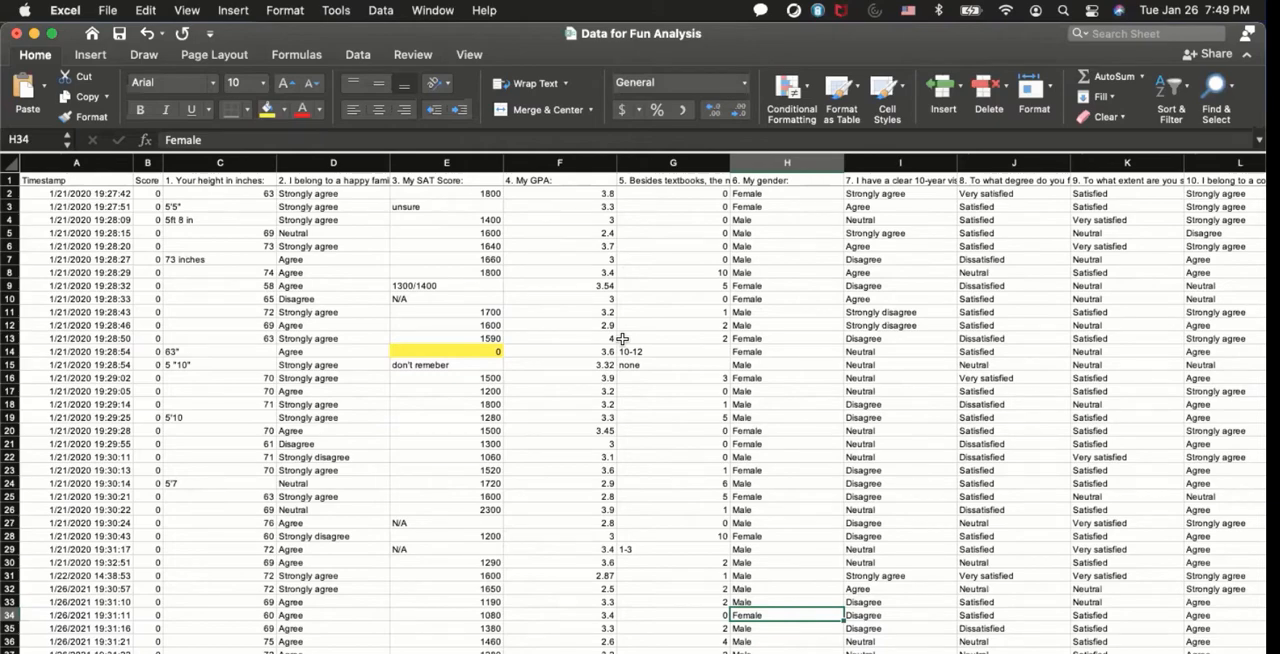
scroll(down, 3)
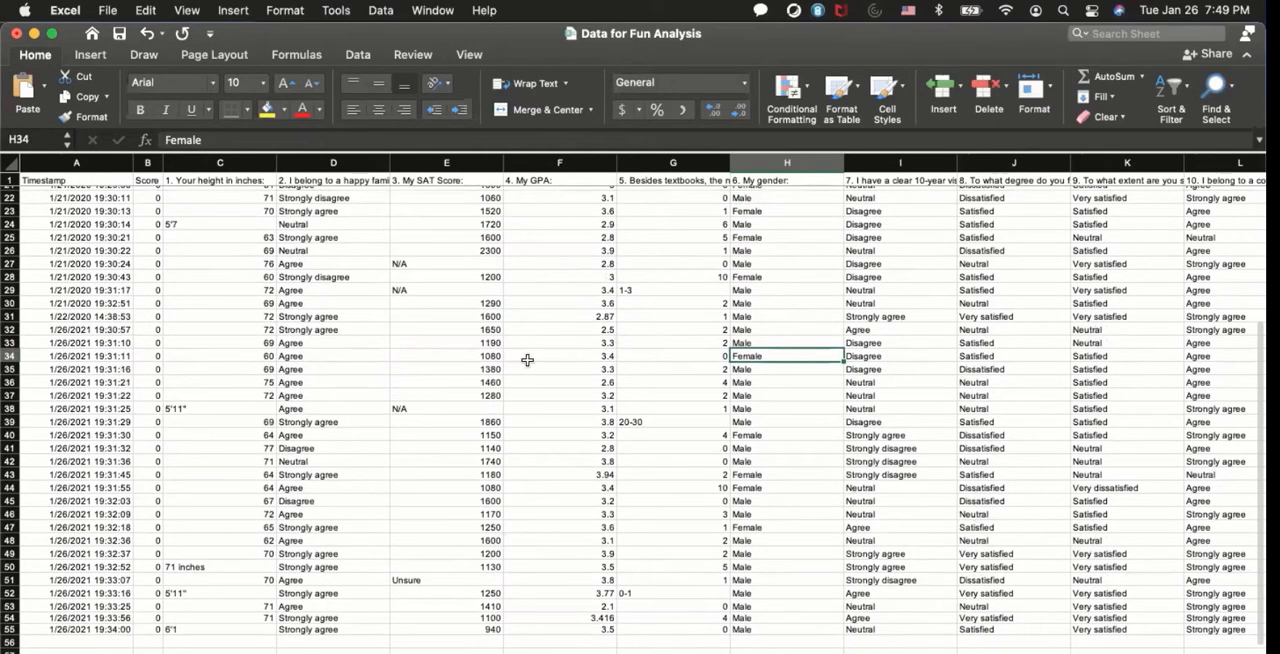
mouse_move(568, 512)
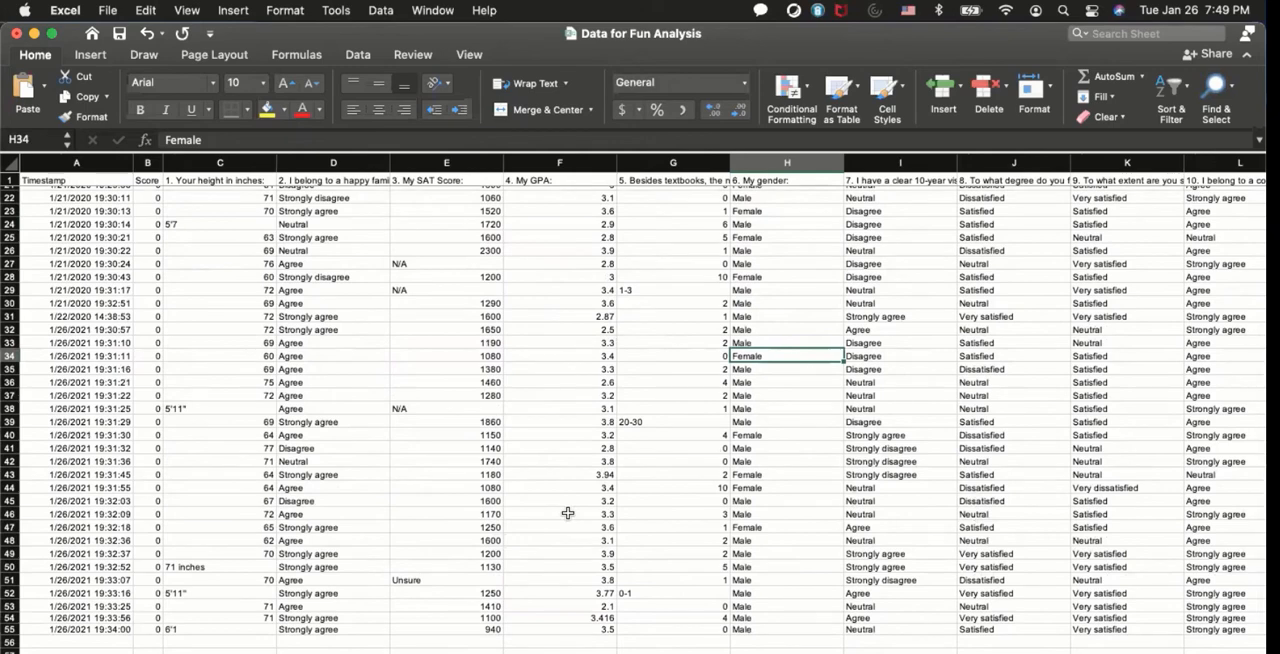
scroll(up, 3)
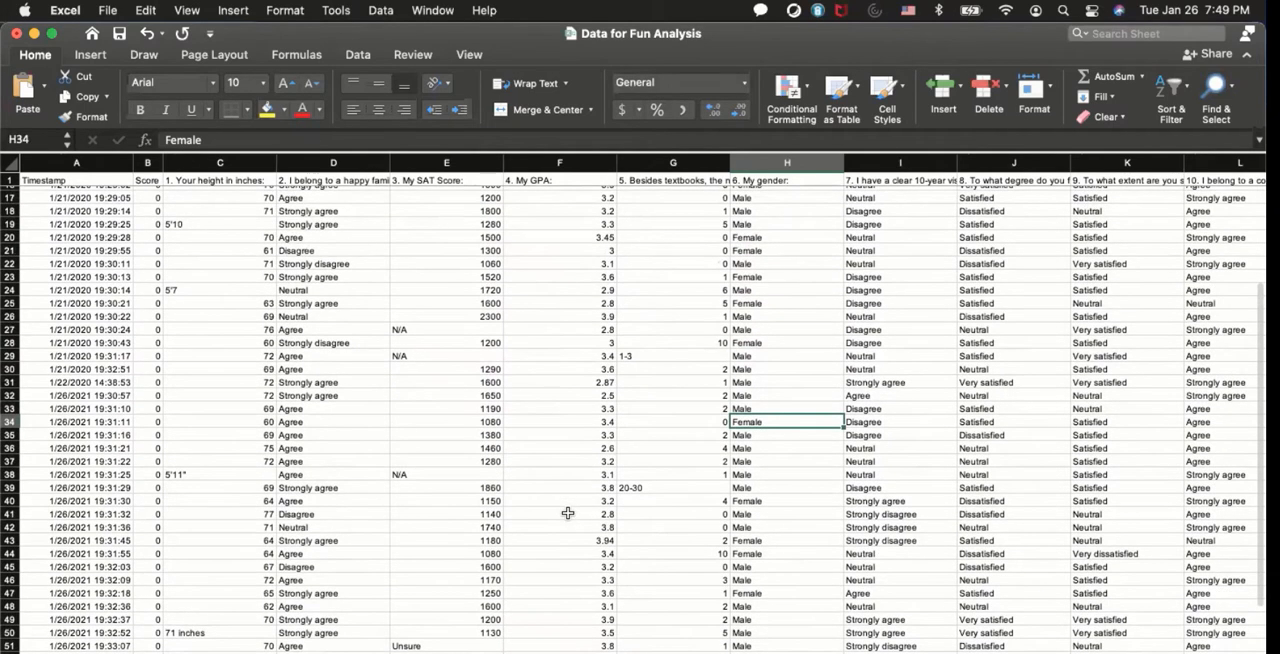
scroll(up, 3)
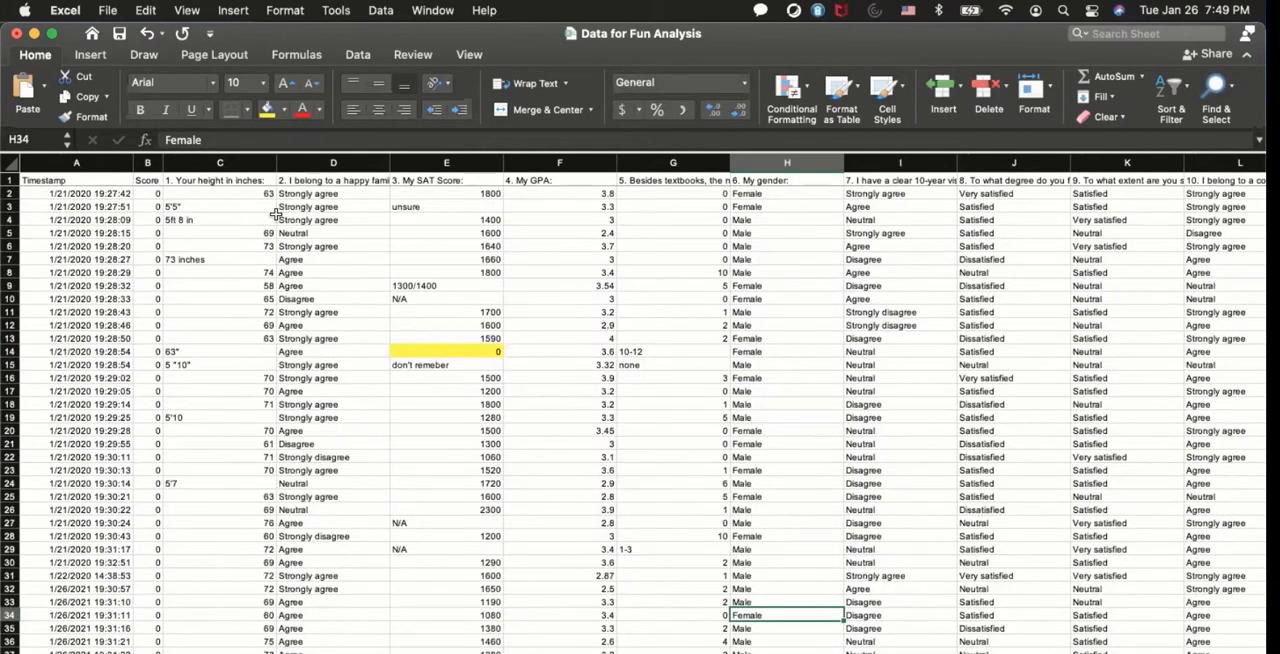
Step: Enter =5*12+5 in C3 for 65 inches, then begin =5*12+8 in C4
click(220, 206)
text(=)
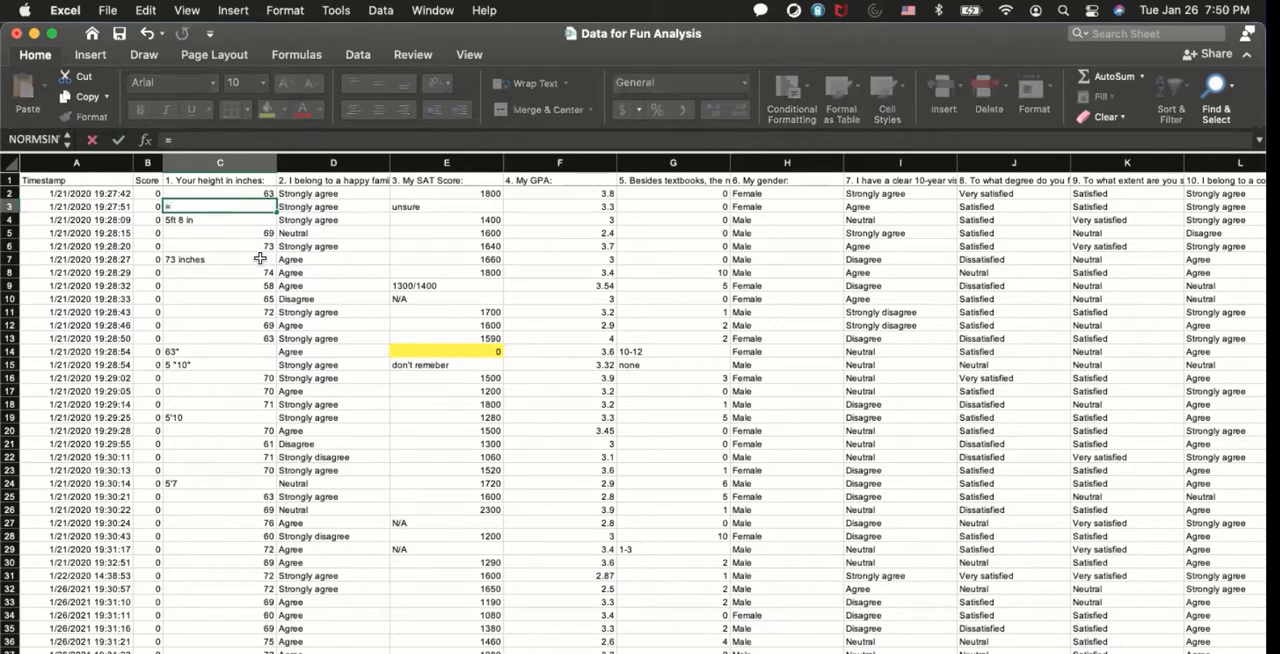
text(5*12)
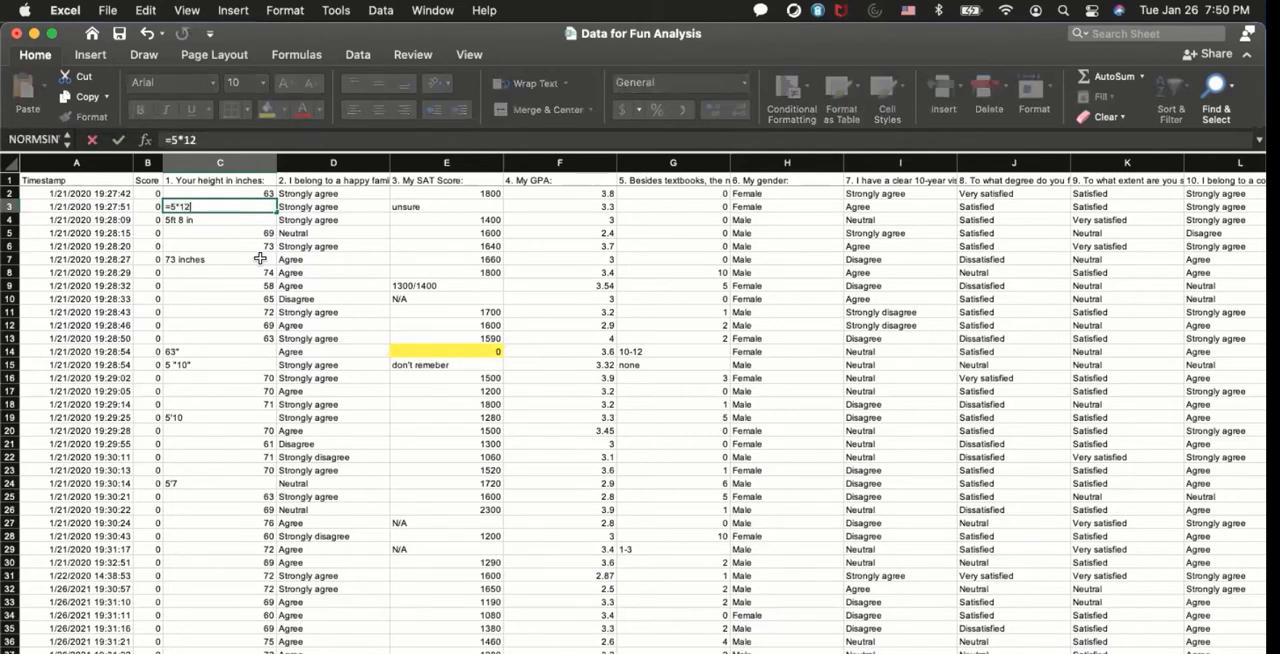
text(+5)
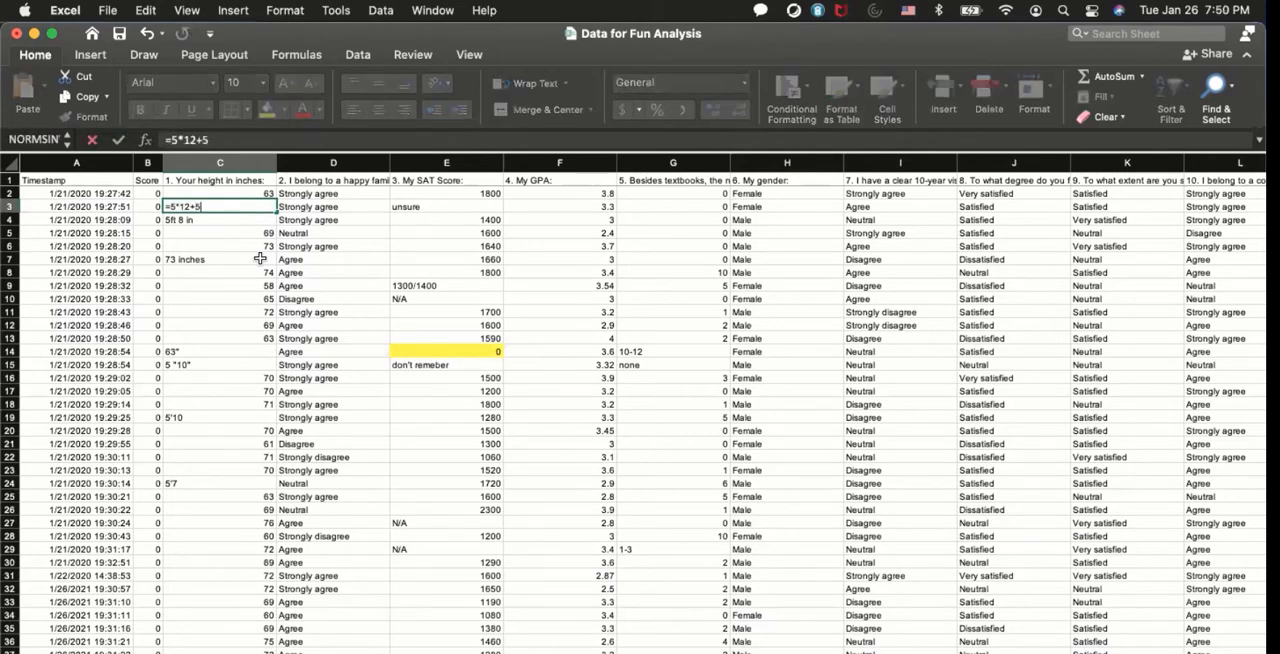
mouse_move(258, 266)
text(=5)
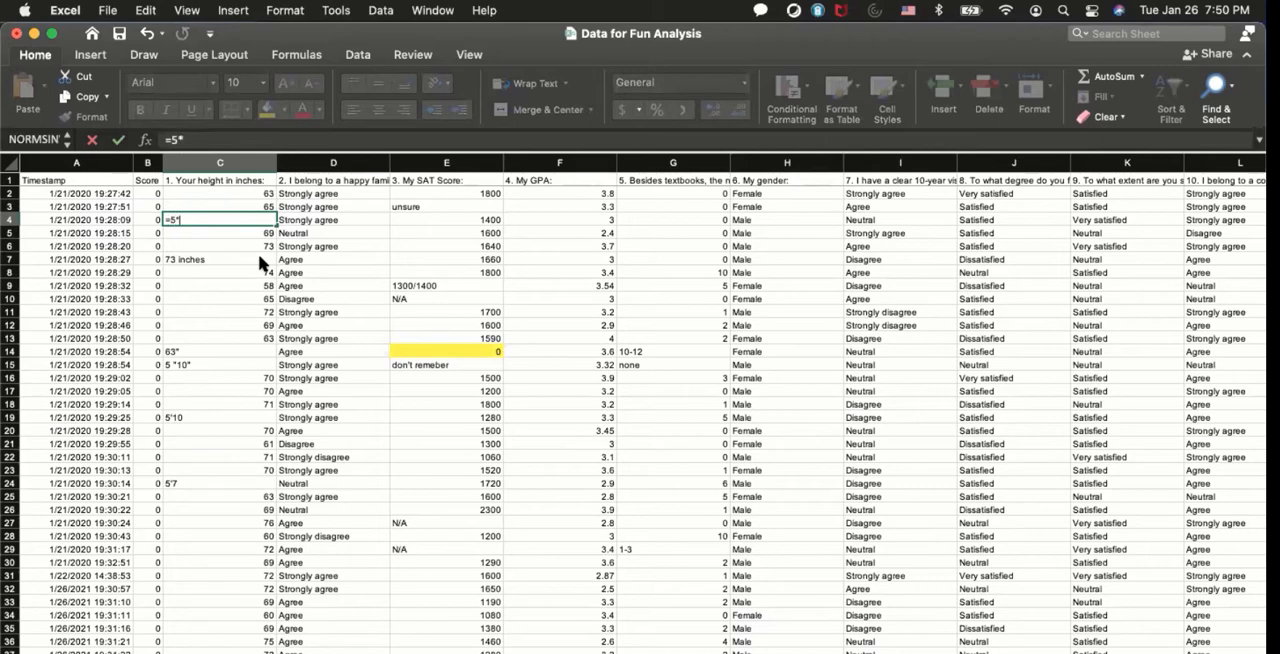
text(*12+8)
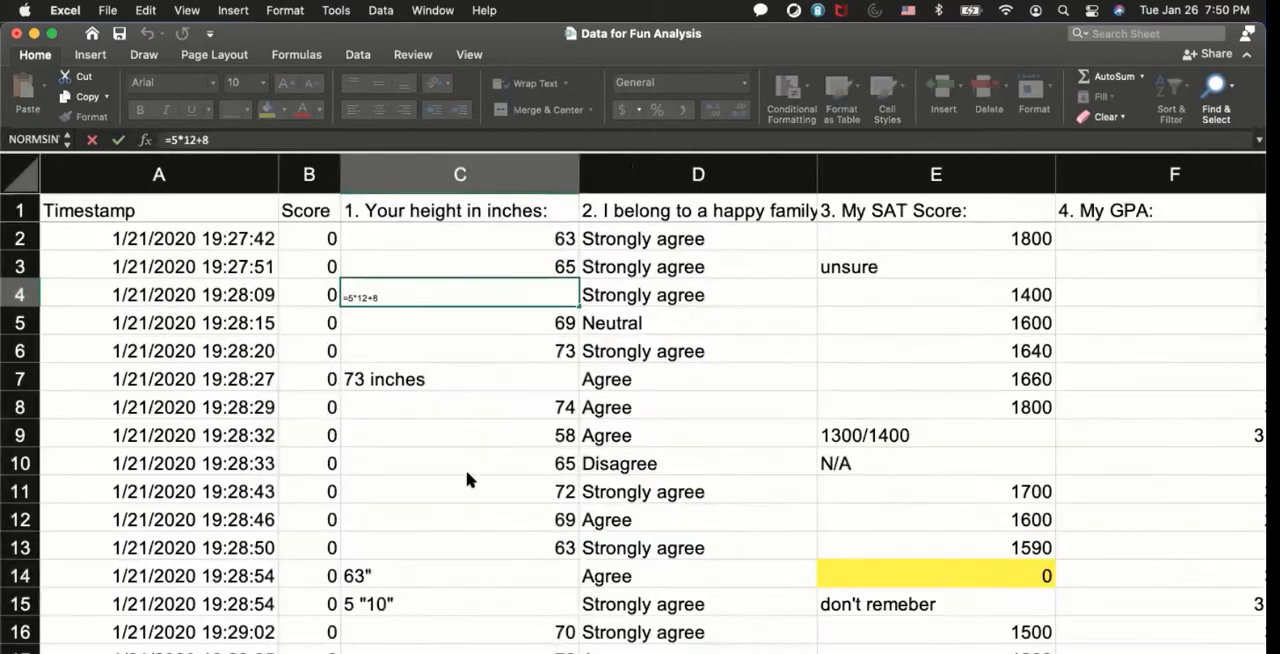
Step: Confirm 68 in C4, reduce C7 to 73, and convert C15 with =5*12
key(Return)
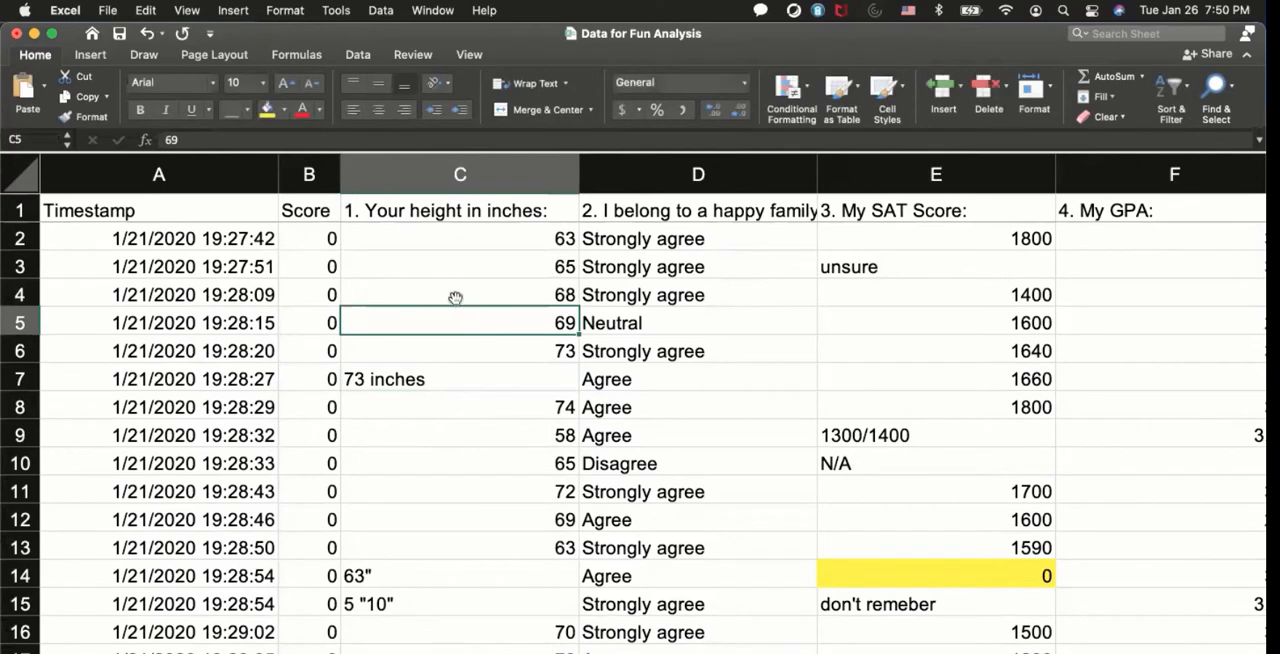
mouse_move(470, 372)
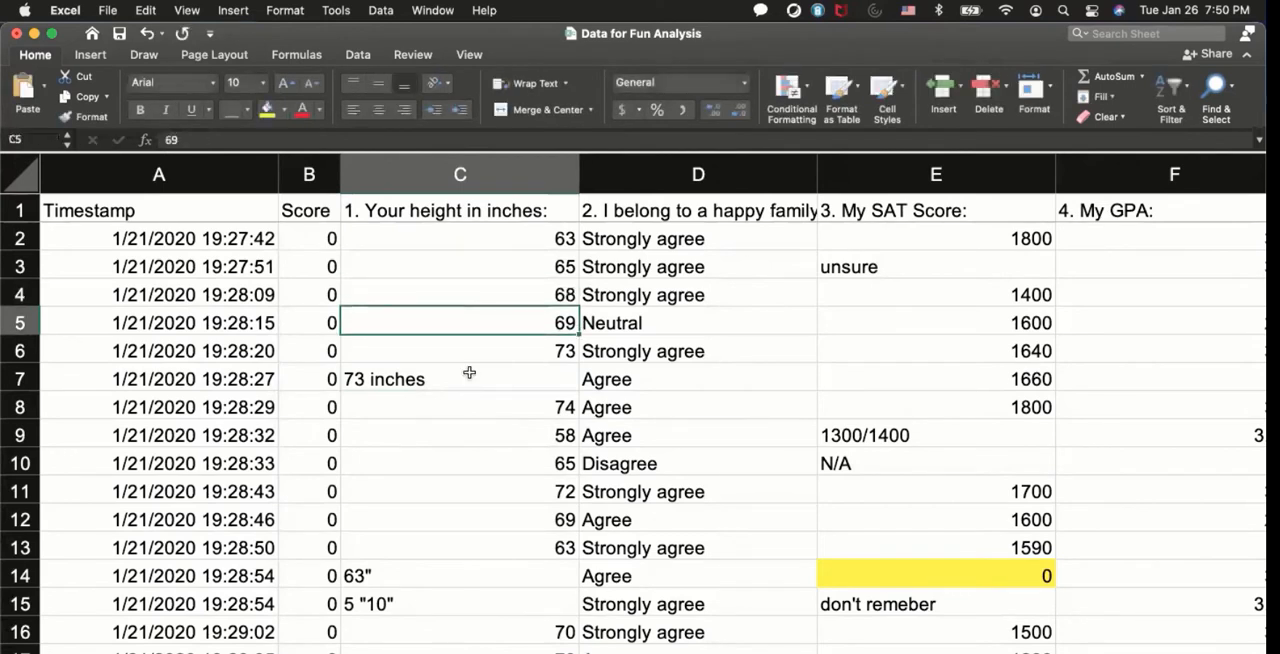
click(460, 380)
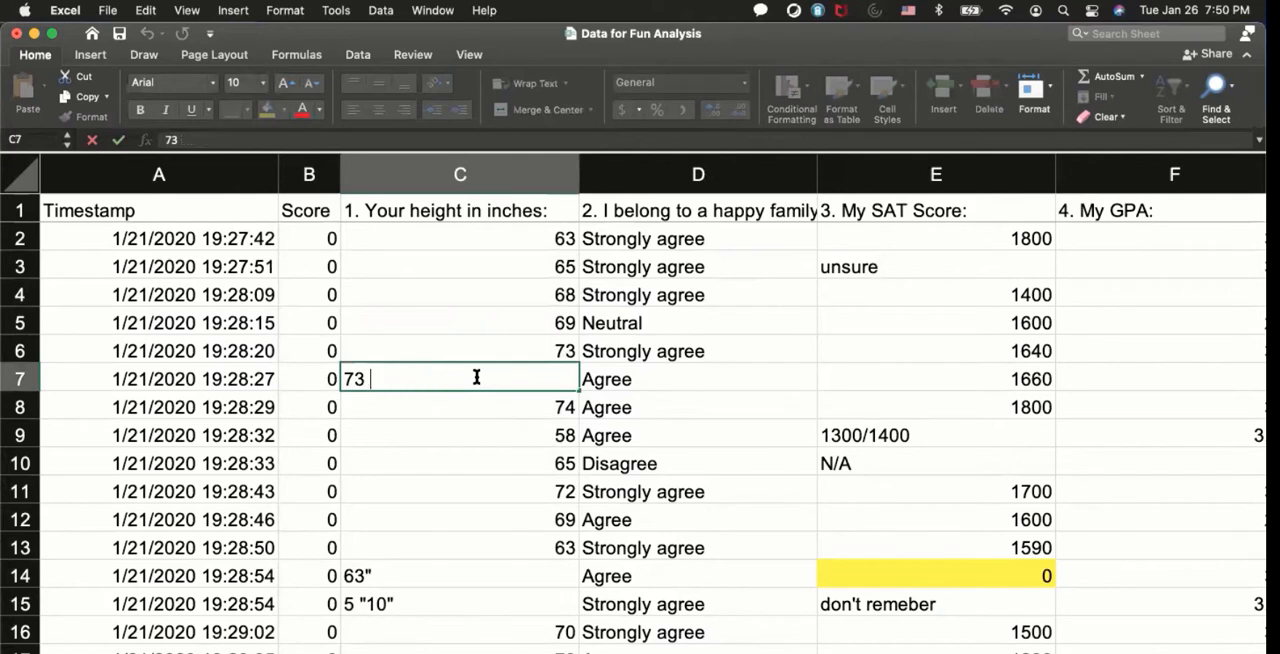
key(Return)
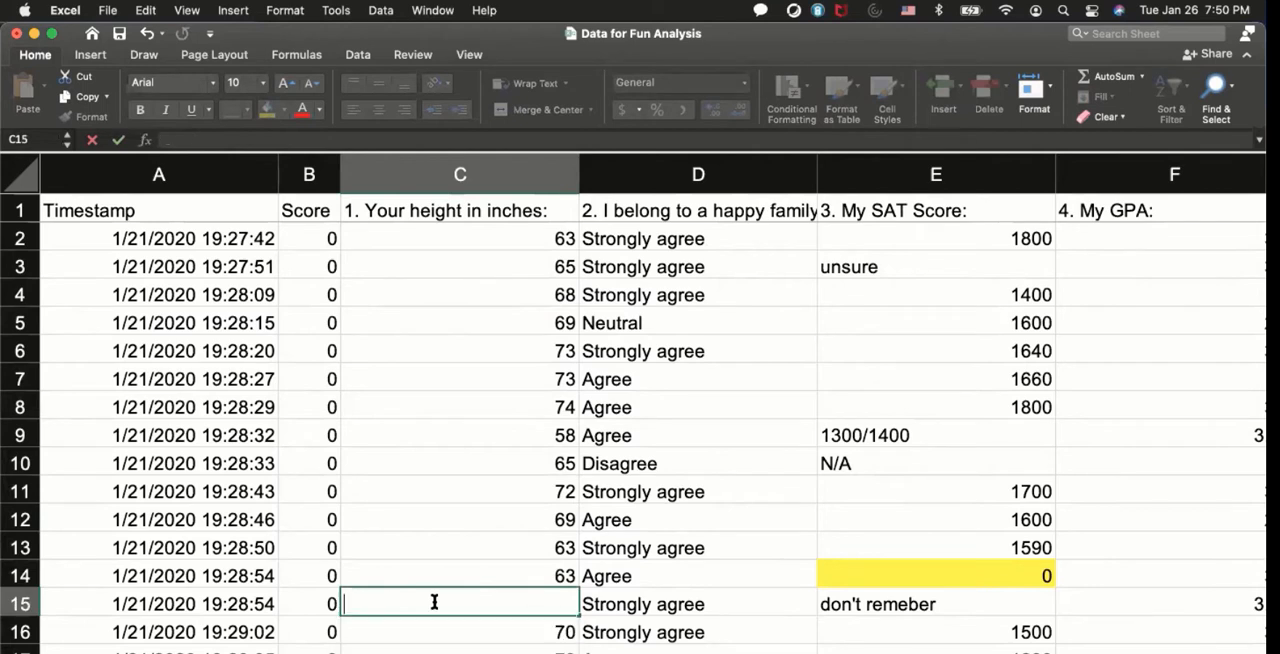
text(=5)
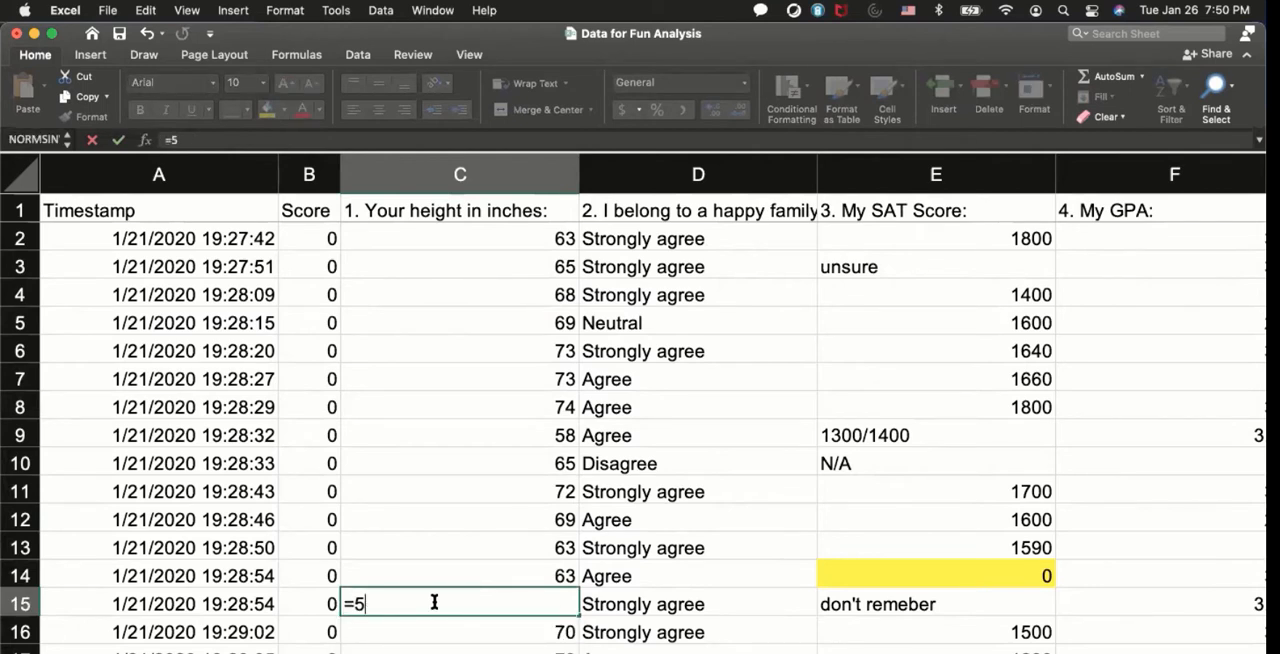
text(*12)
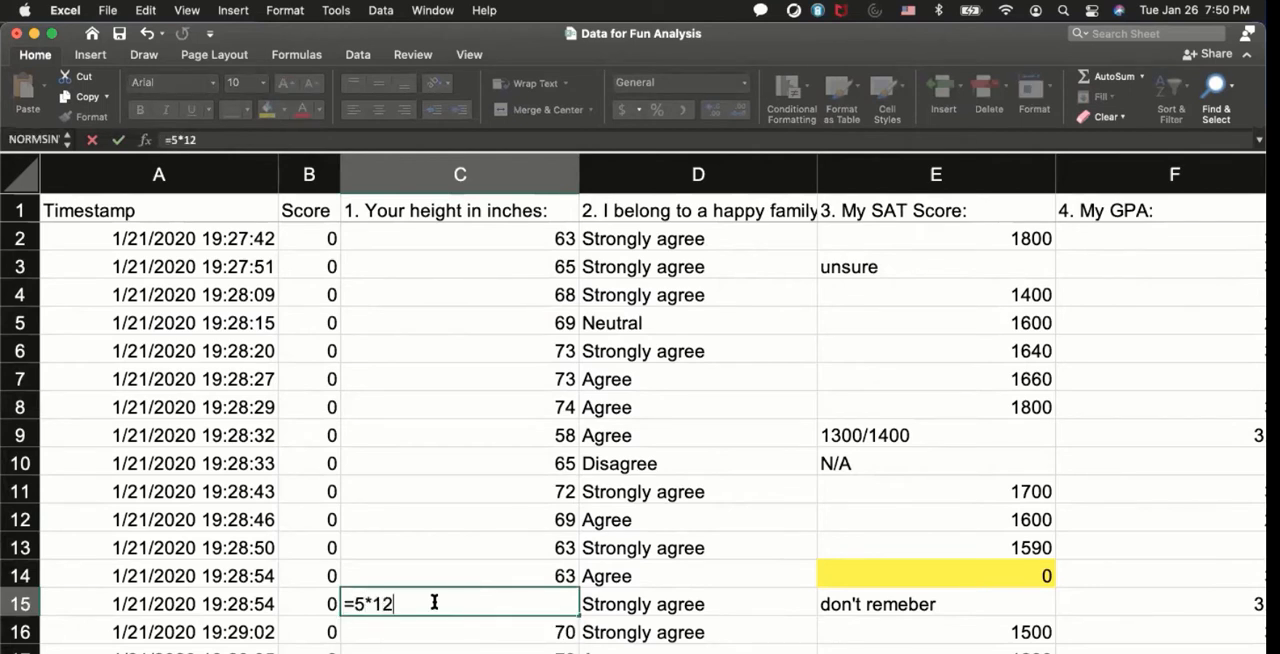
key(Return)
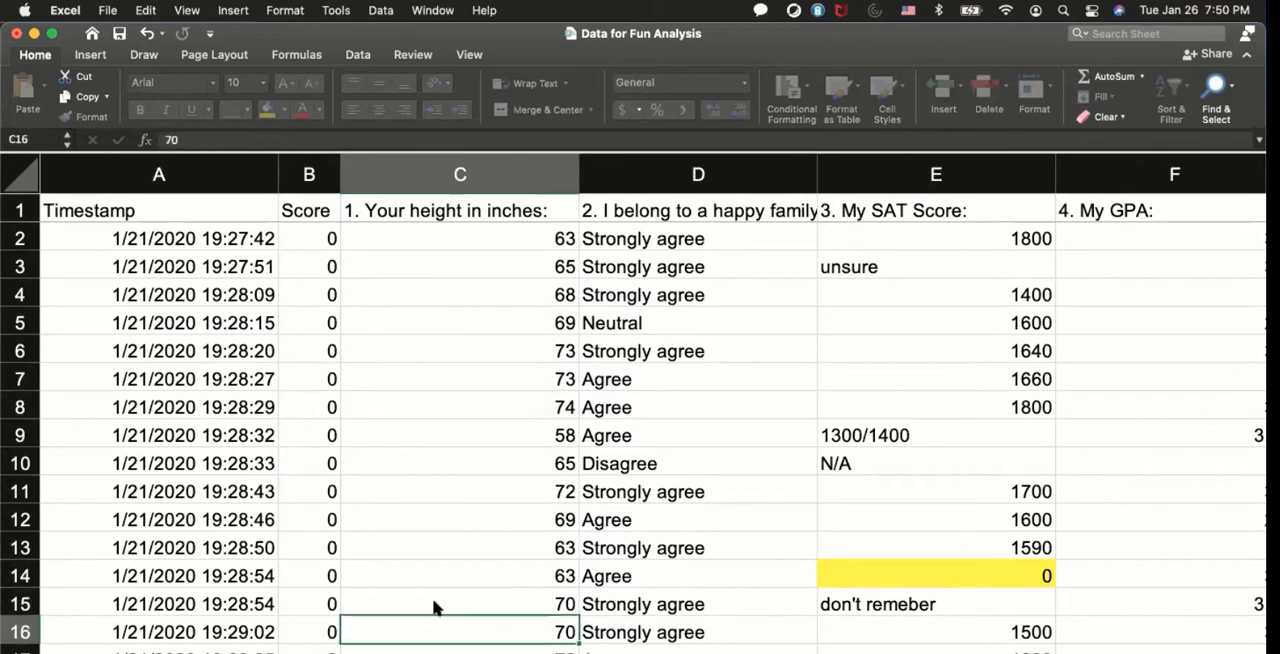
Step: Confirm 71 in C19 and convert the 5'7 answer in C24 to 67 inches
scroll(down, 3)
text(7)
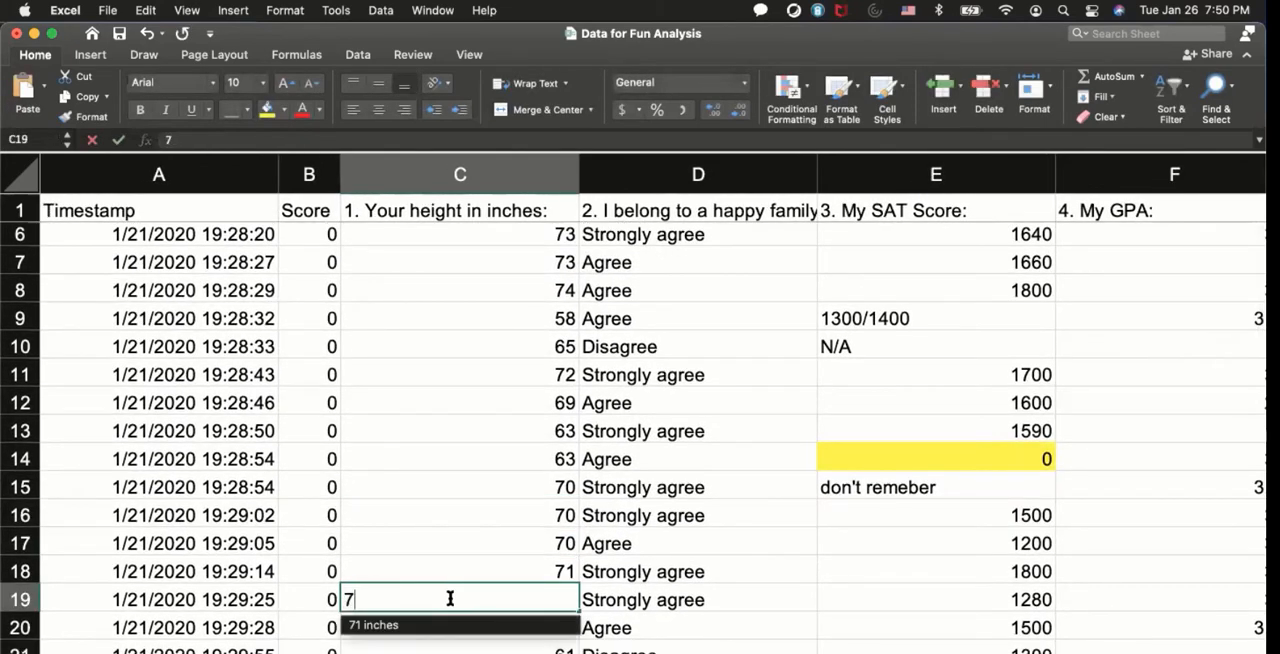
key(Return)
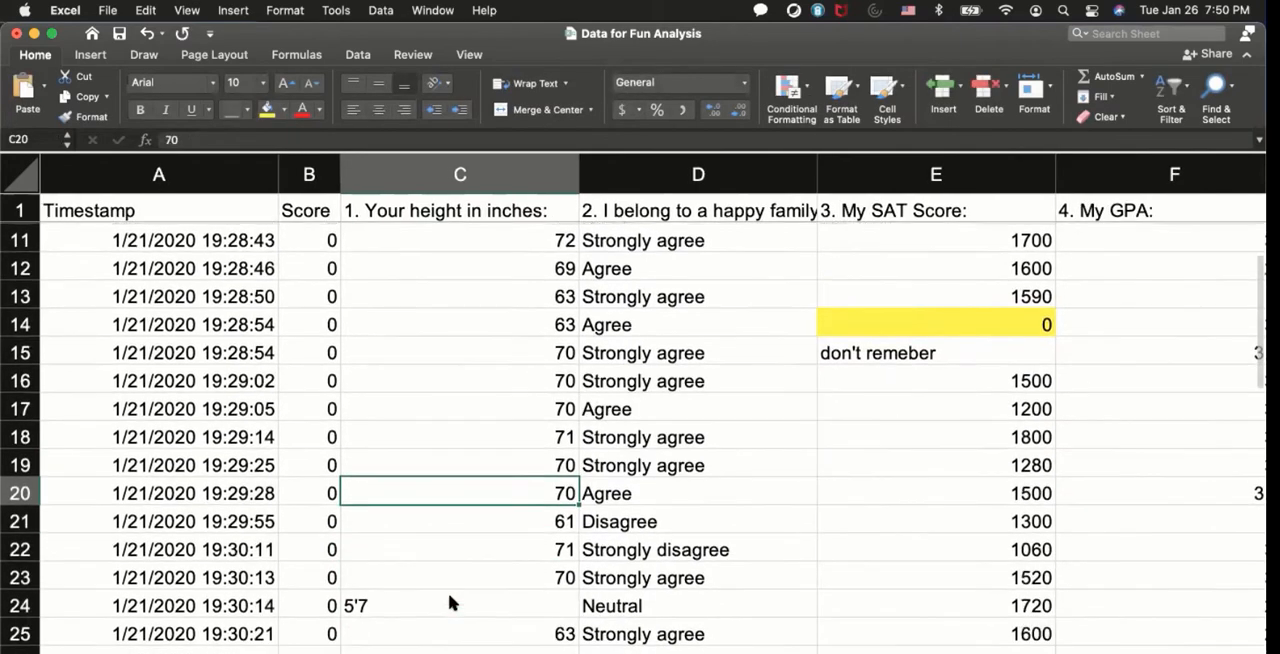
click(460, 604)
text(=)
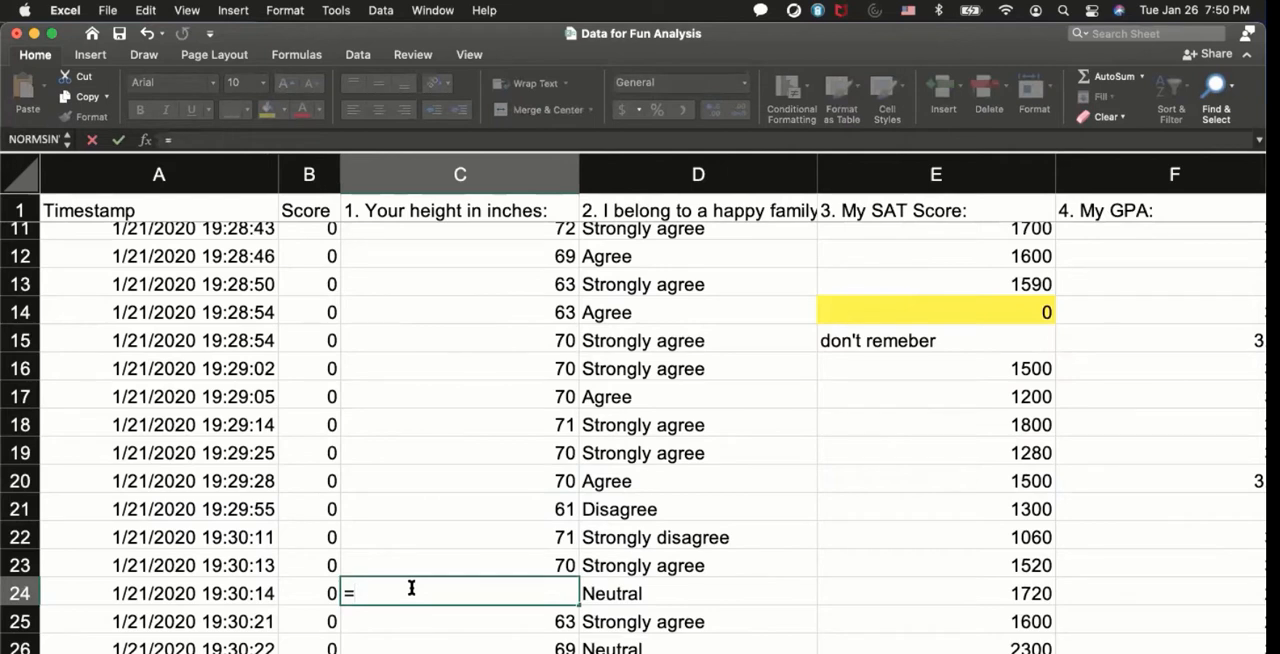
text(5*12)
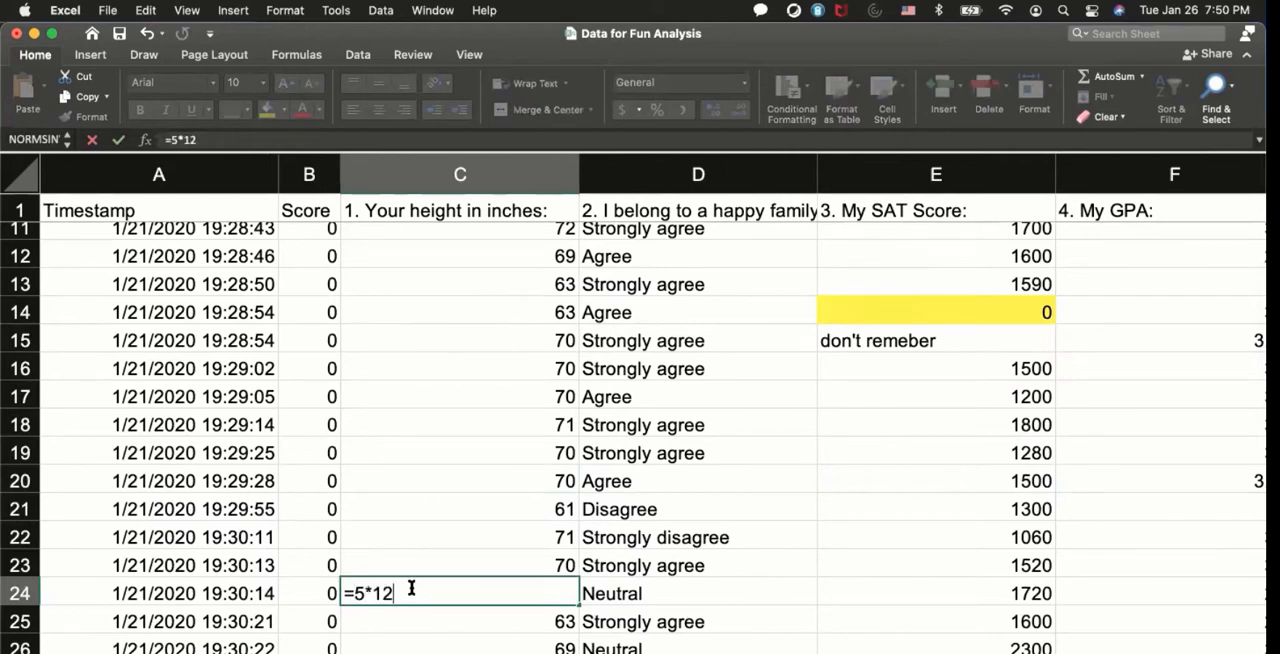
key(Return)
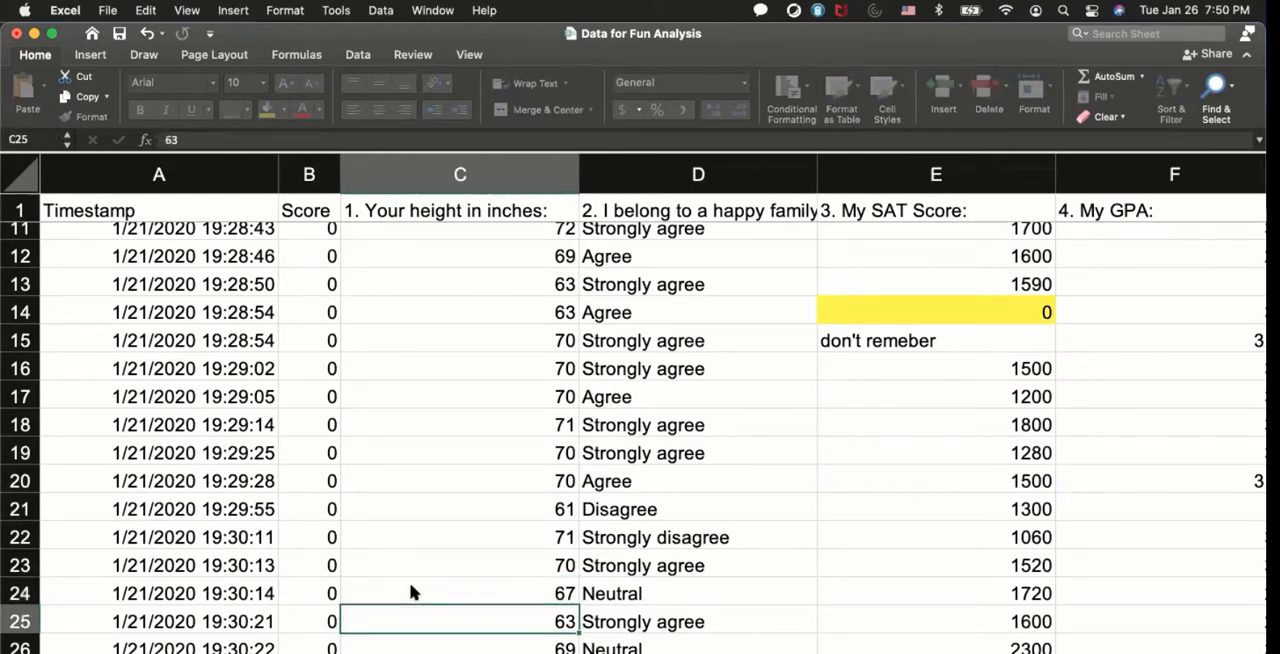
Step: Convert the 5'11" answer in C38 to inches with =5*12+11
scroll(down, 3)
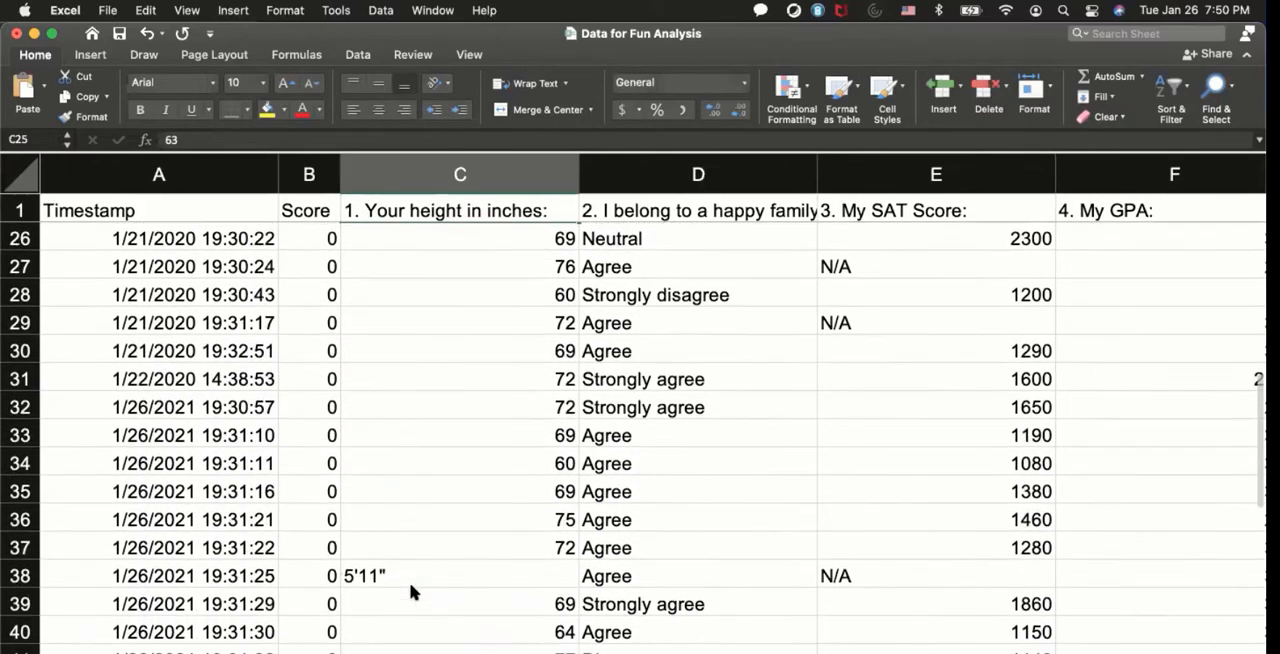
click(460, 576)
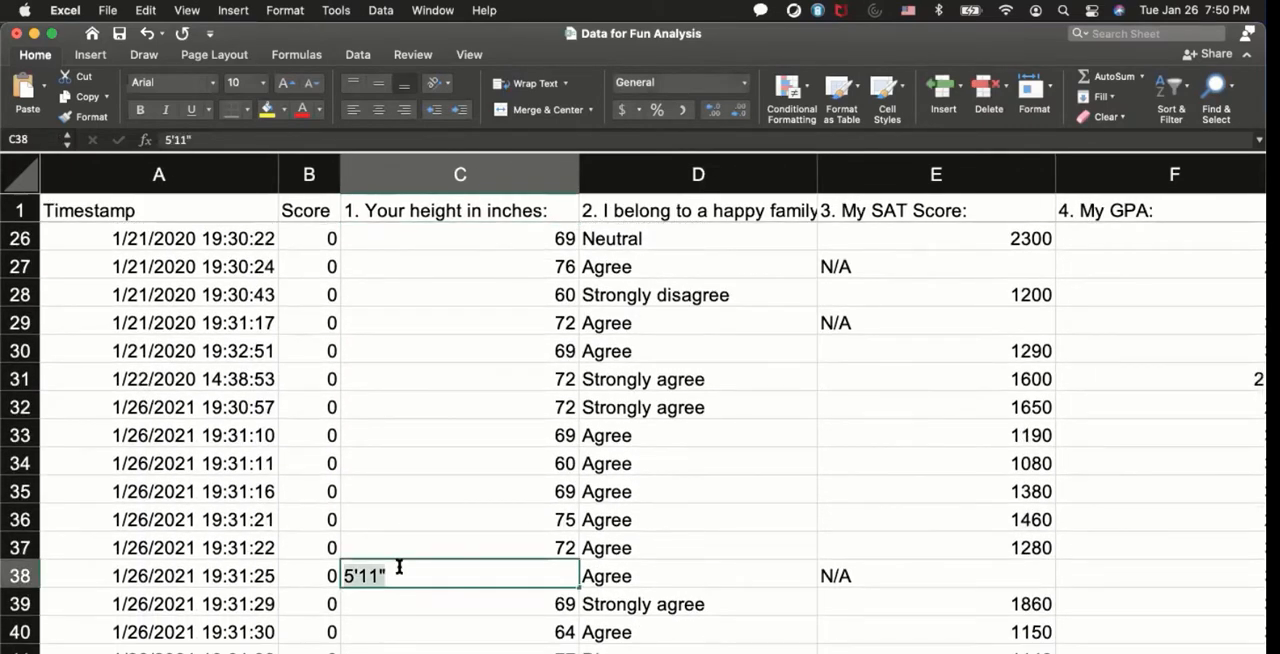
text(=)
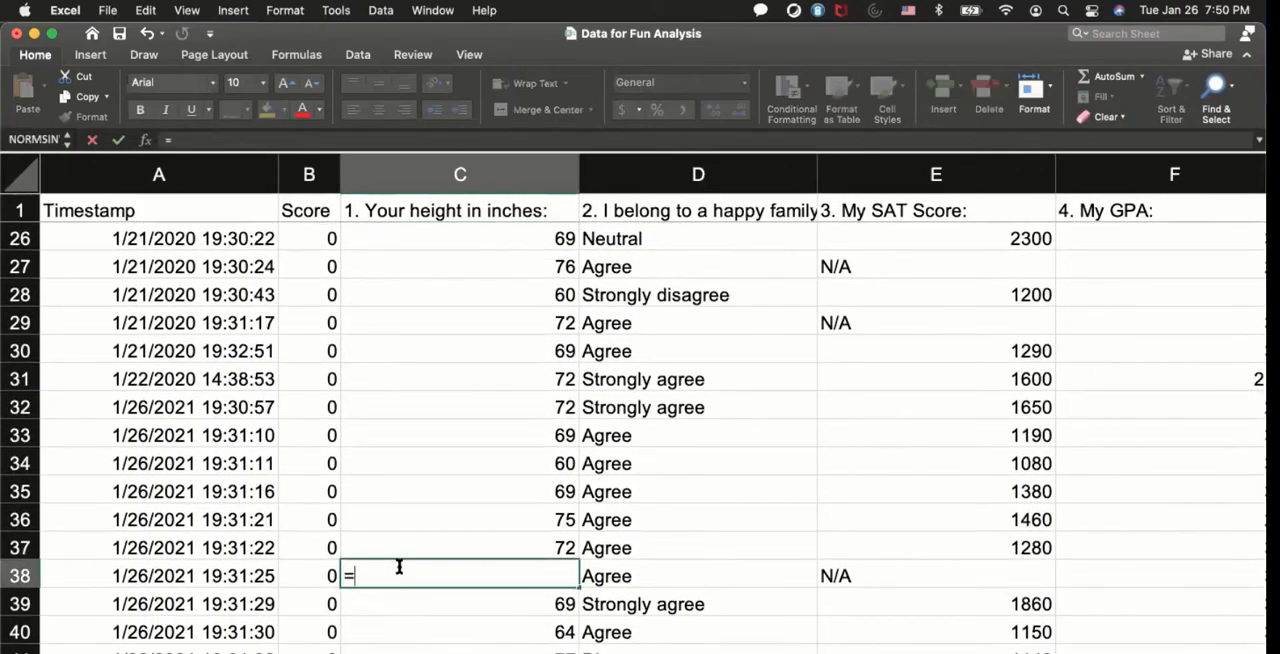
text(5*)
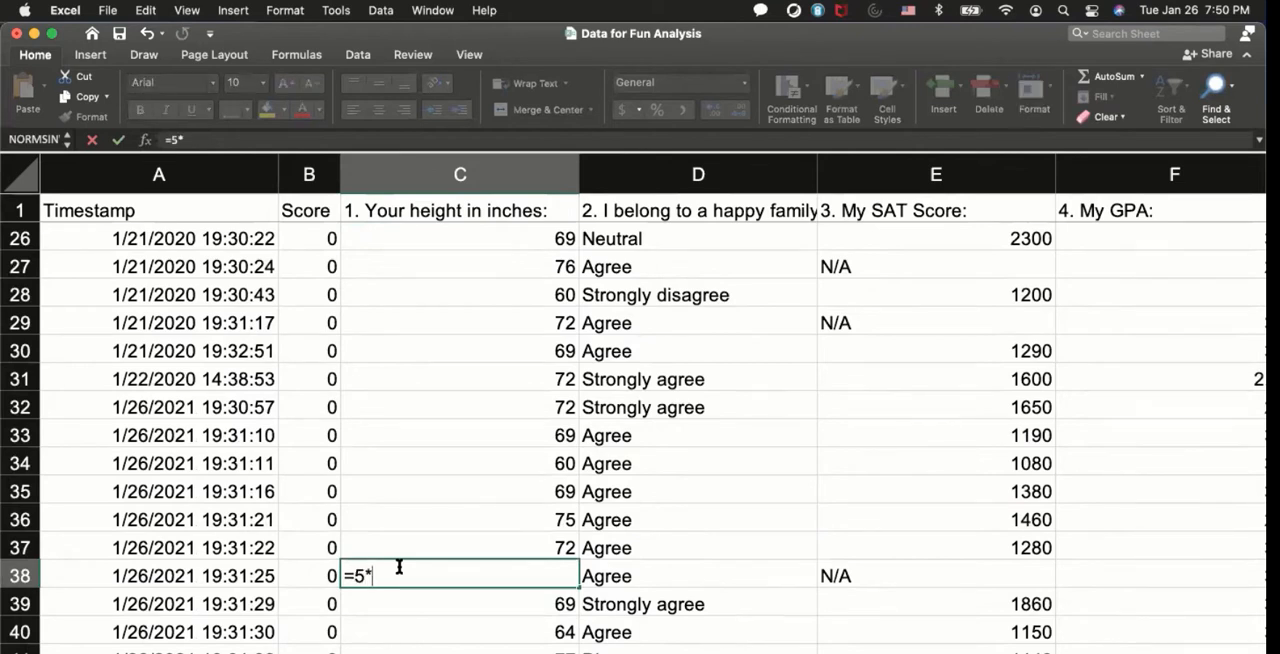
text(12+)
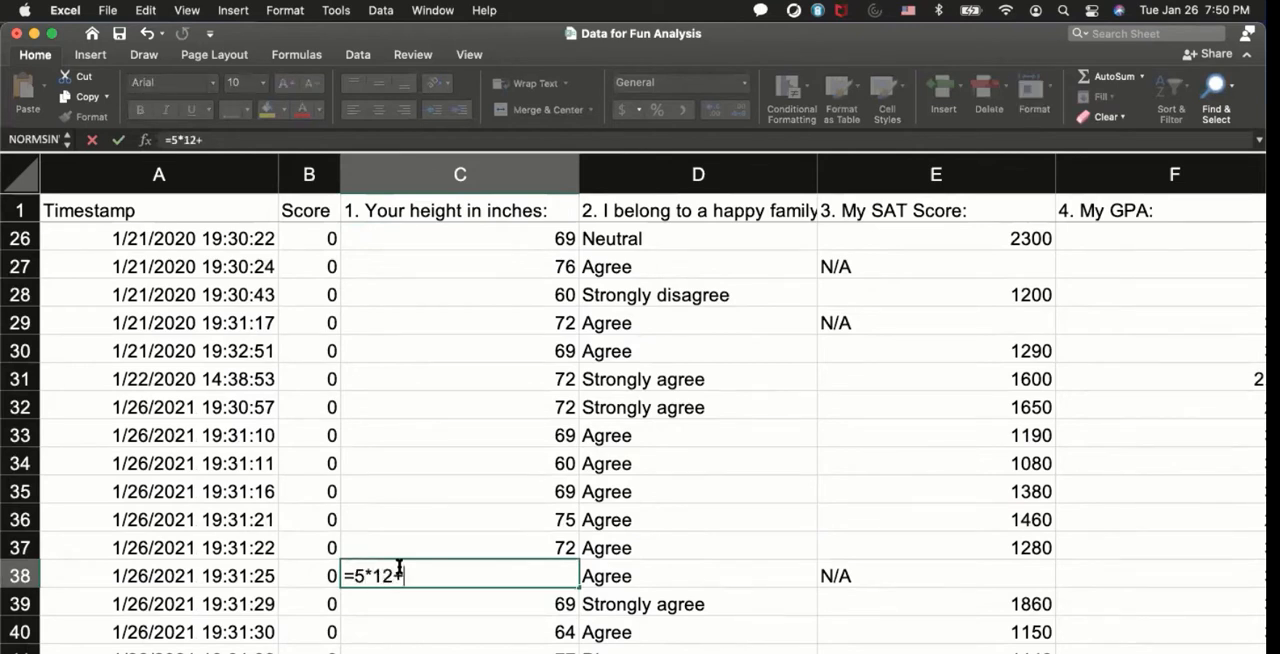
key(Return)
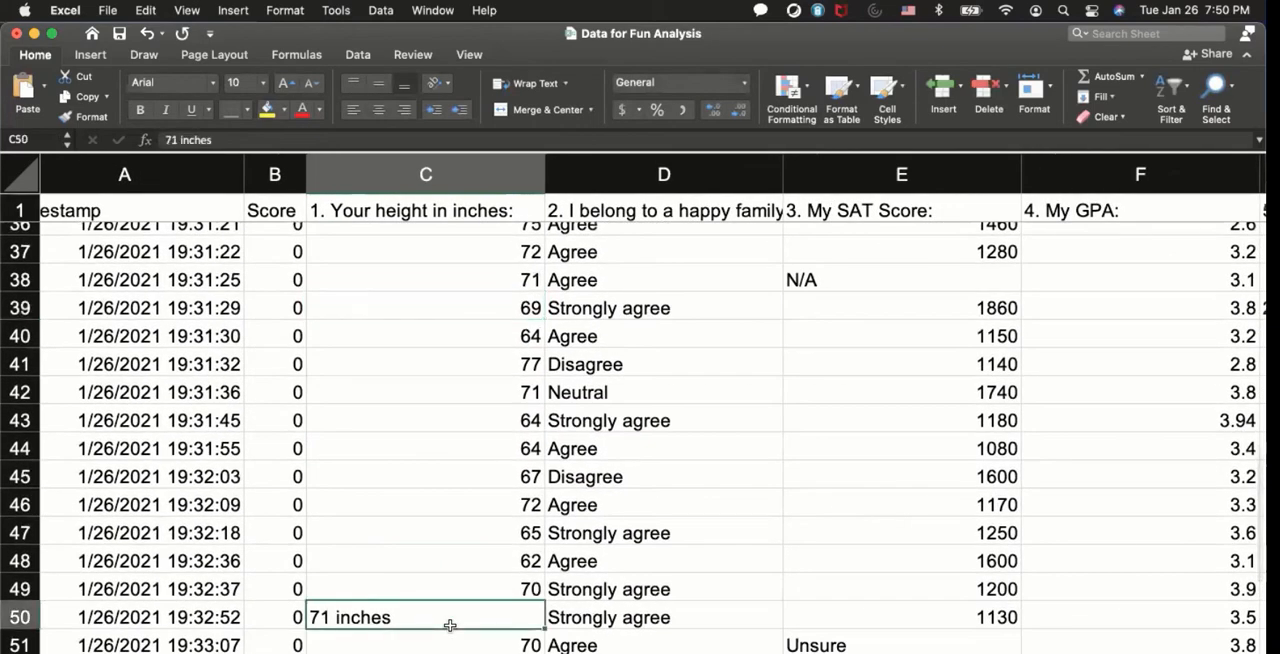
Step: Convert the remaining text heights through row 54, including 6'1 as =6*12+1
text(=)
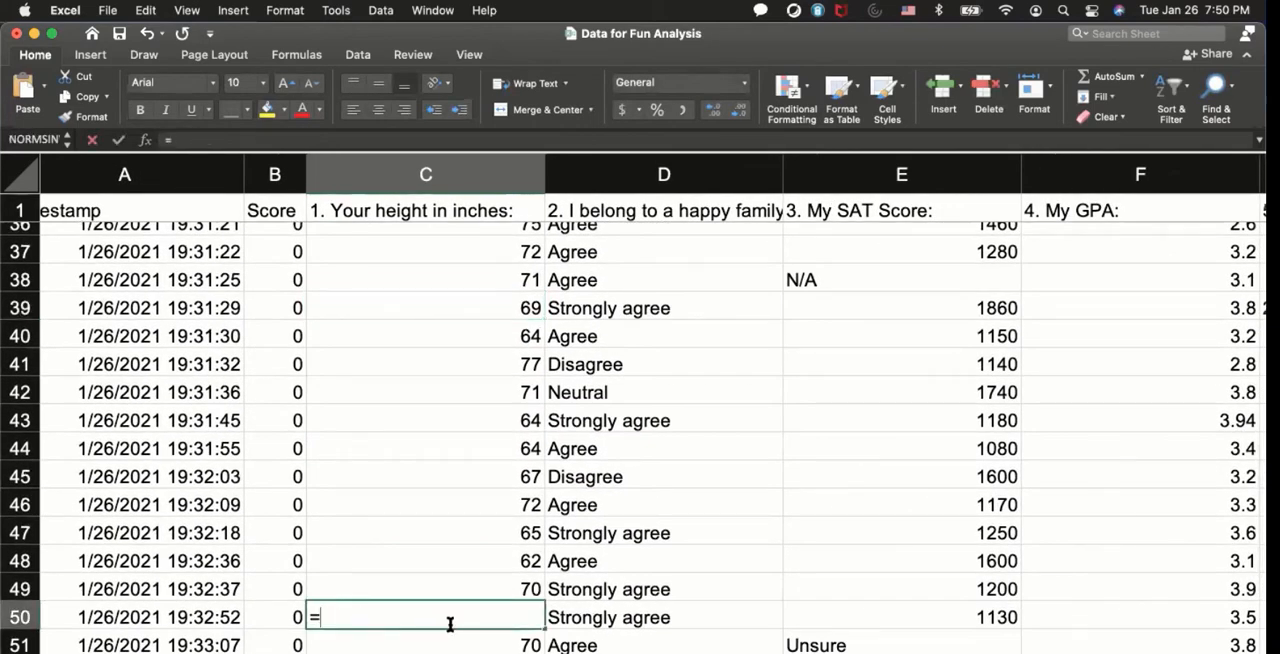
key(Escape)
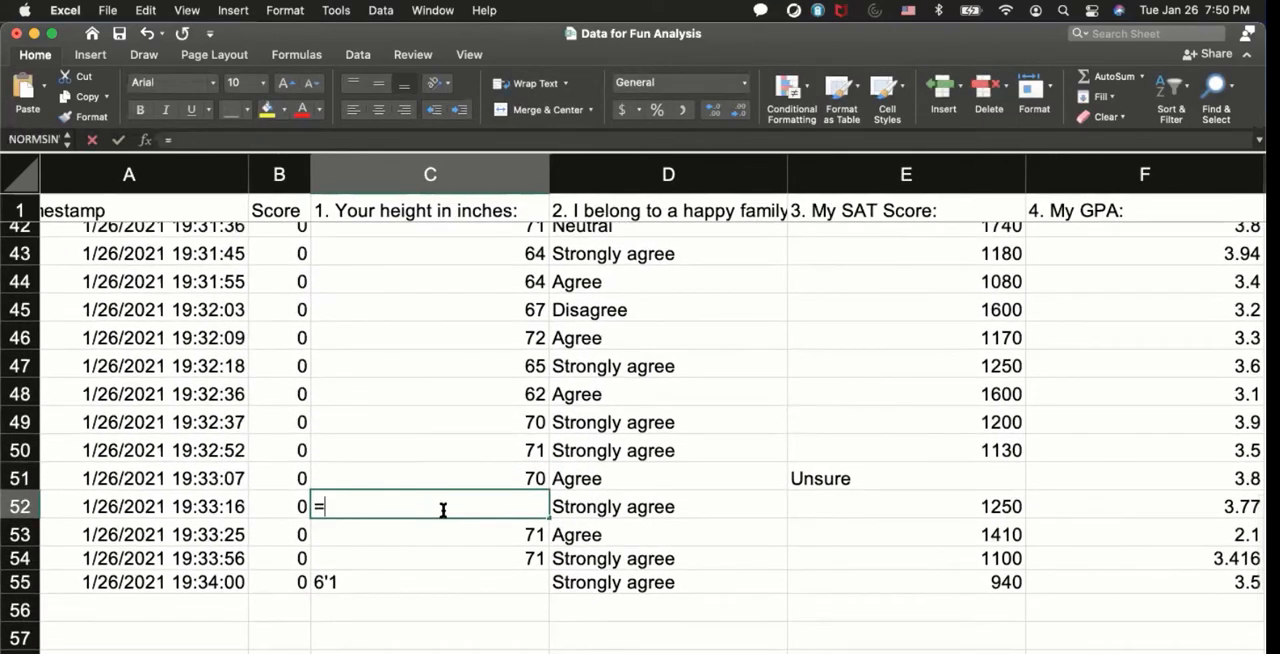
text(5*1)
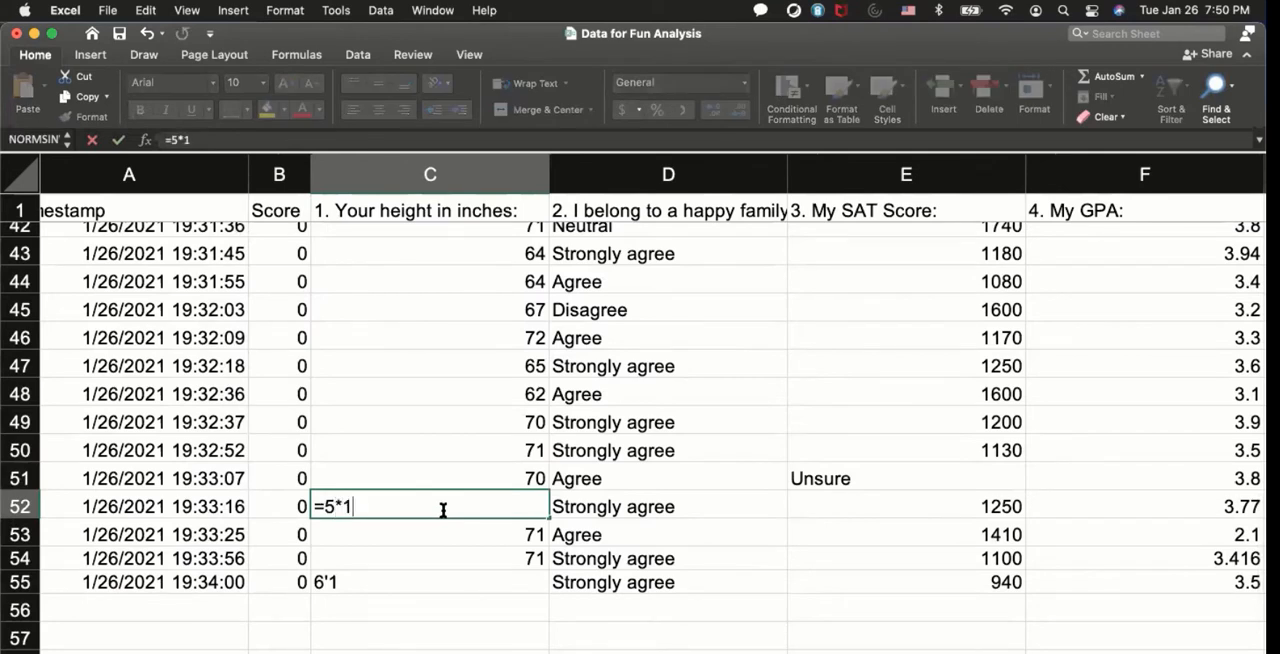
text(2+1)
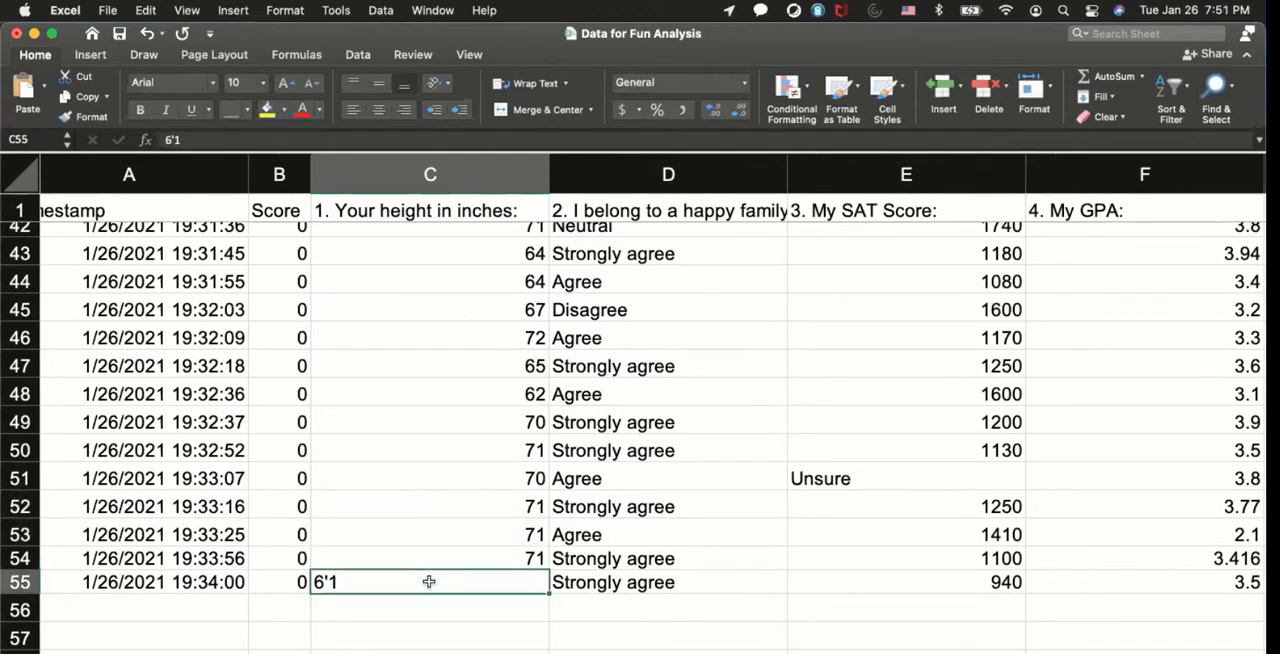
text(=6)
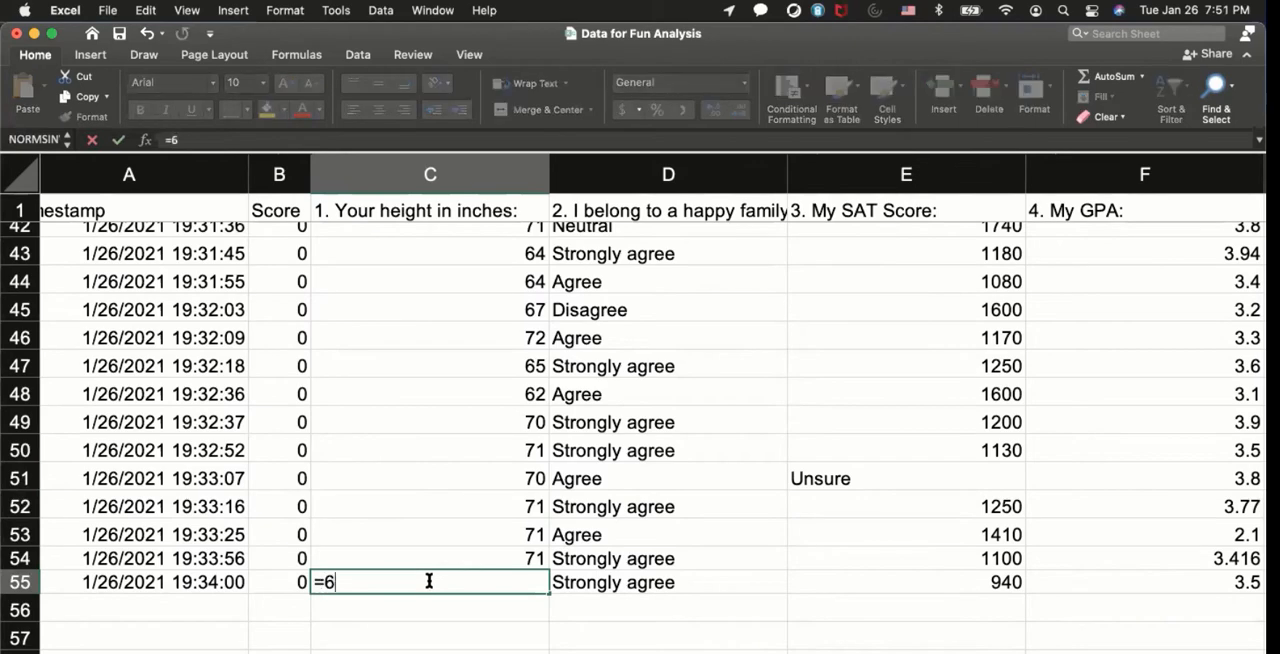
text(*12+1)
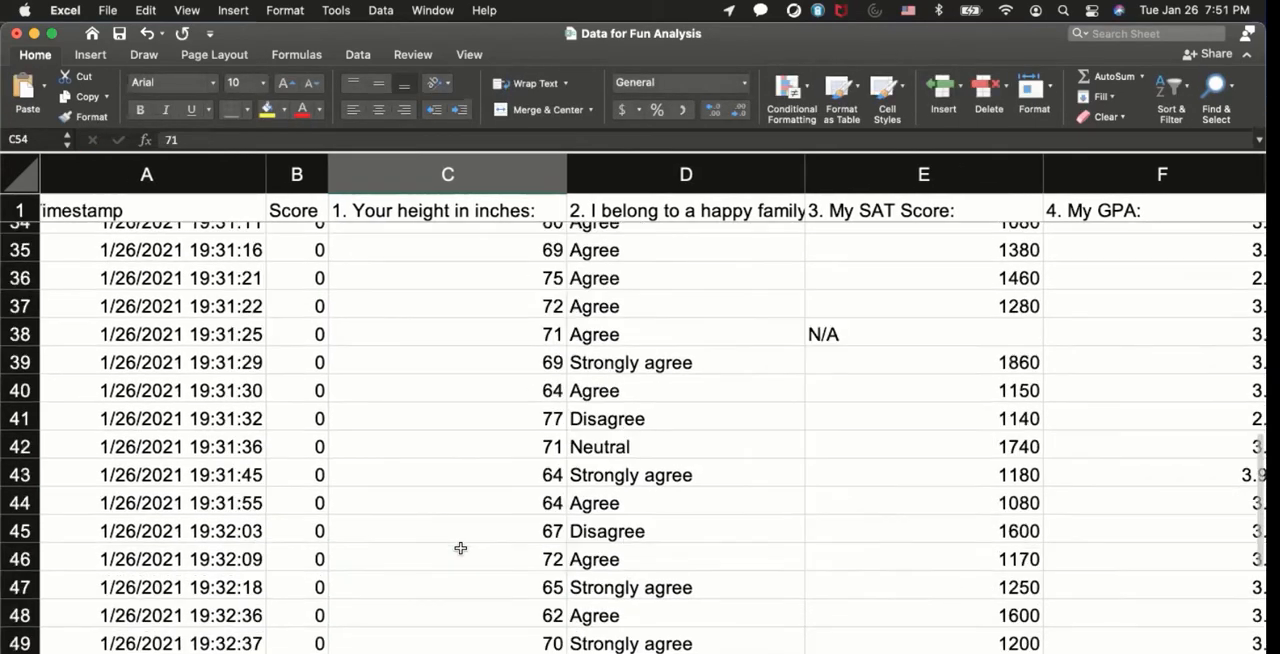
scroll(up, 3)
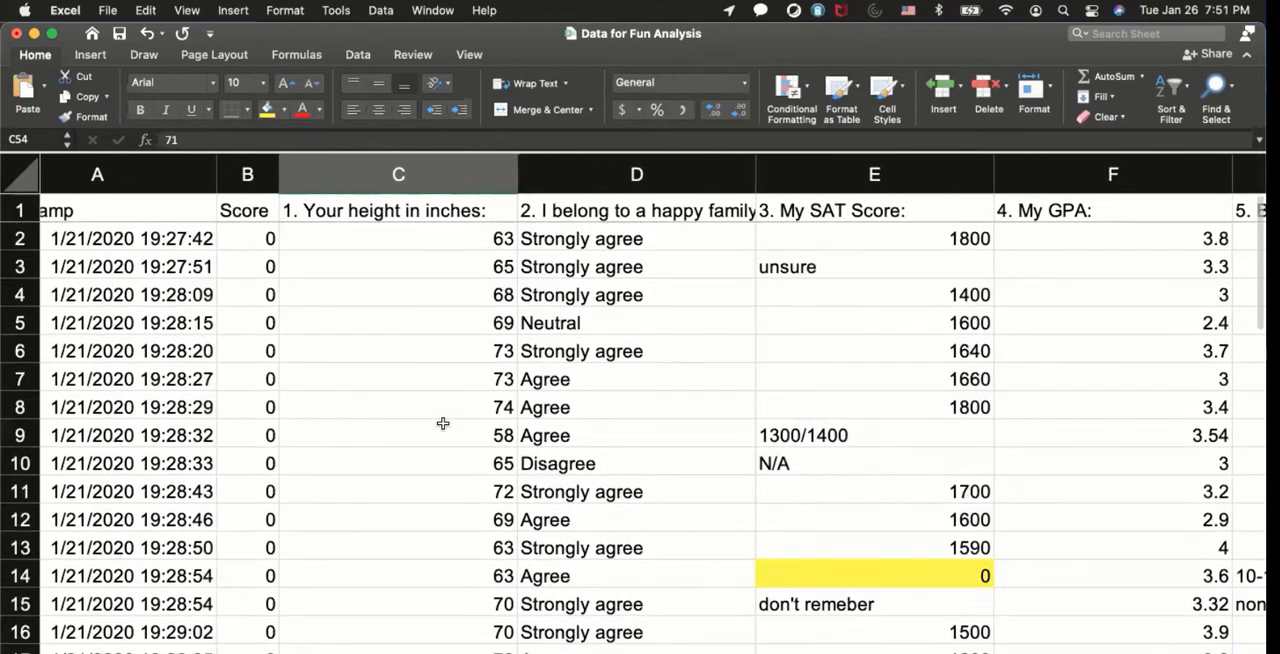
mouse_move(516, 176)
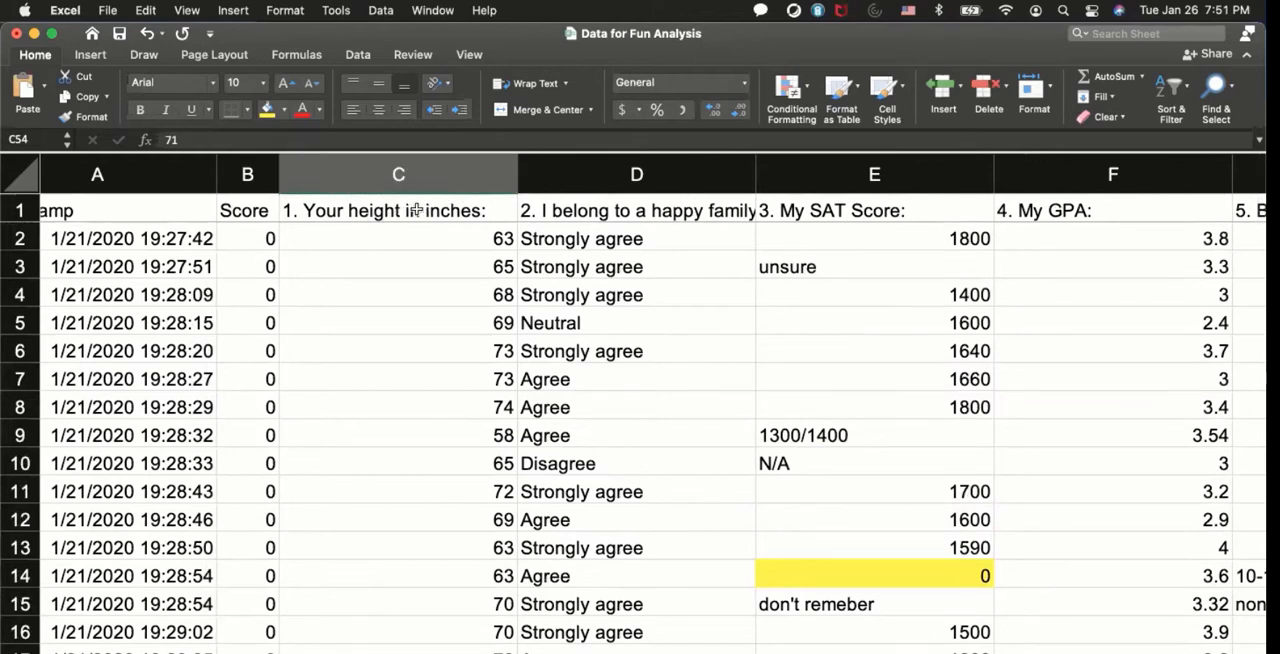
Step: Rename the C1 and D1 headers to Height and Happy Family
click(398, 210)
text(Height)
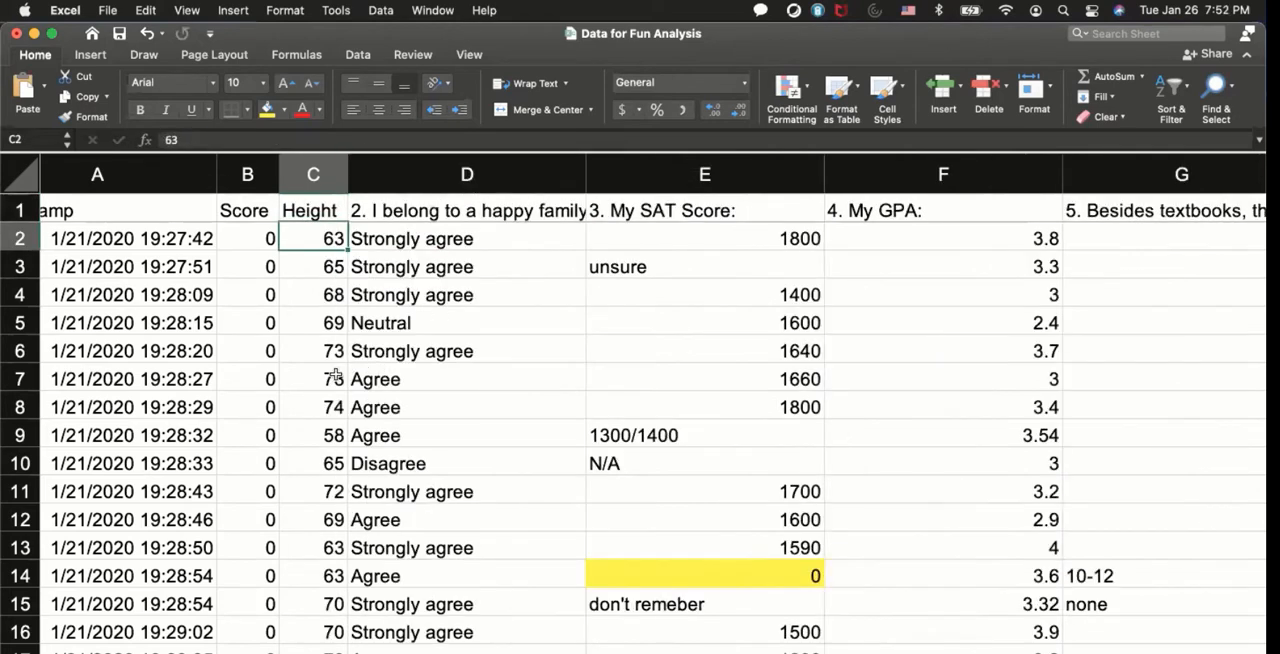
click(312, 380)
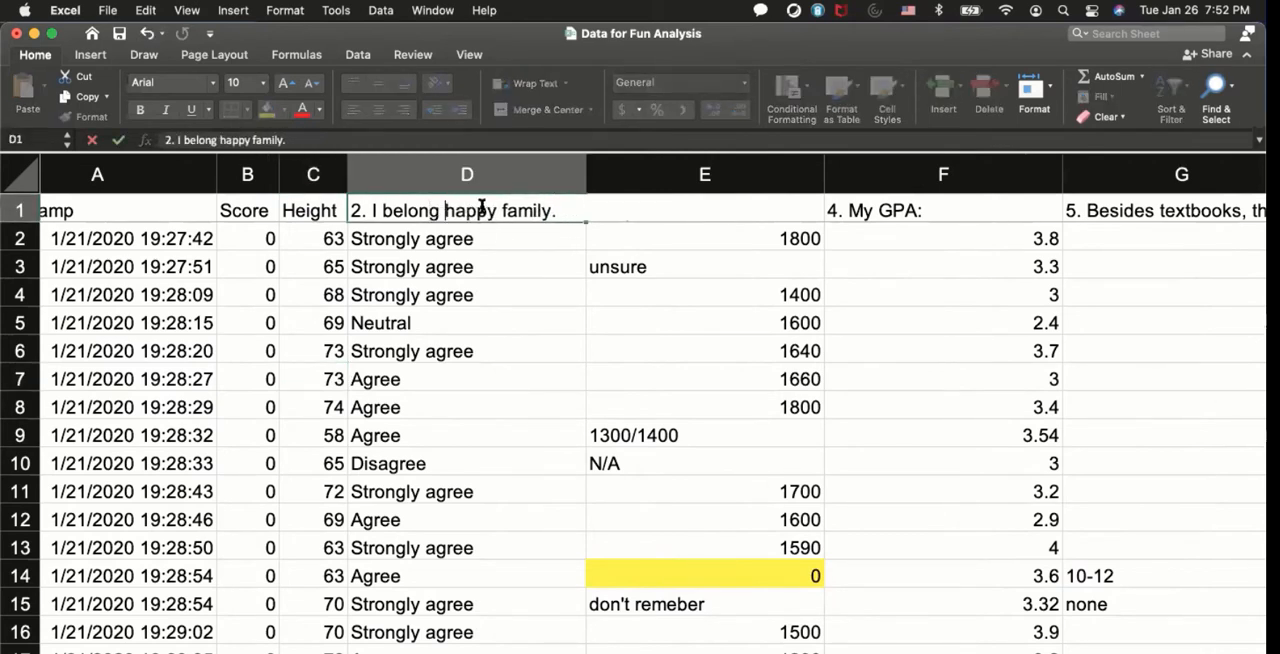
text(Hhappy family.)
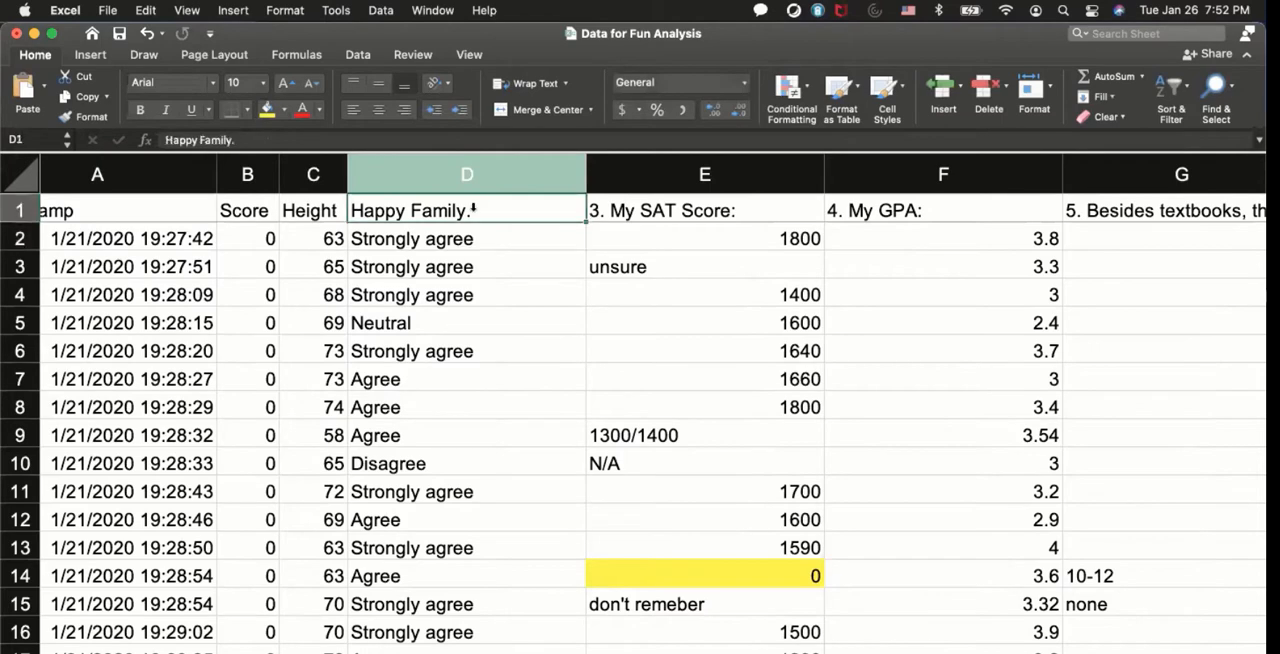
click(466, 238)
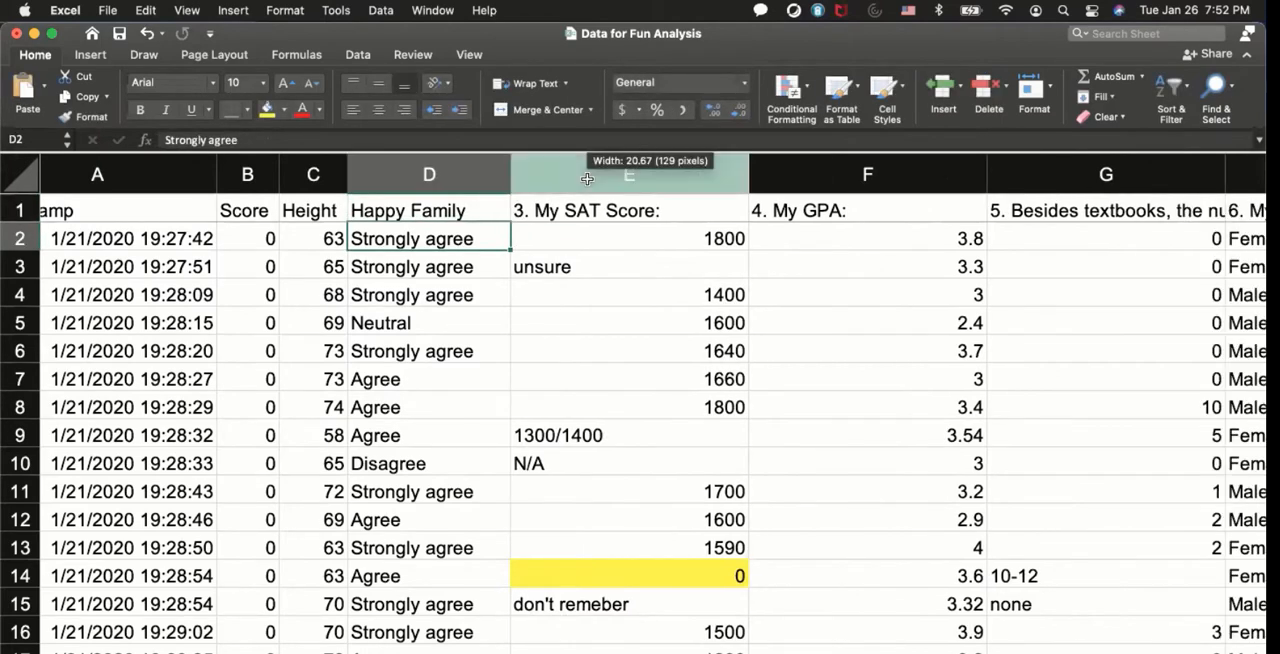
click(412, 464)
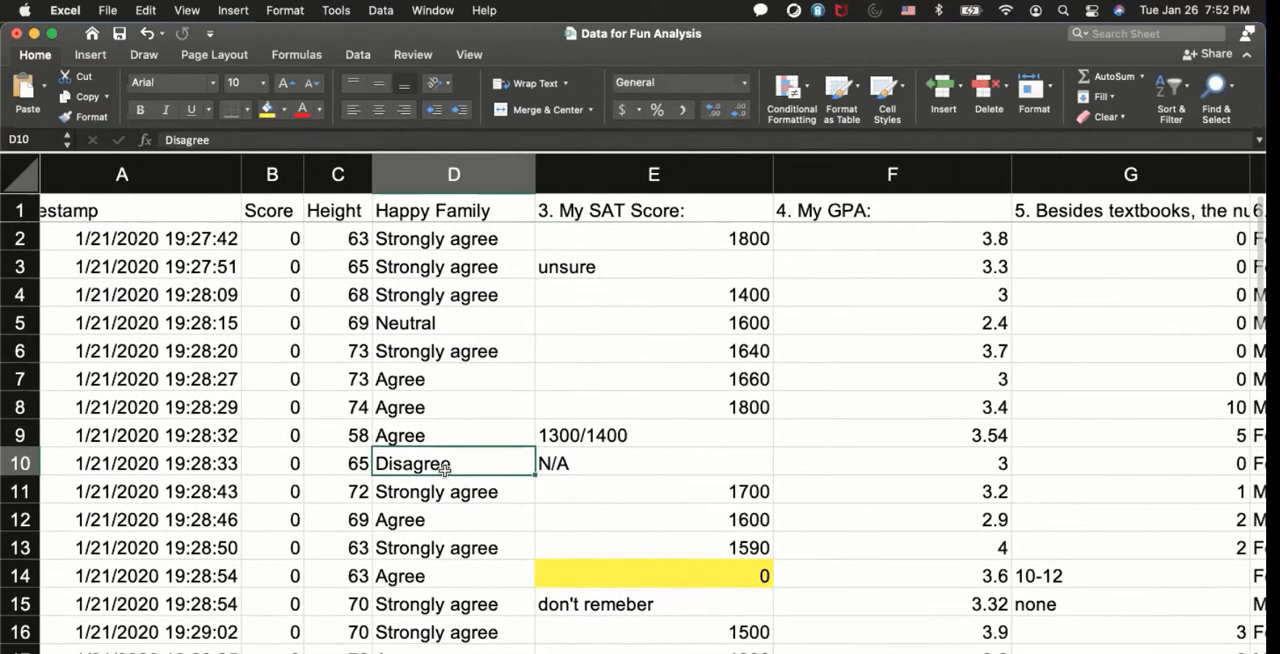
Step: Copy Strongly agree and Agree answers into the list below the data in column D
scroll(down, 3)
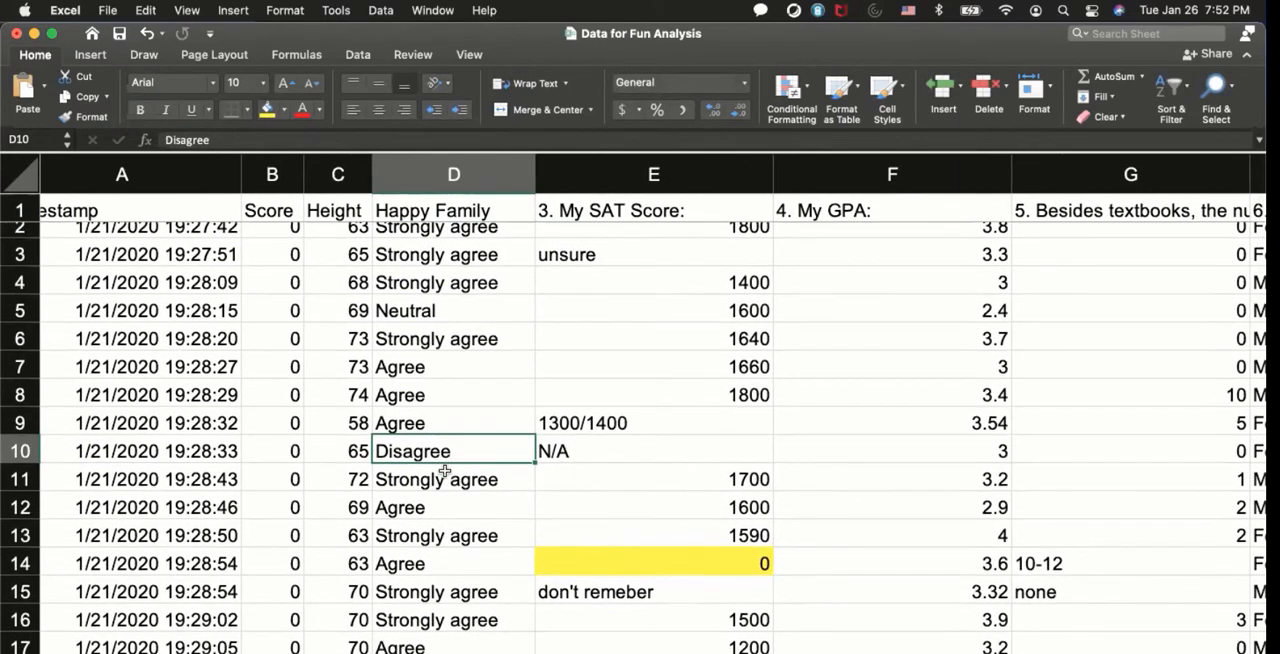
scroll(down, 3)
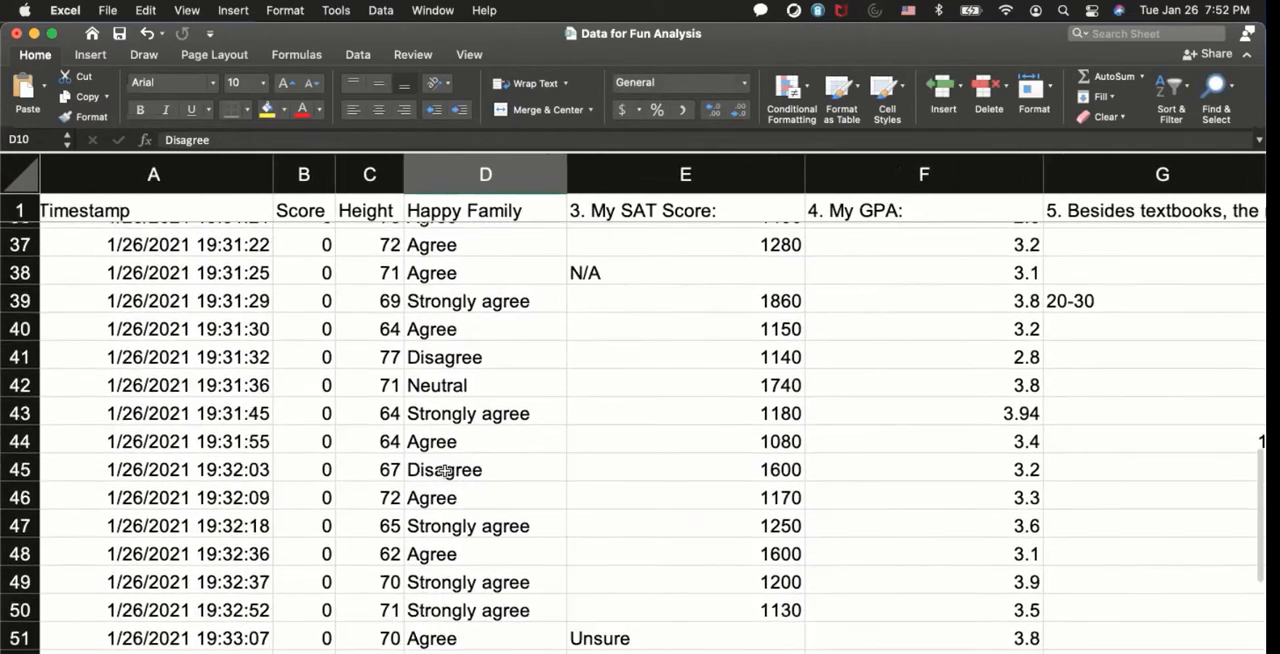
scroll(down, 3)
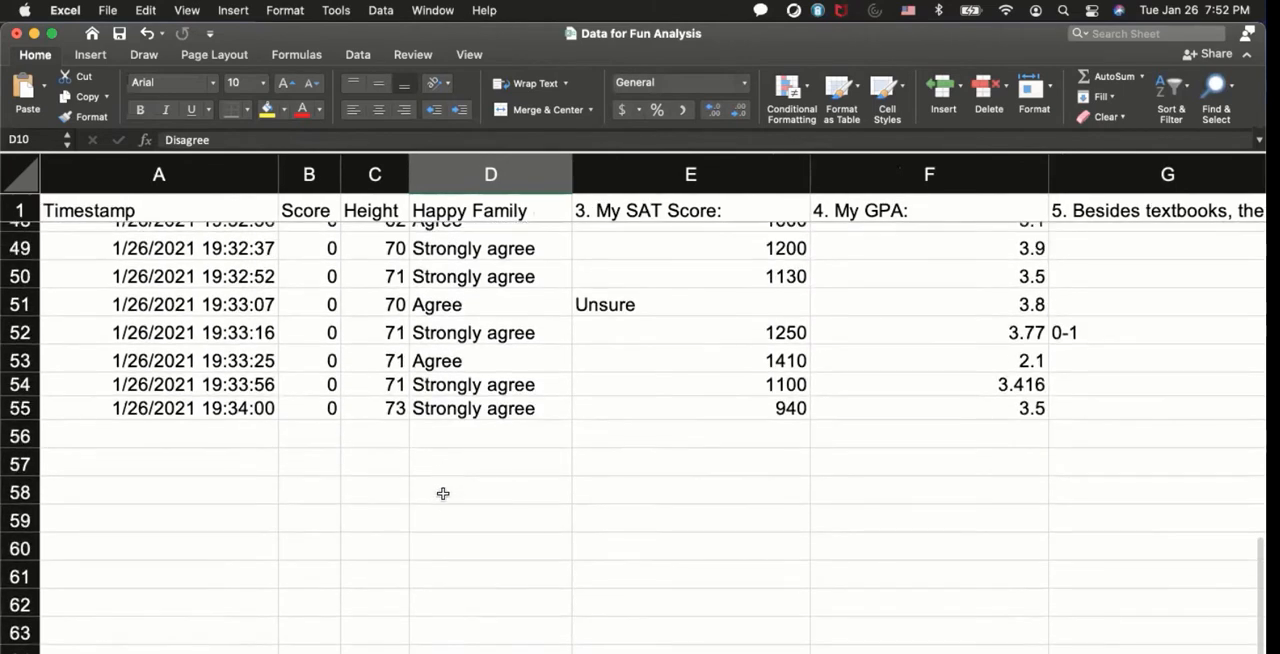
mouse_move(452, 556)
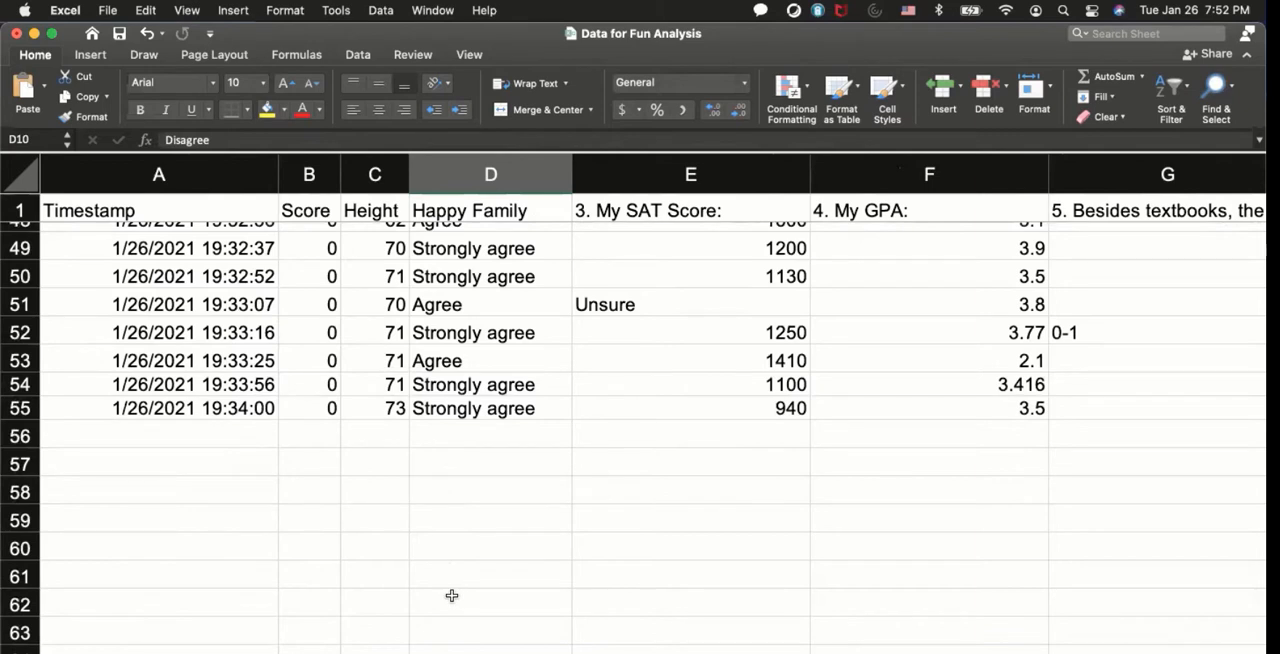
click(490, 602)
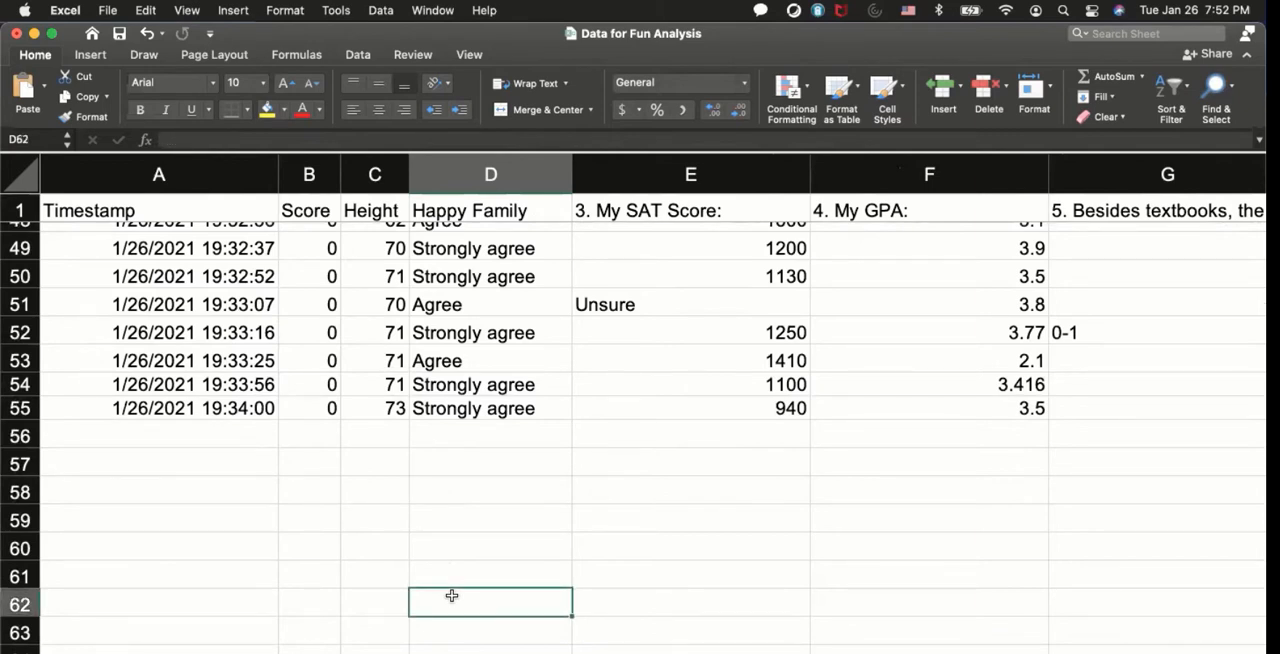
click(490, 552)
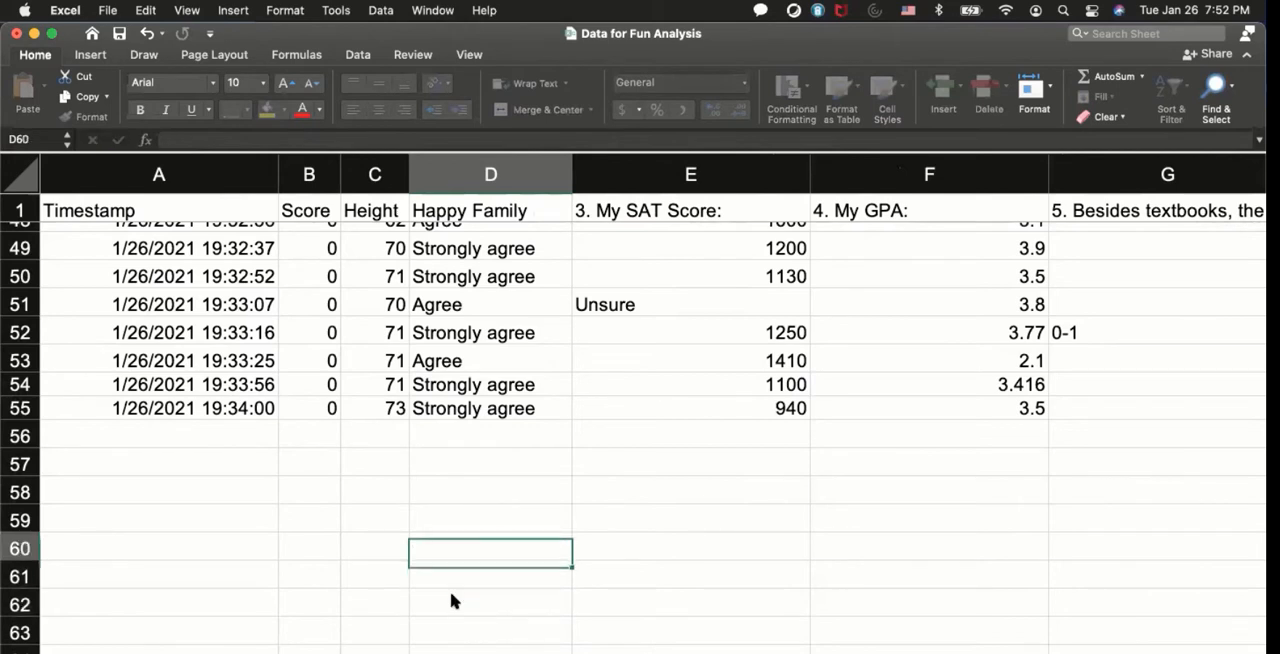
click(490, 384)
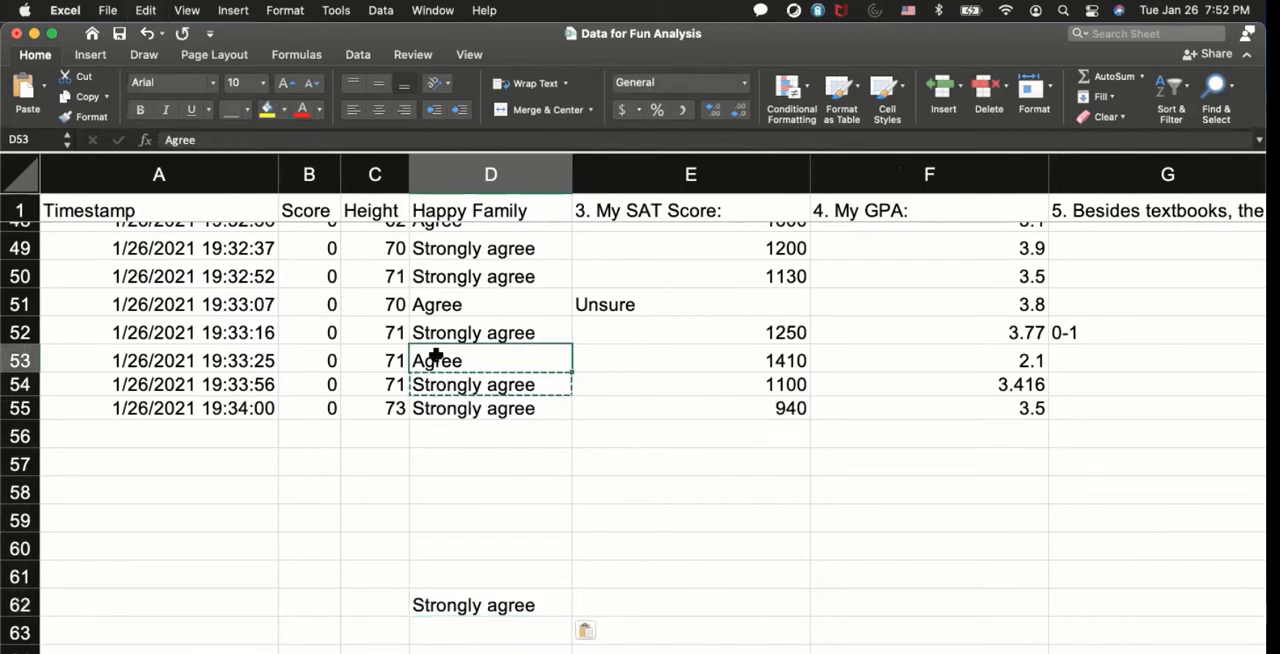
click(490, 630)
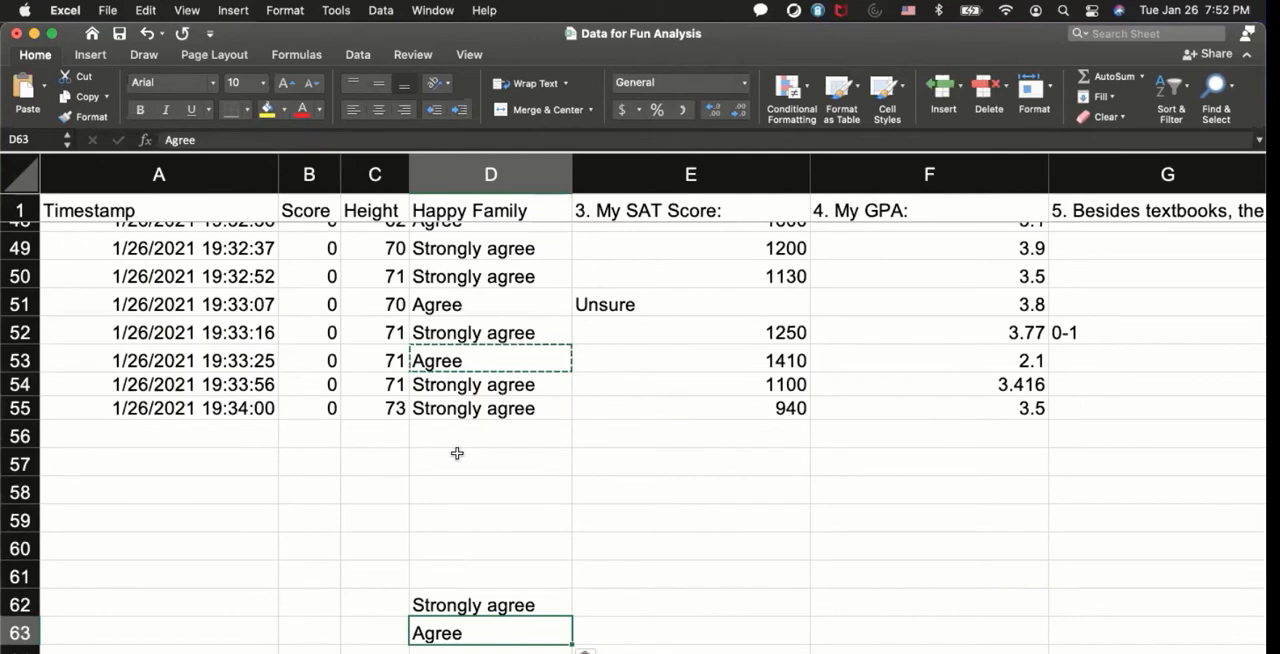
Step: Add Neutral and Disagree to complete the answer-choice list in D62:D65
scroll(up, 3)
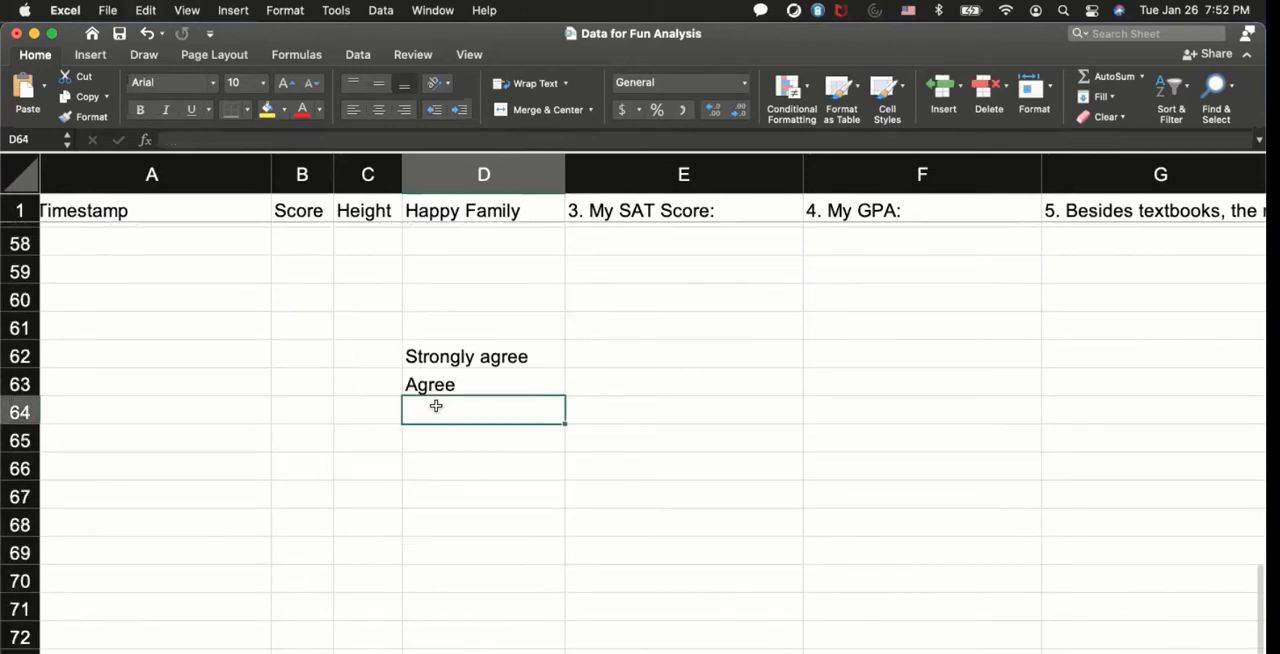
text(Neutral)
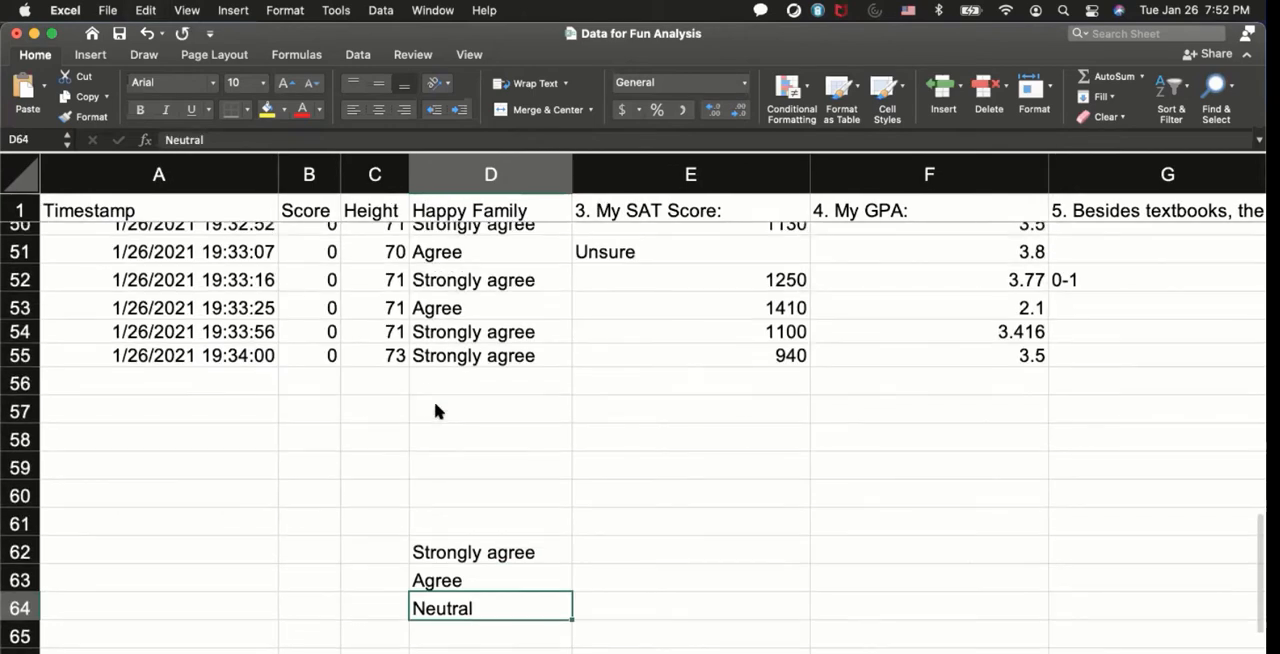
scroll(up, 3)
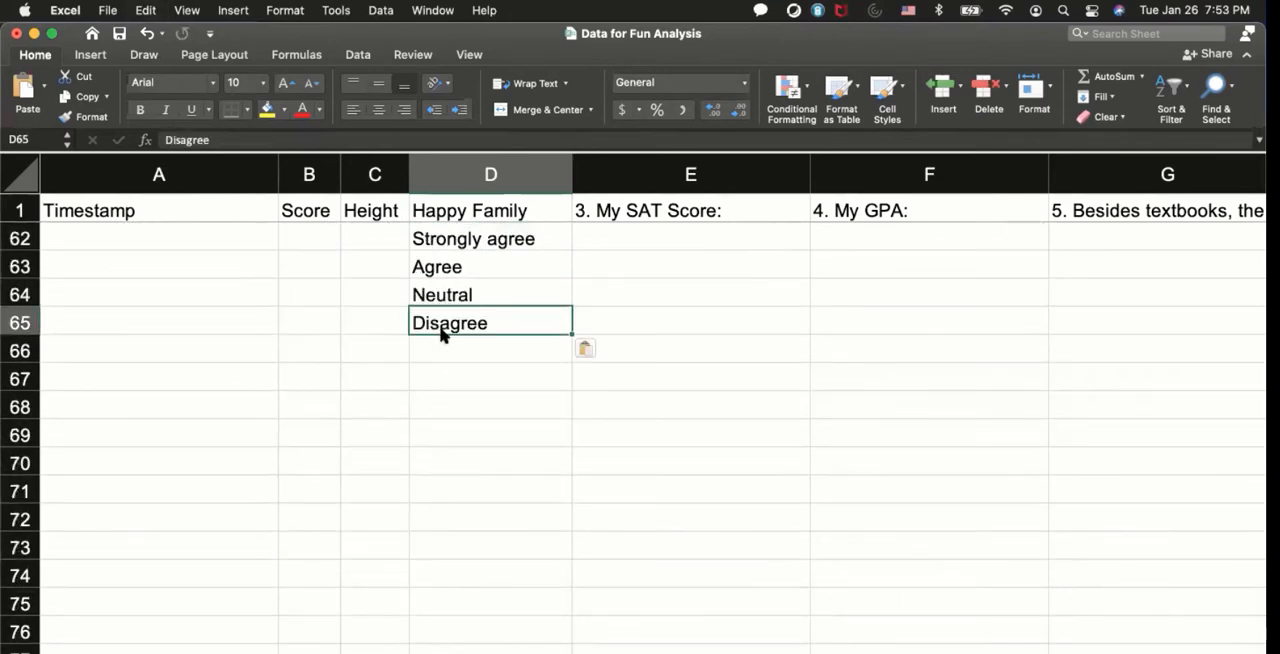
scroll(up, 3)
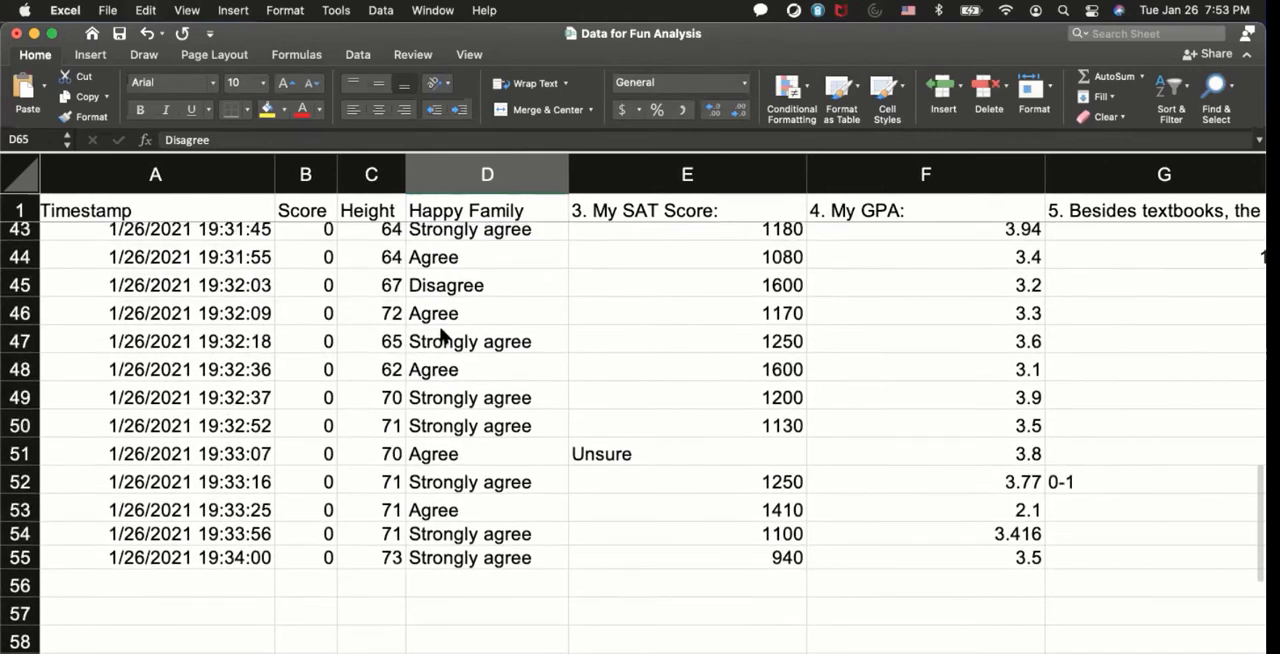
scroll(up, 3)
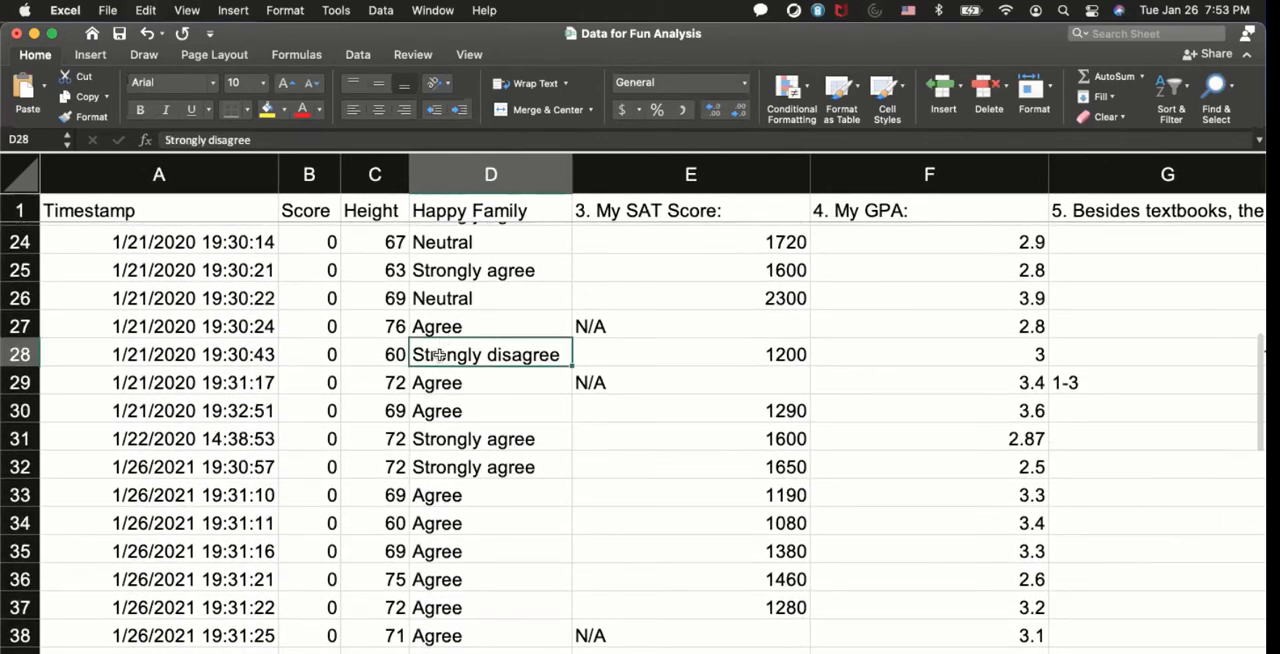
scroll(down, 3)
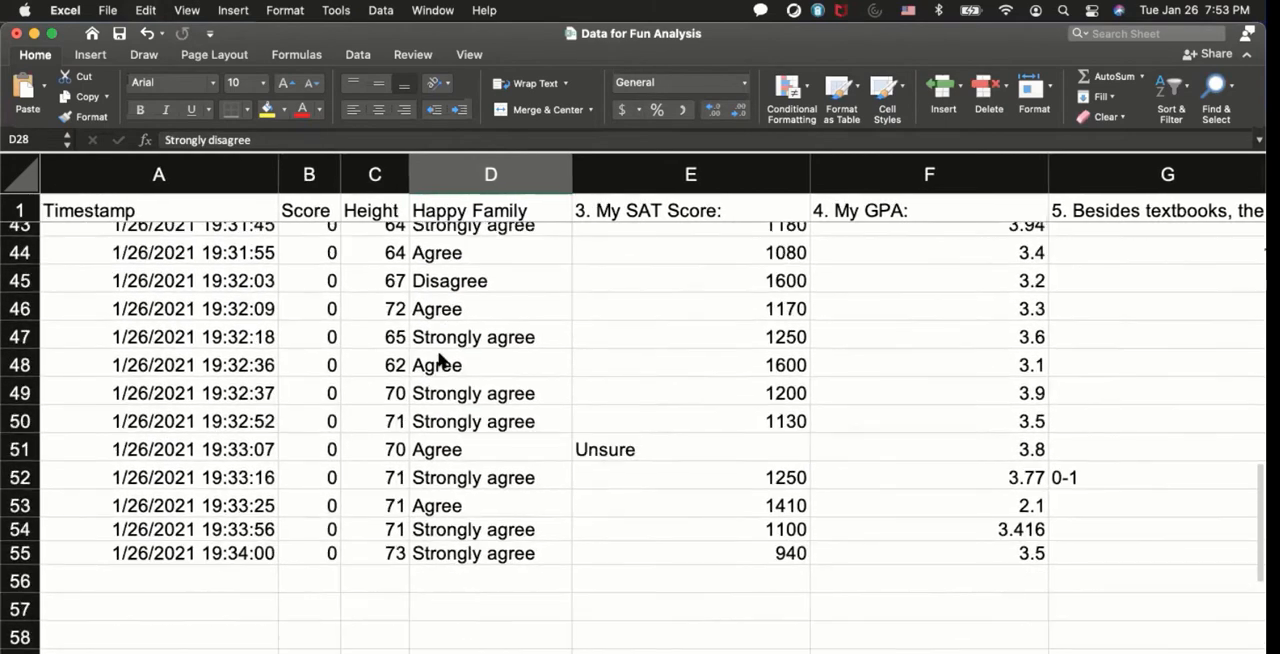
scroll(down, 3)
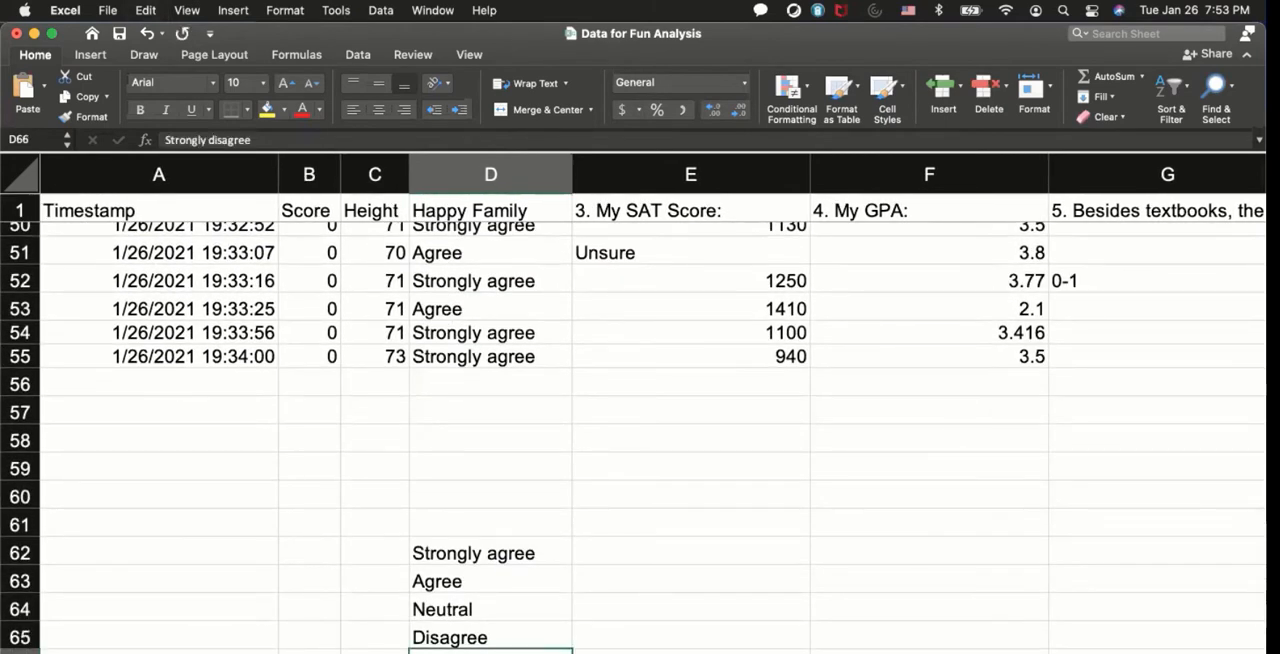
Step: Head the list Label and Number Assigned, scoring the answers 5, 4, 3, 2 in E62:E65
click(490, 522)
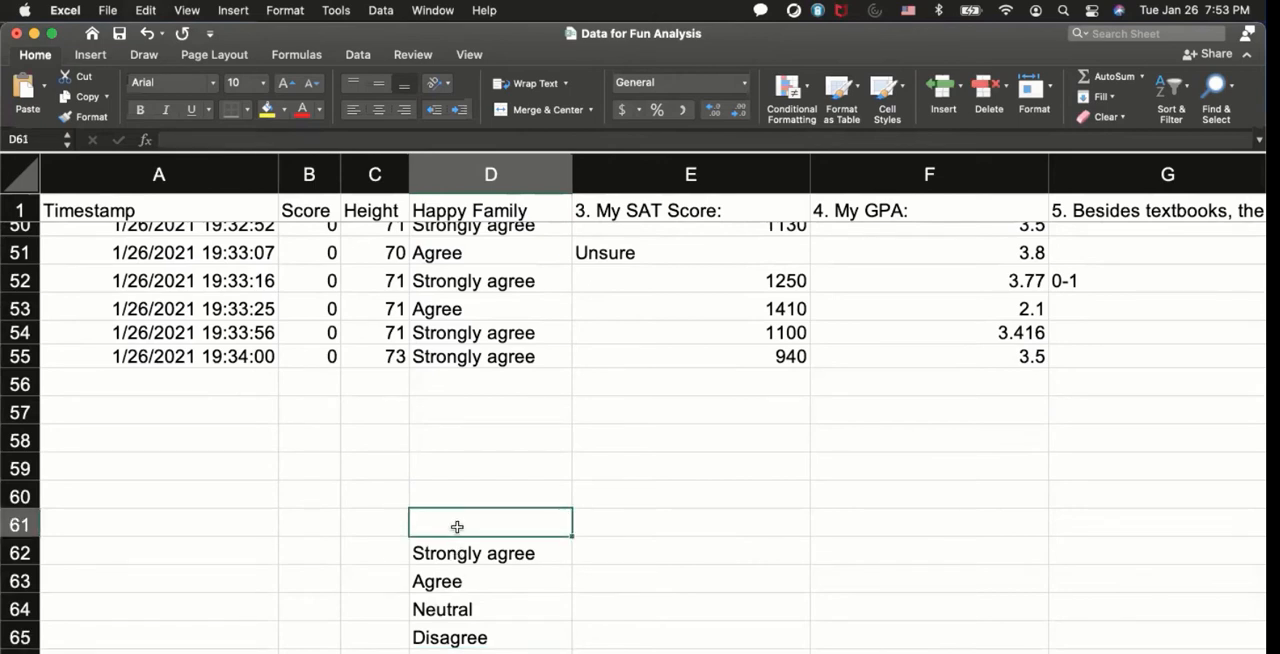
text(Label)
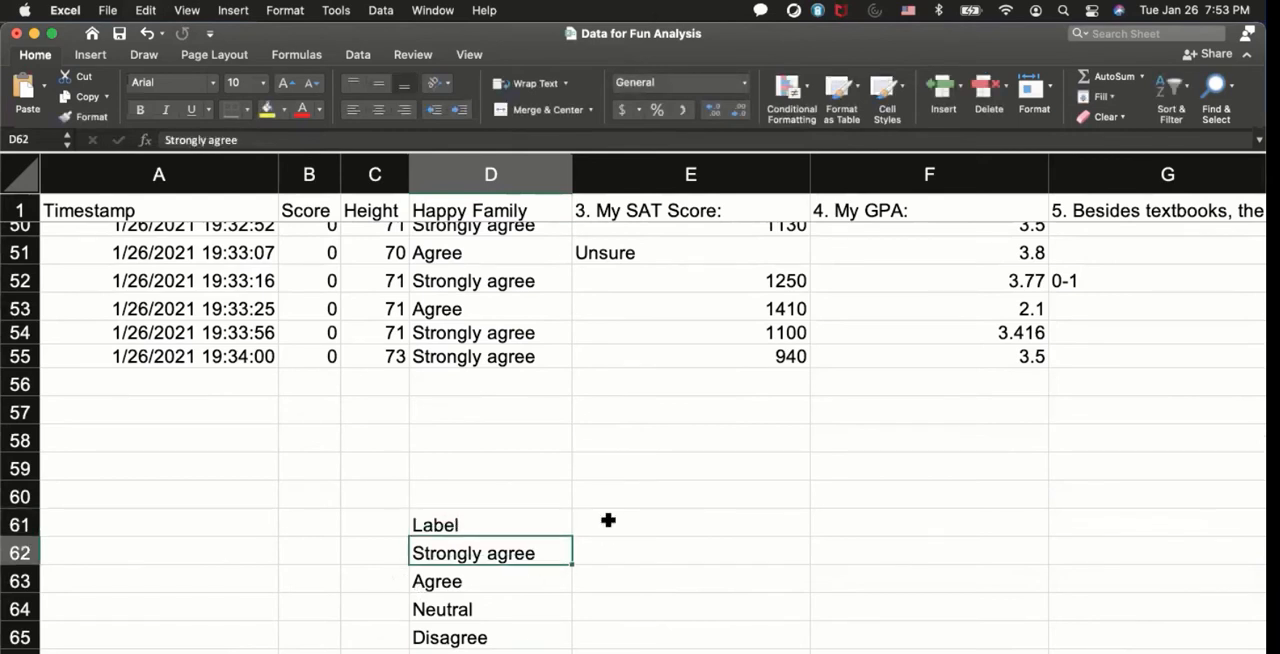
click(690, 520)
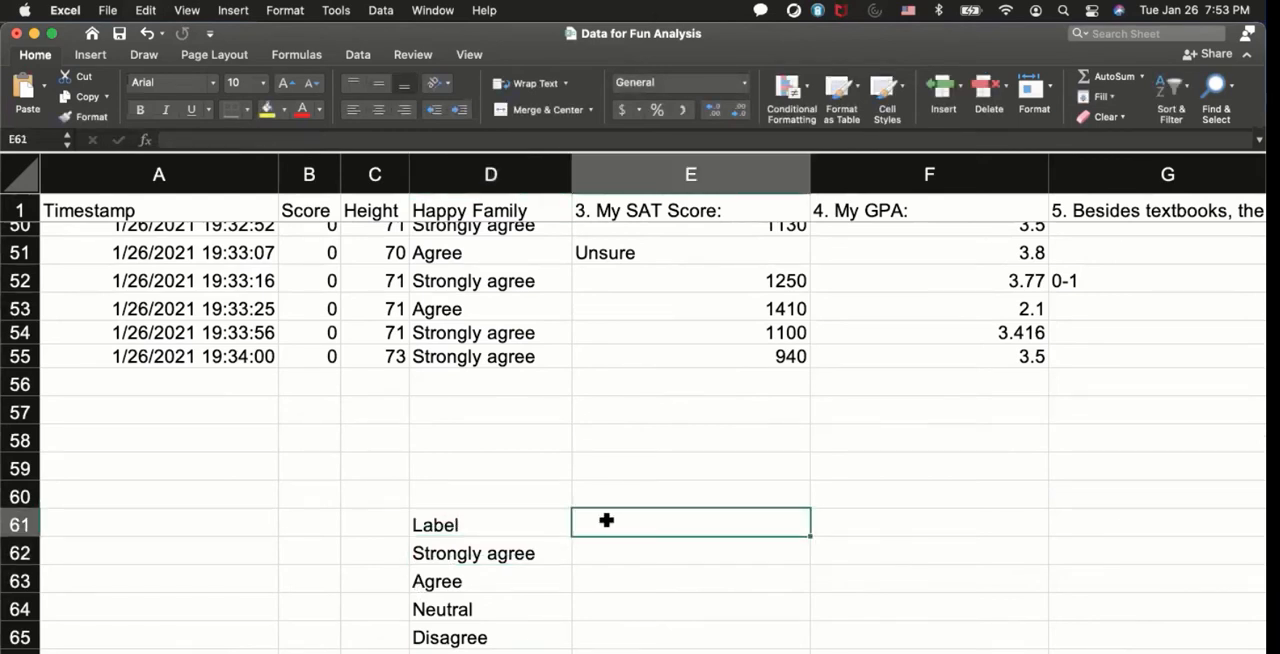
text(Number Assigned)
click(692, 610)
text(3)
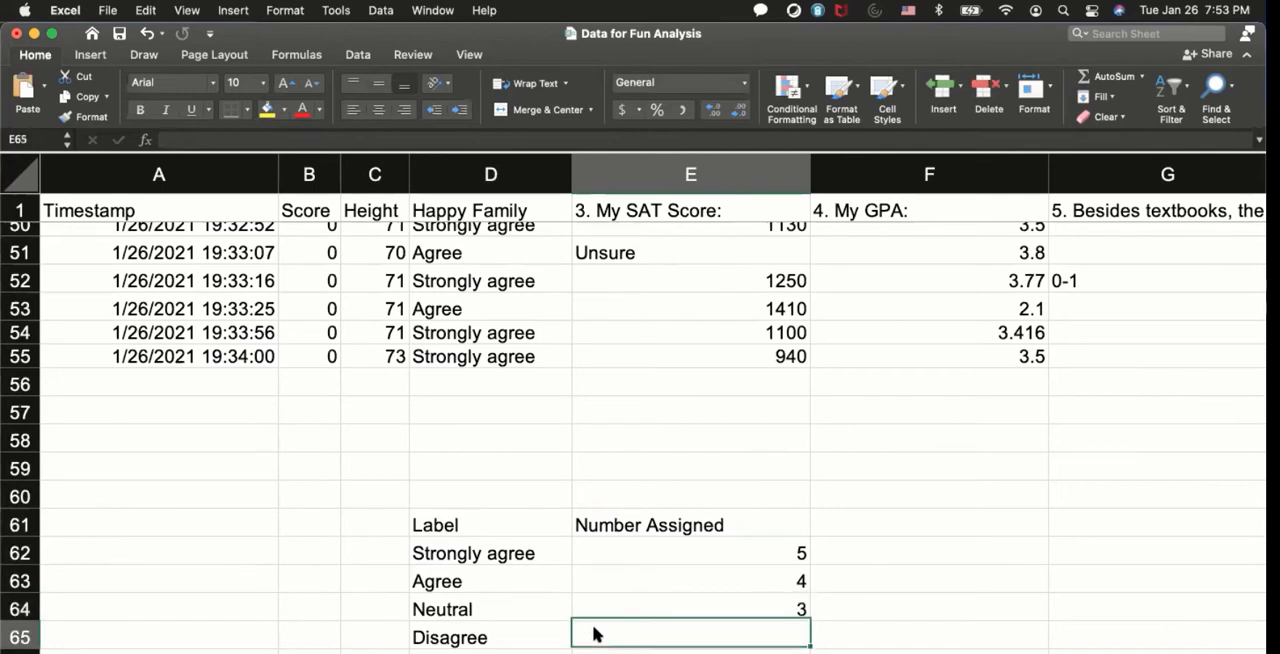
text(2)
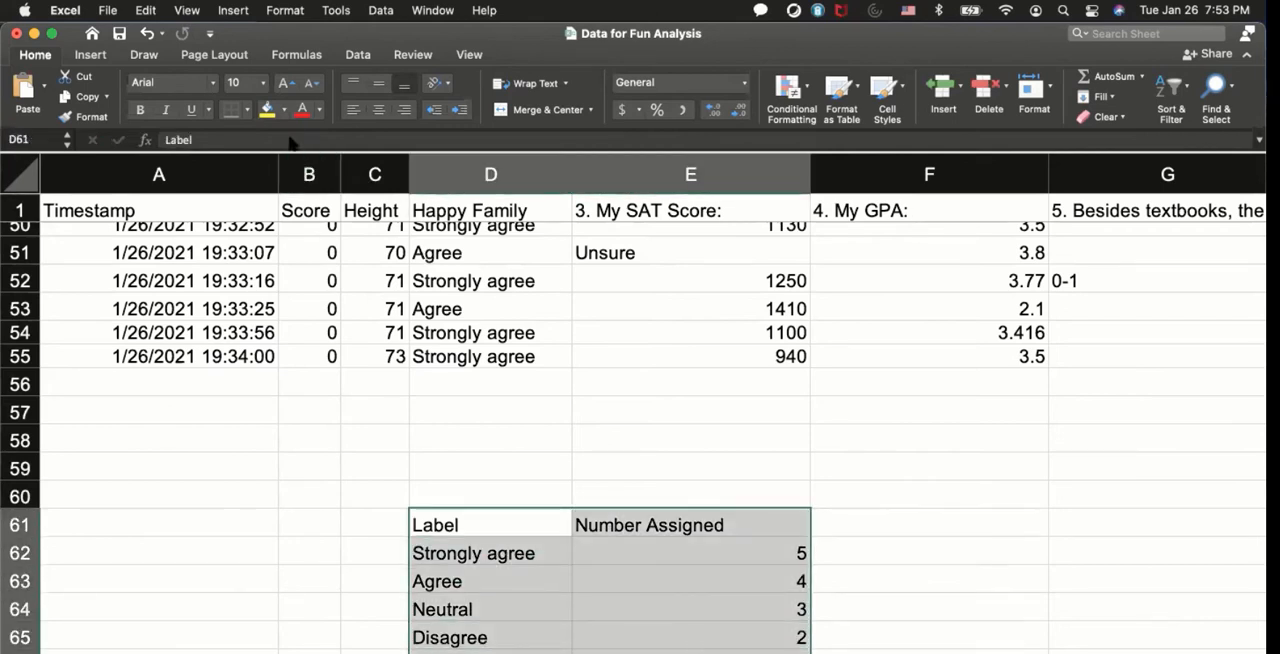
Step: Give the lookup table All Borders and a black header row with yellow text
click(244, 108)
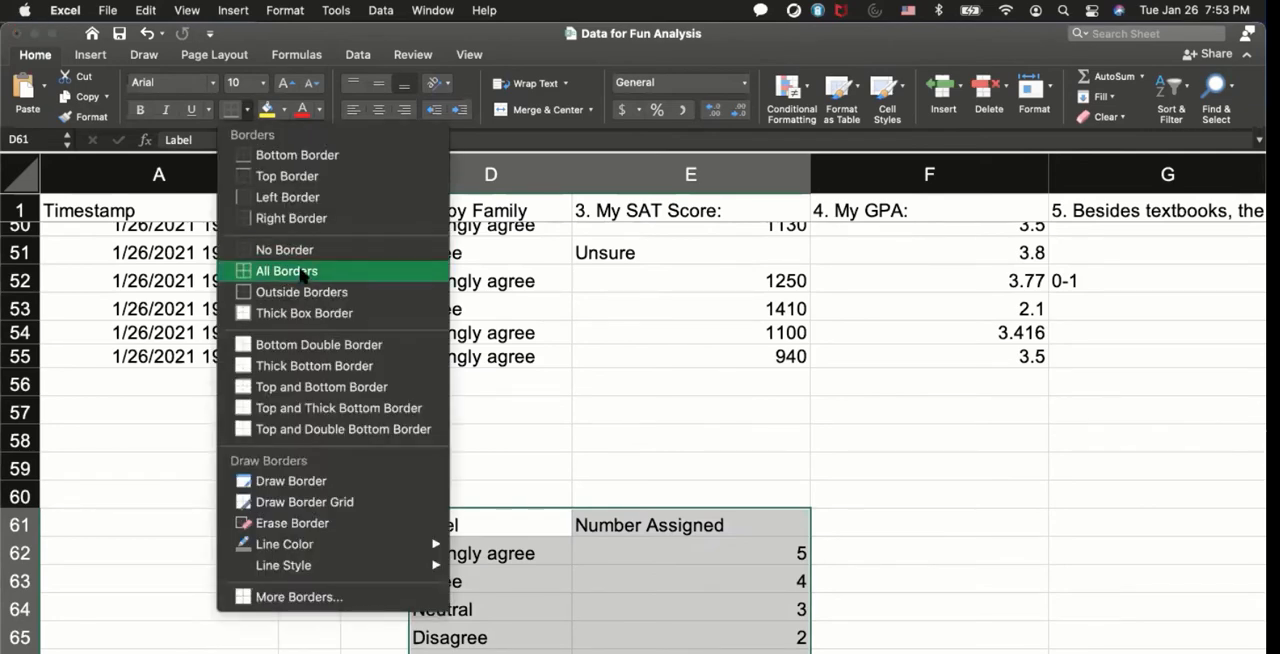
click(288, 272)
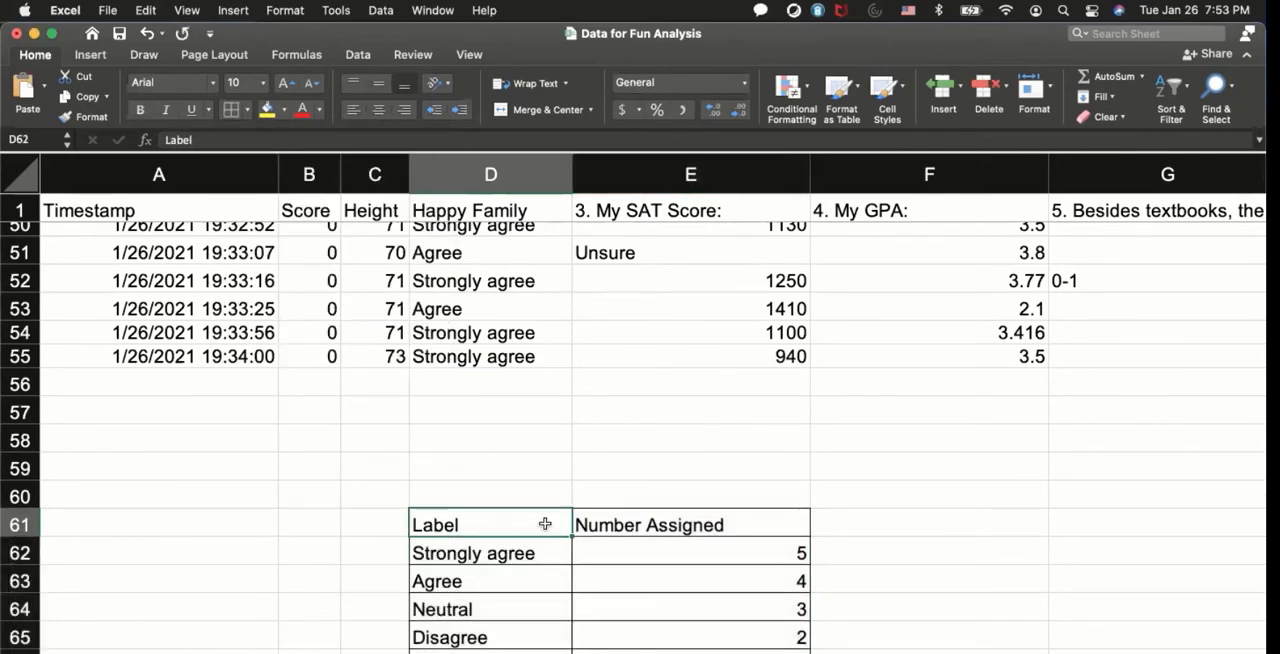
click(690, 524)
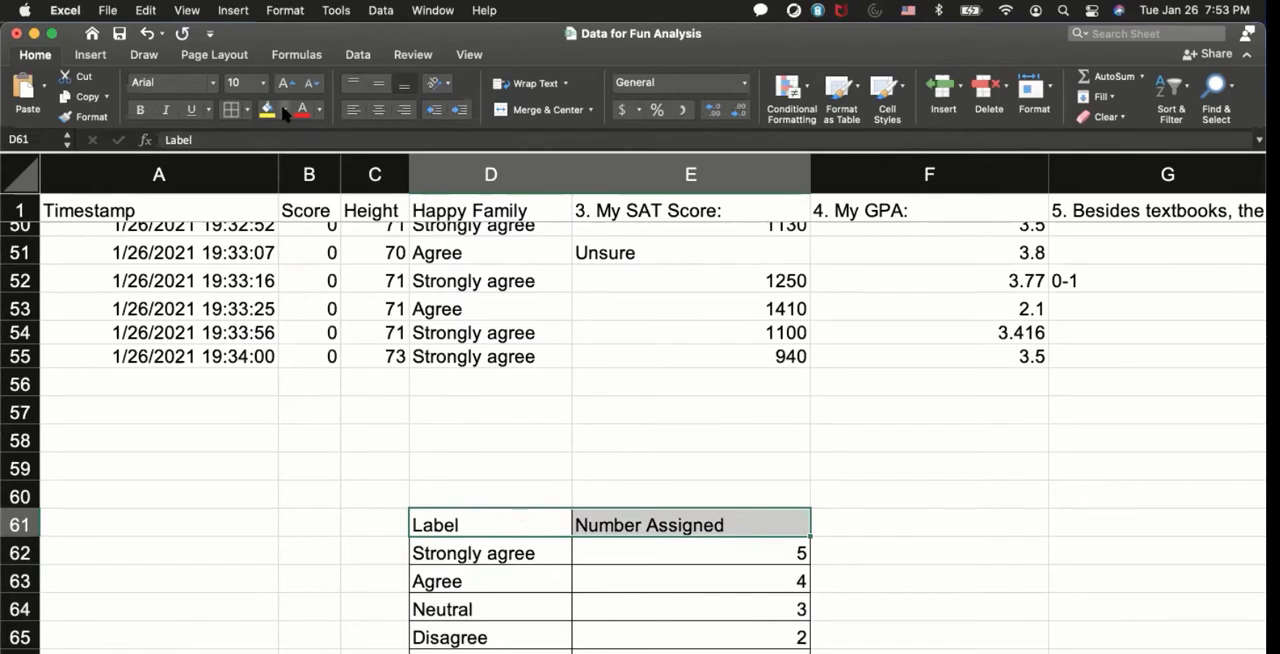
click(268, 110)
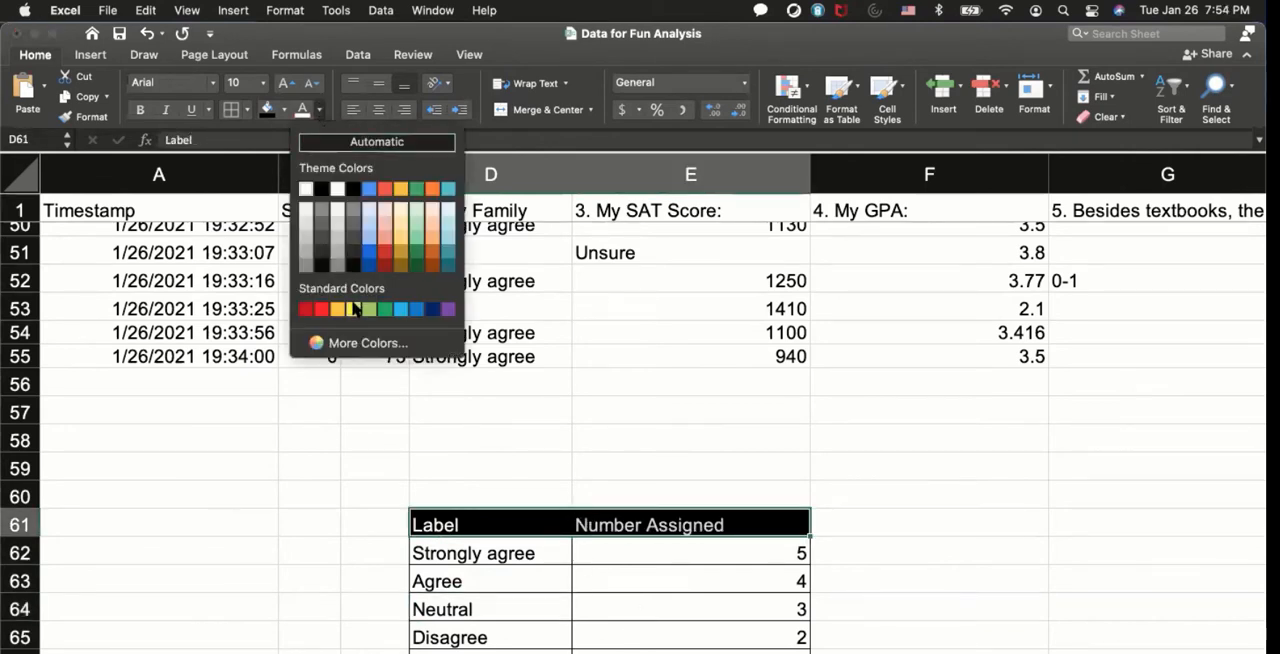
click(338, 308)
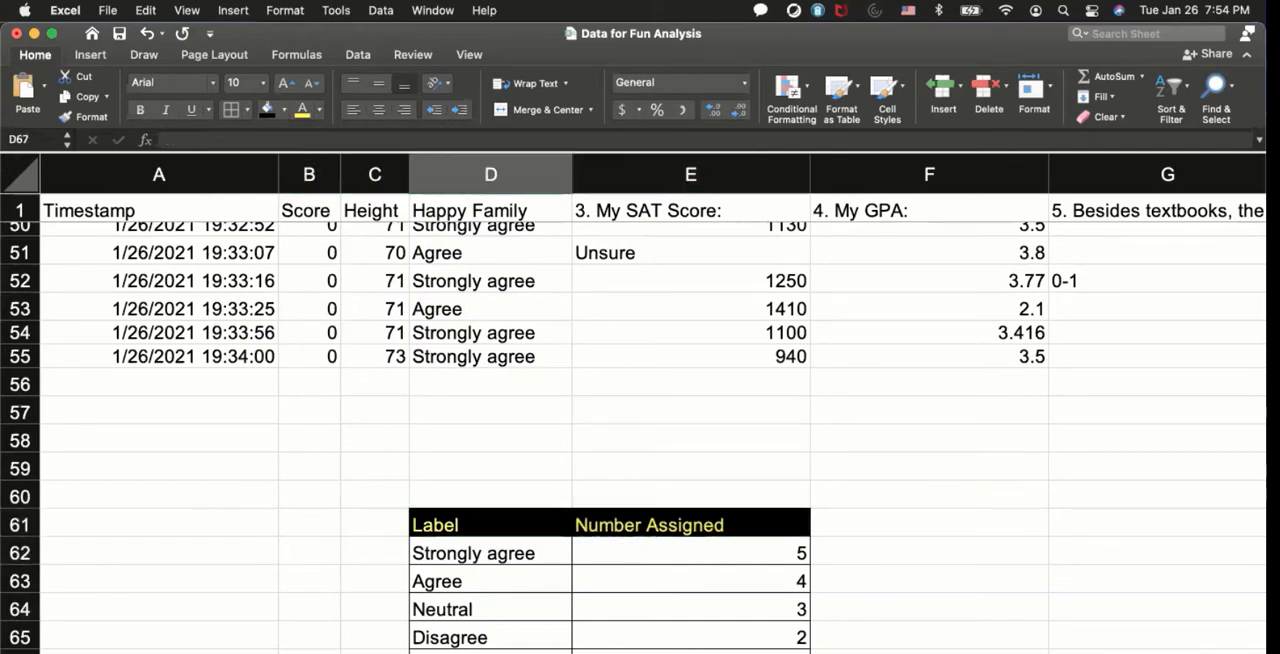
click(652, 648)
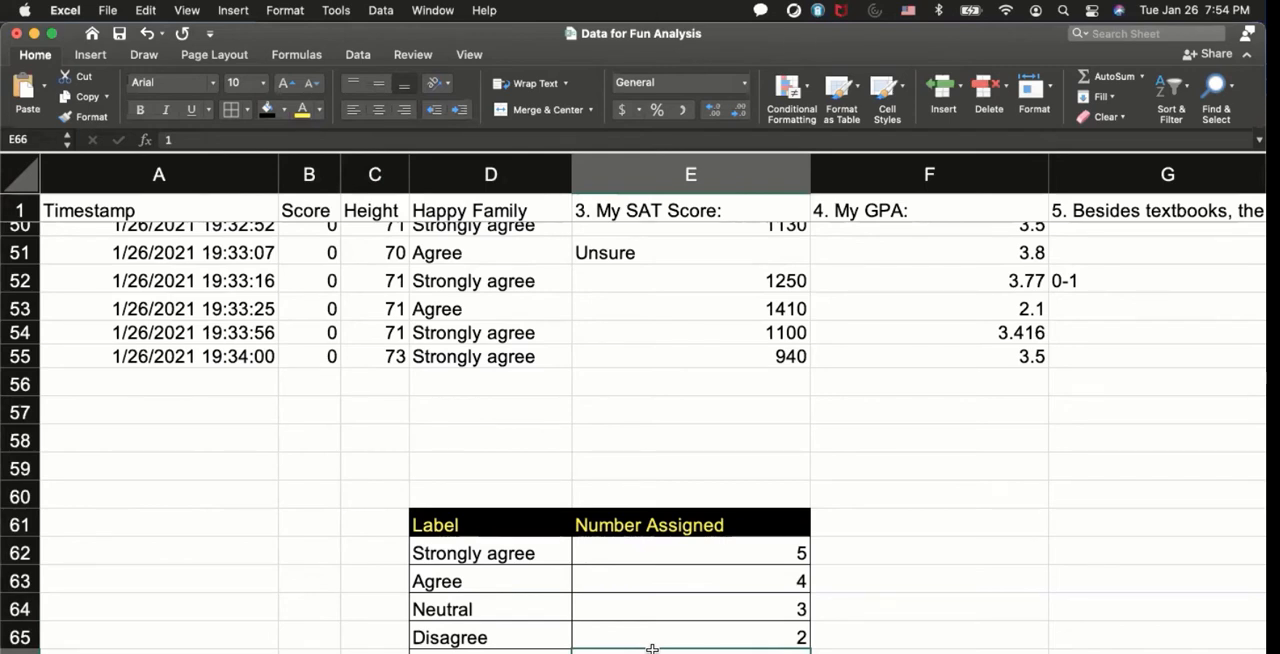
mouse_move(632, 492)
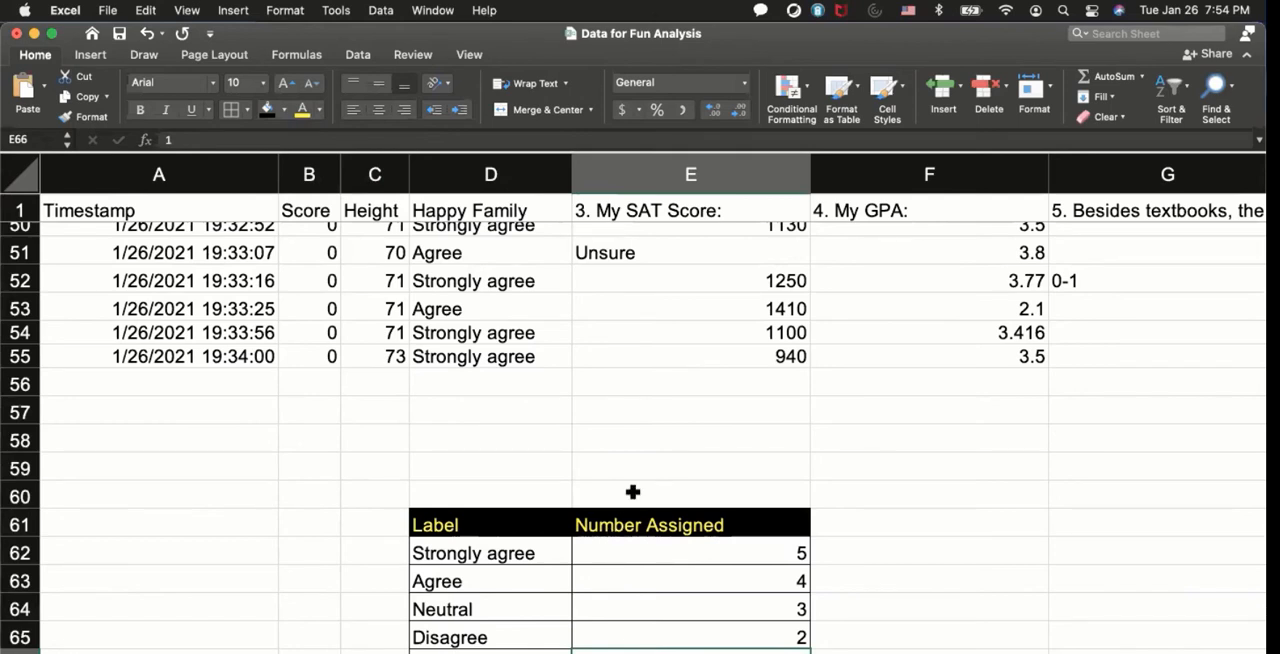
mouse_move(650, 384)
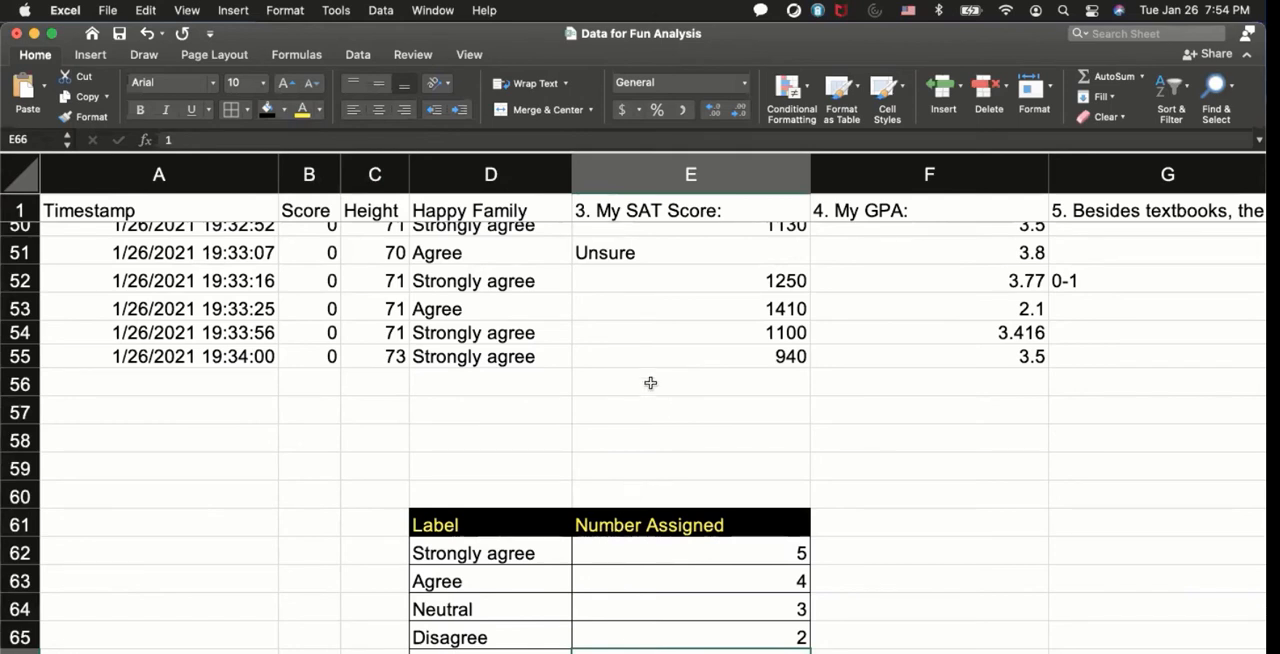
Step: Scroll right from the Height column until the Happy Family column O is in view
click(490, 210)
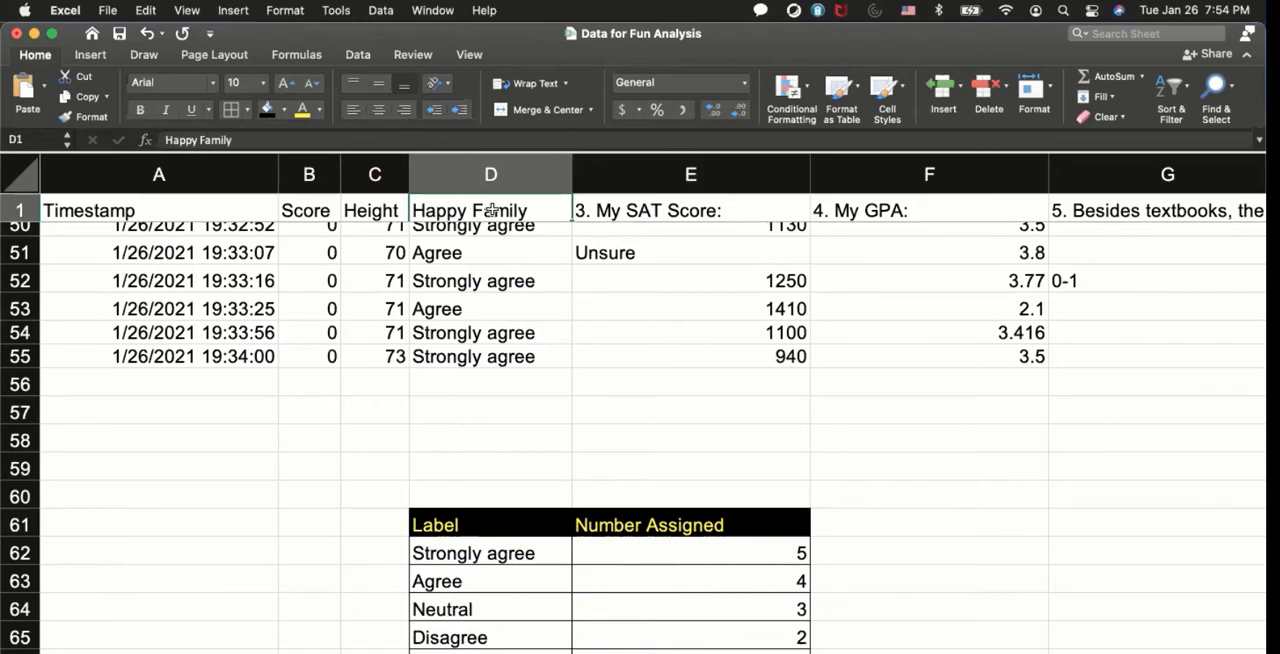
scroll(right, 3)
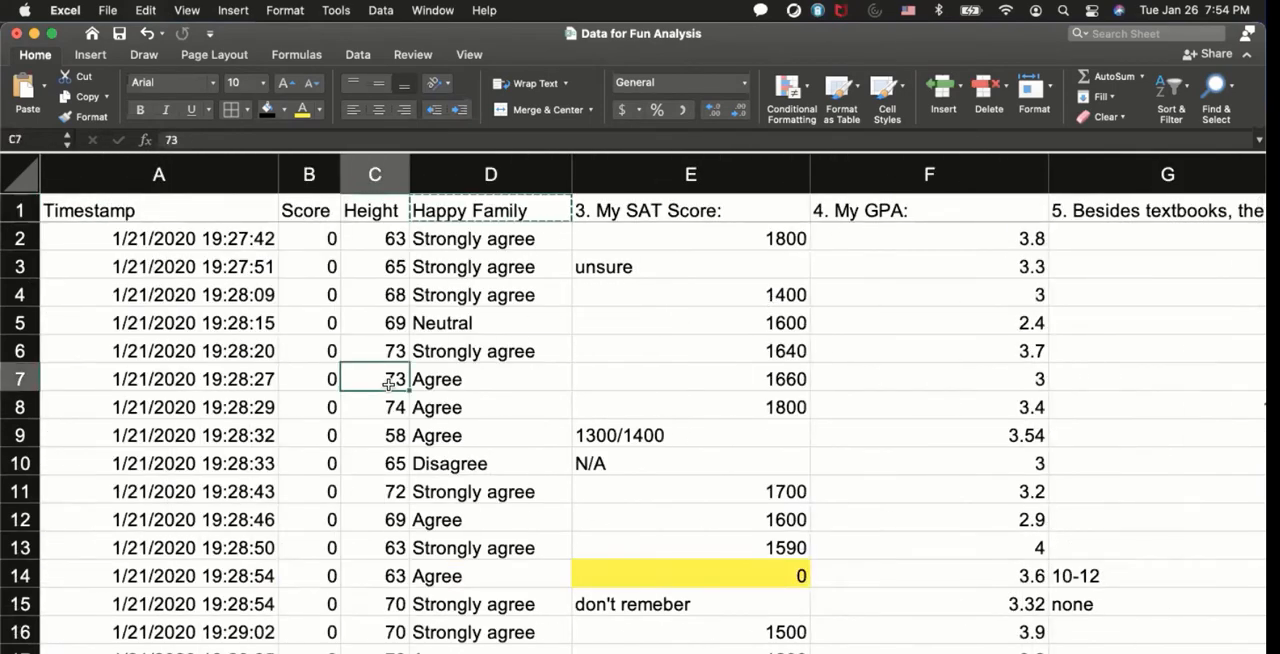
mouse_move(452, 342)
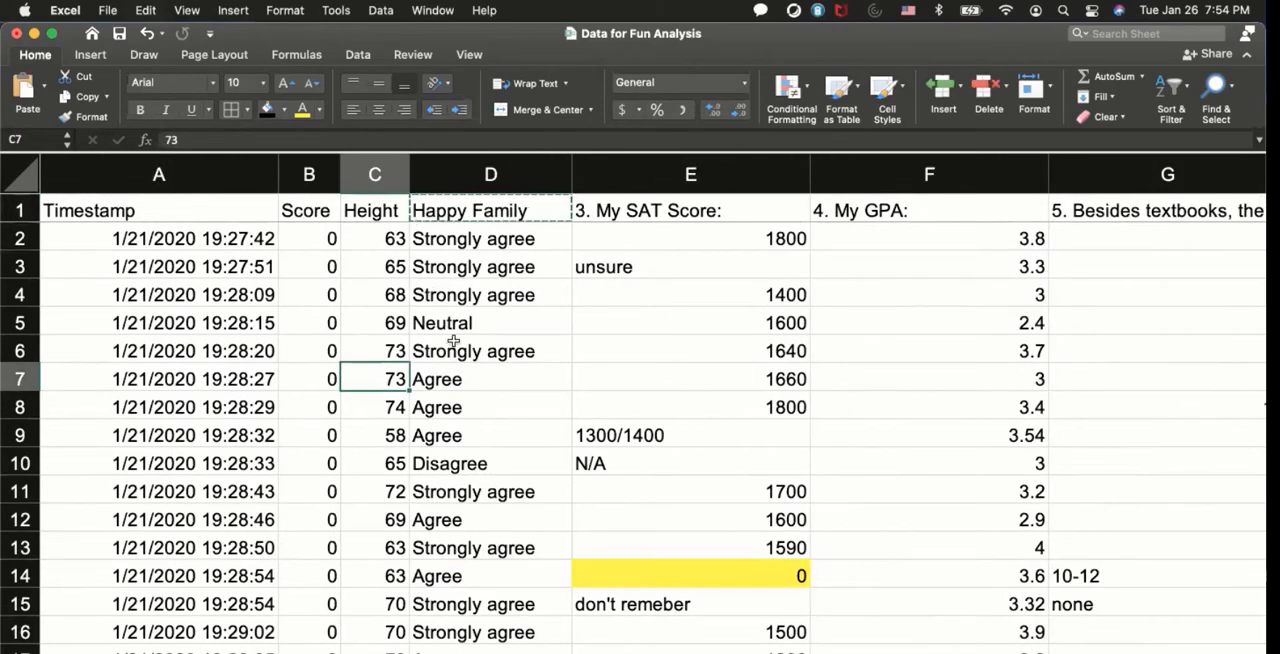
click(308, 174)
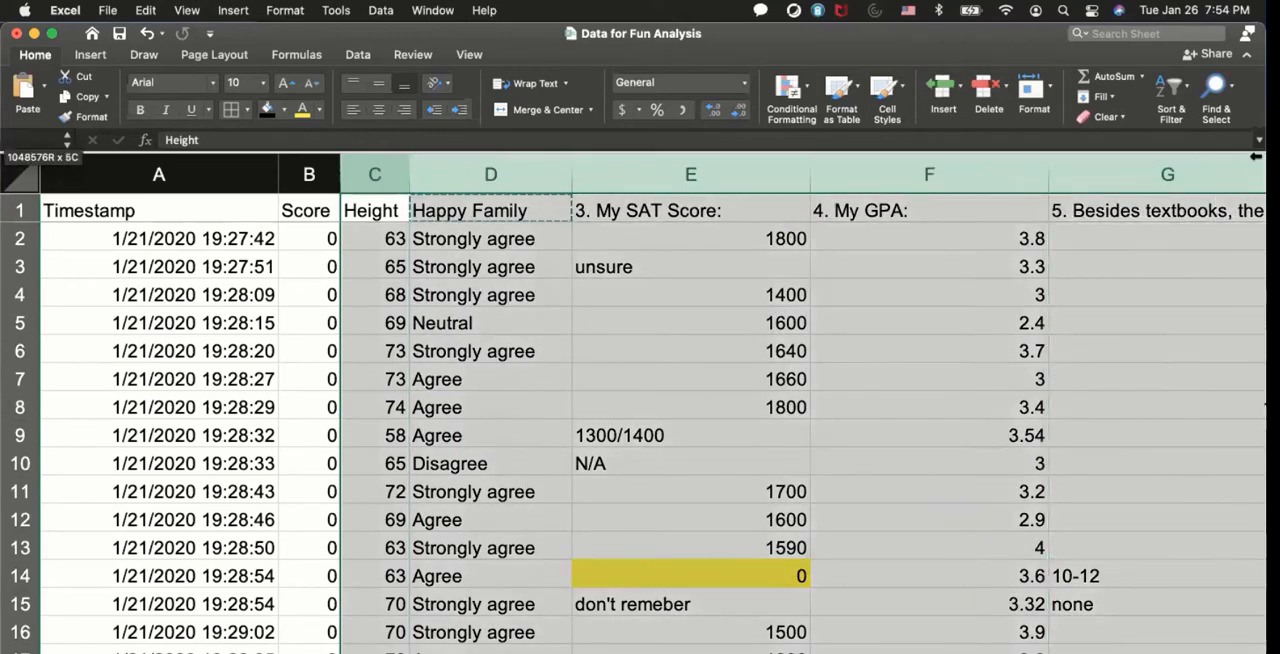
scroll(right, 3)
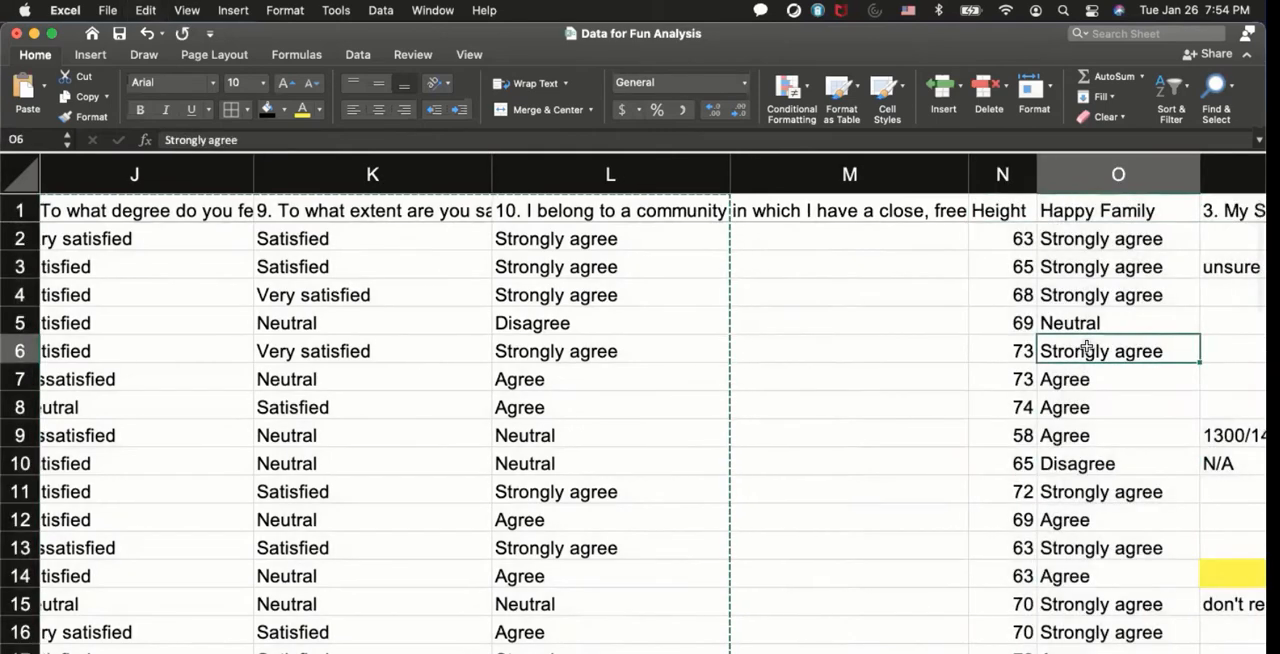
Step: Start =Vlookup( in cell O2 of the Happy Family column
scroll(right, 3)
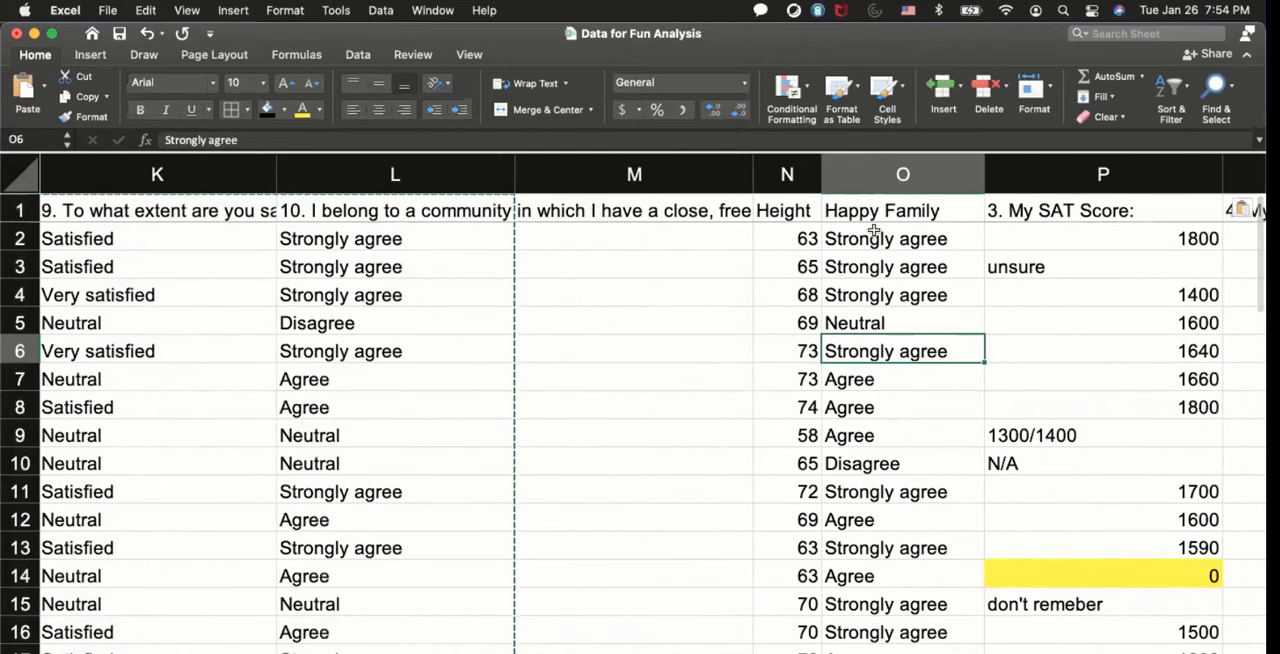
click(902, 238)
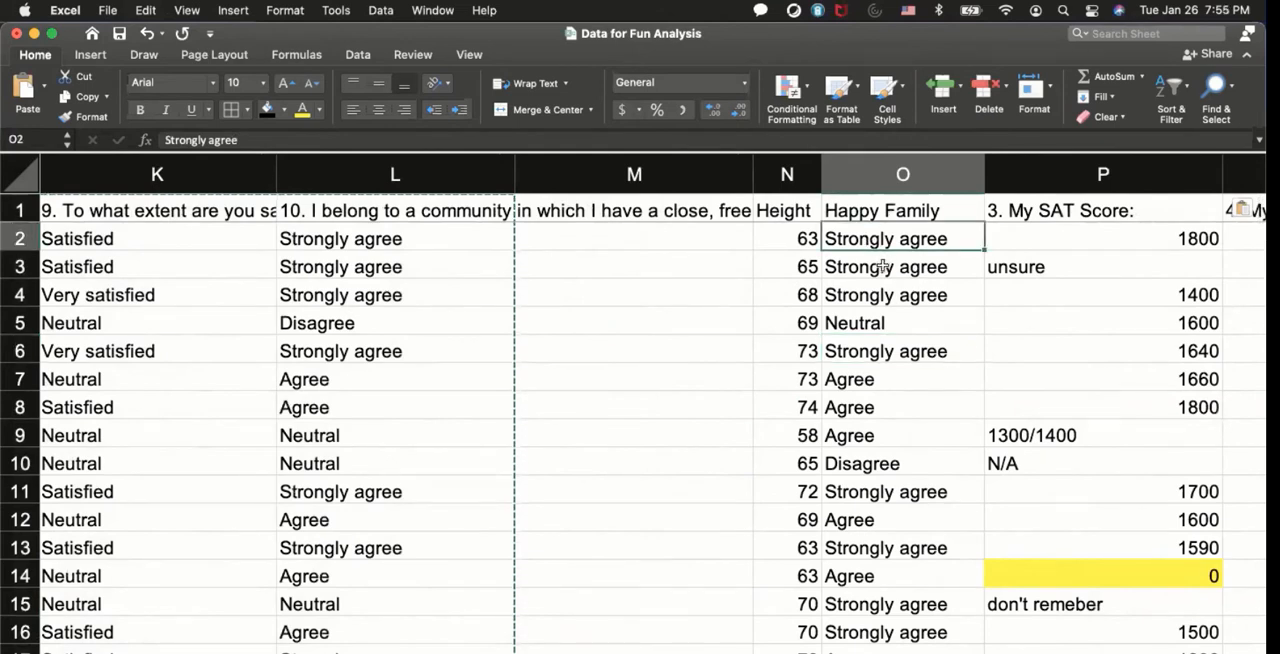
text(=)
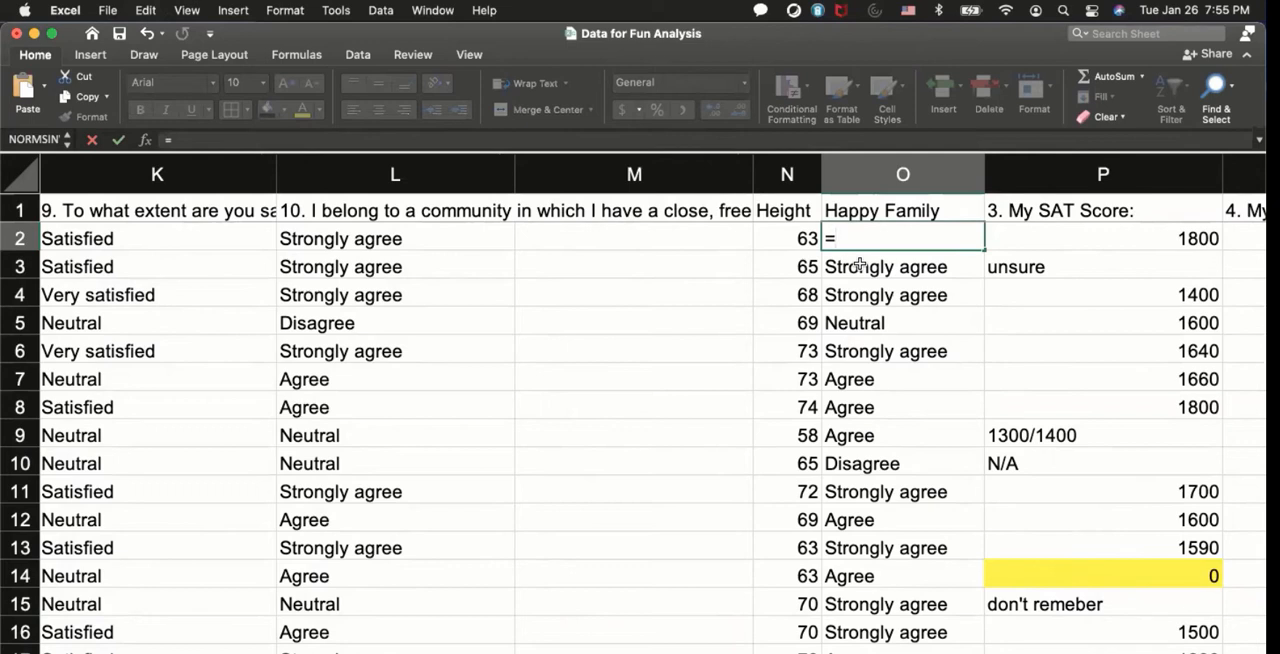
text(Vlooku)
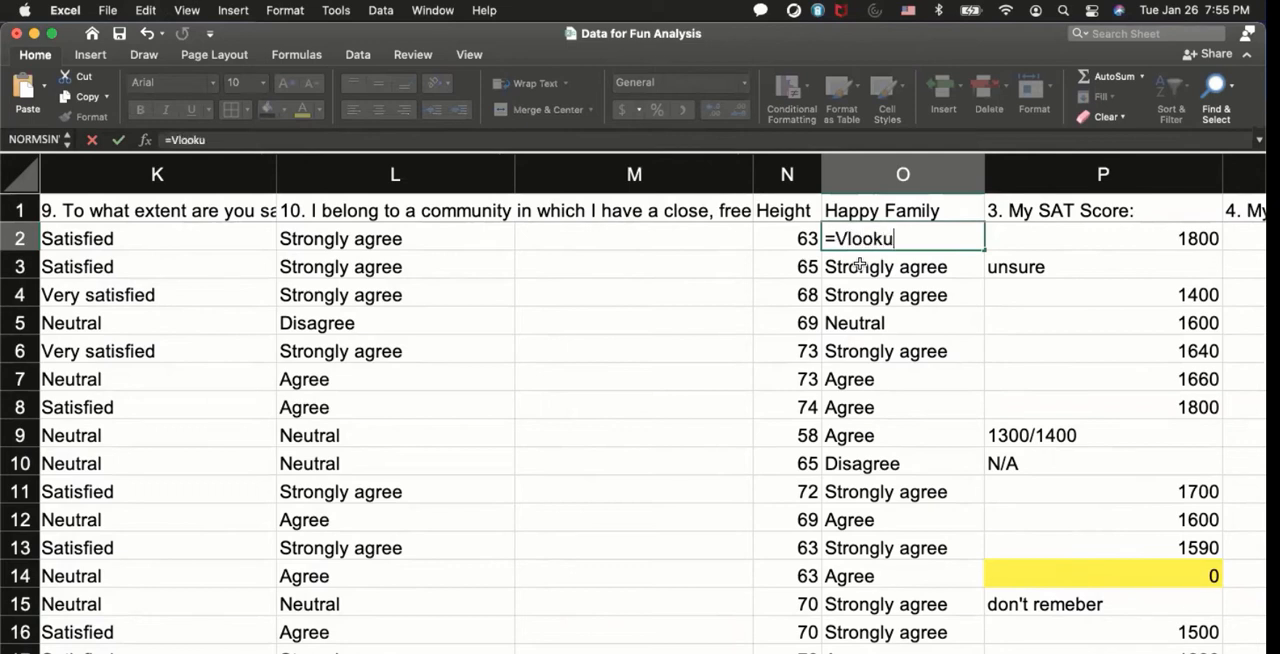
text(p)
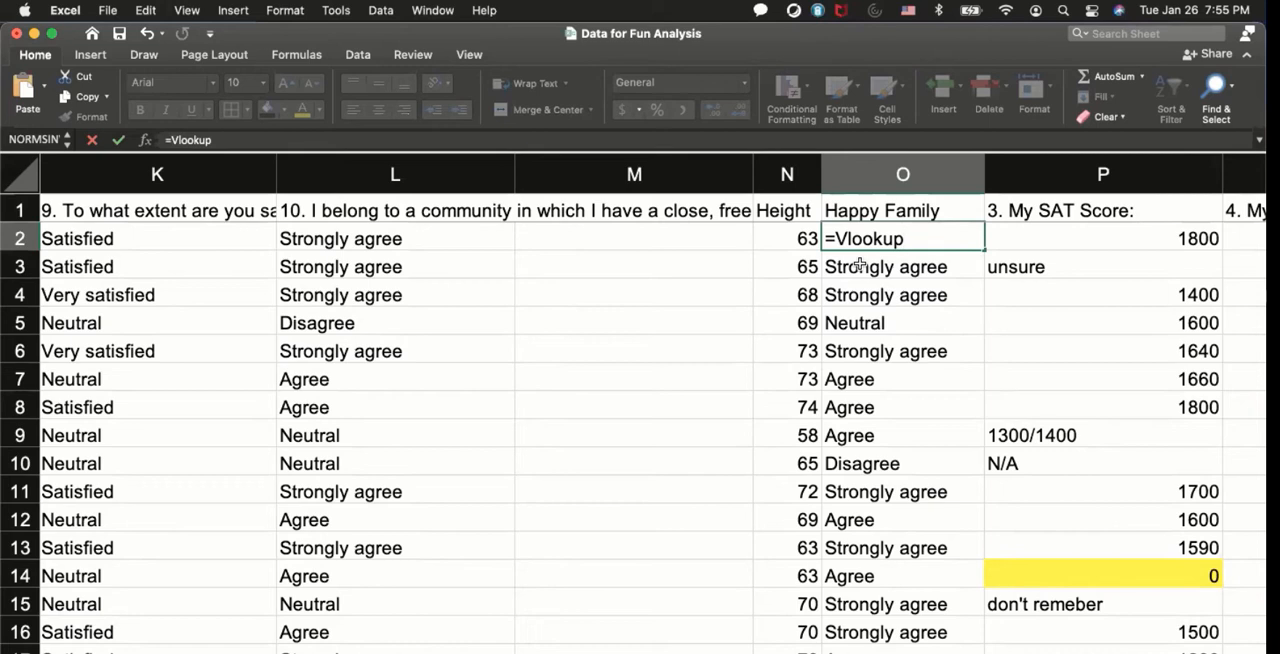
text(()
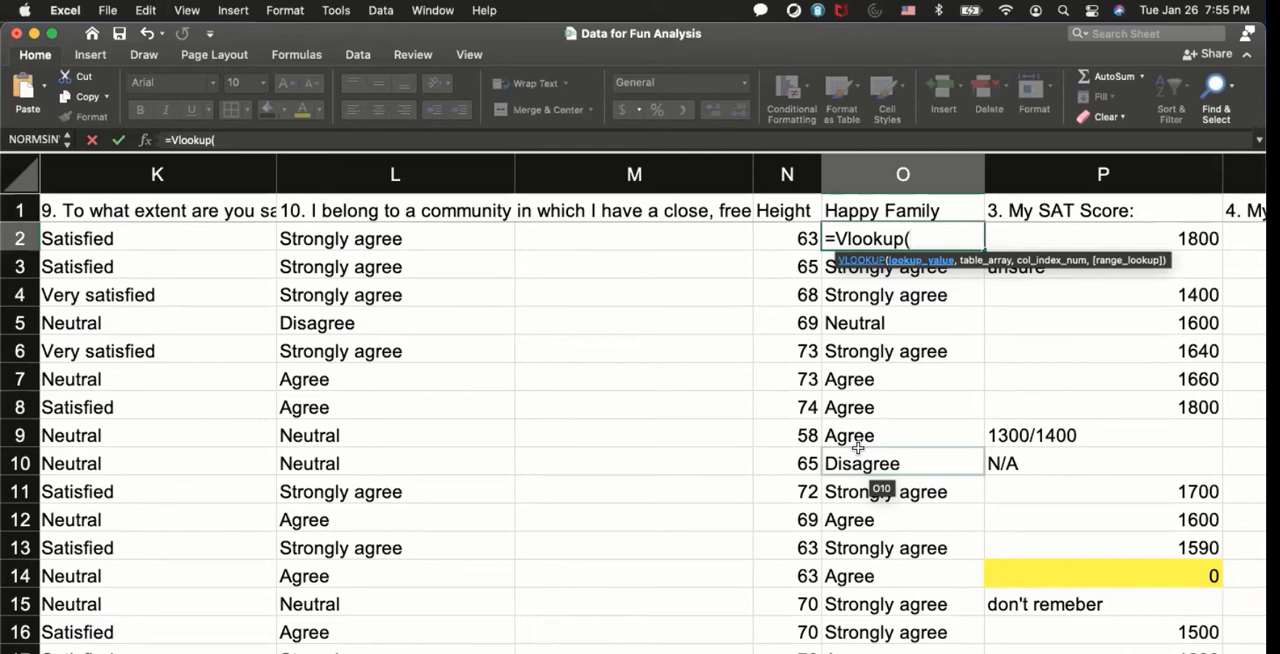
mouse_move(884, 260)
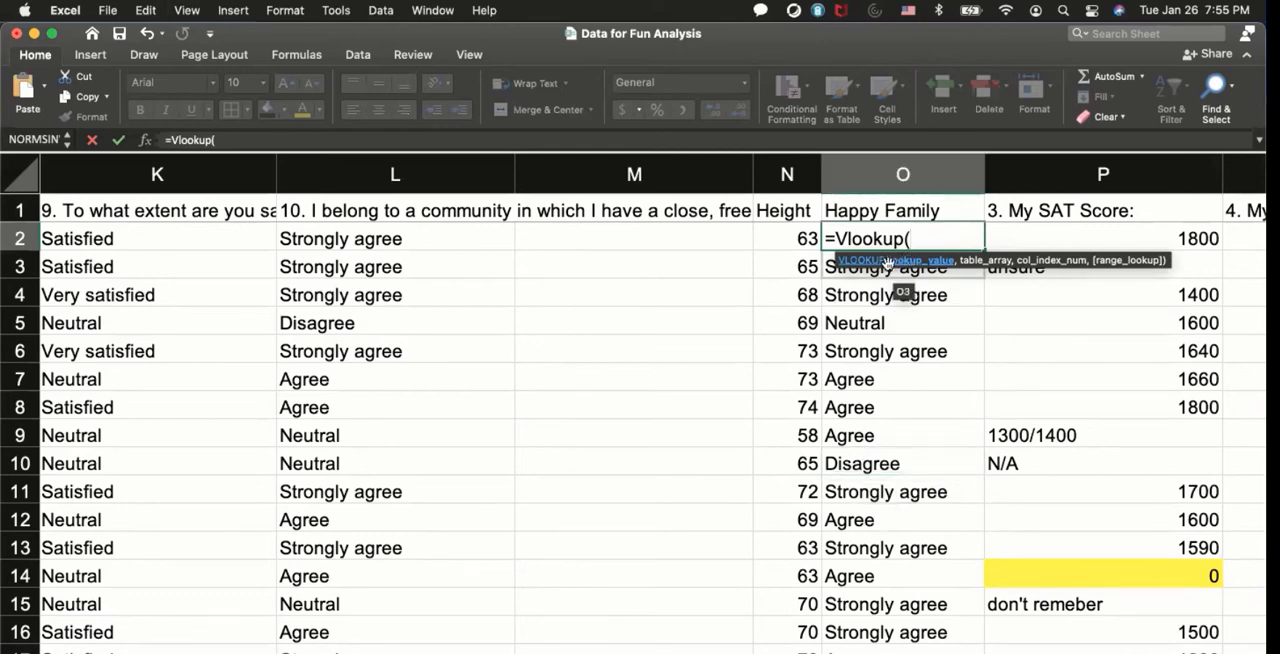
Step: Use the D2 Happy Family answer as the VLOOKUP's lookup_value and move down to the lookup table
scroll(left, 3)
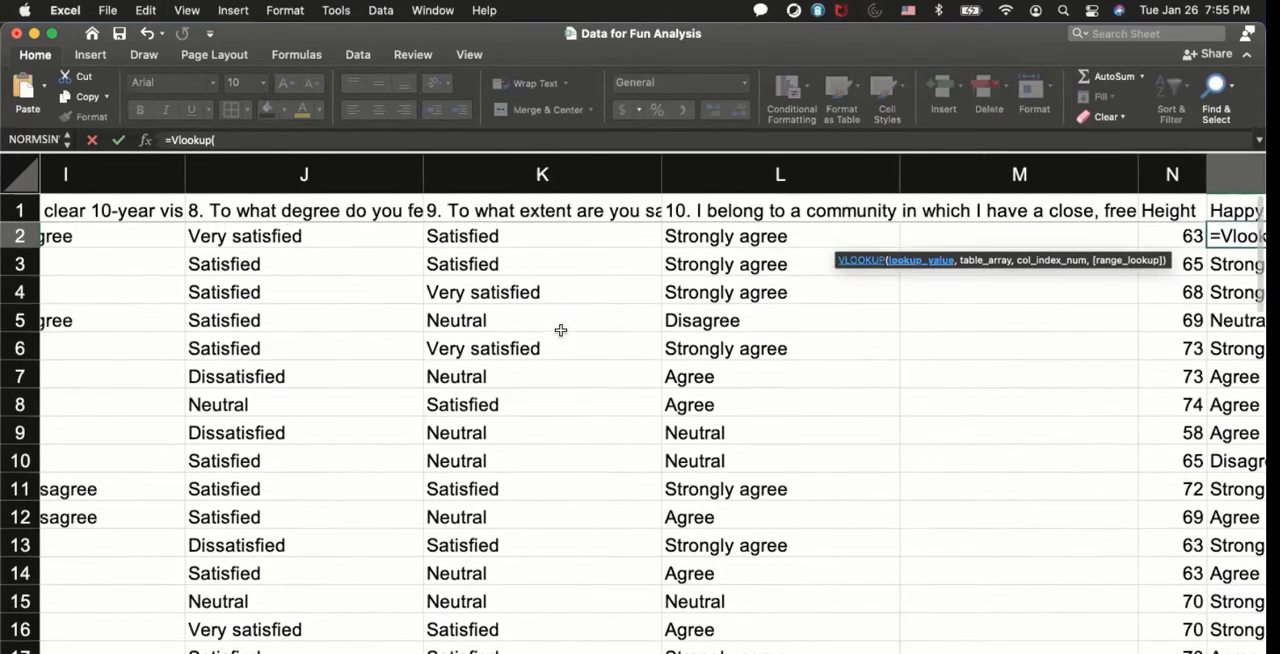
scroll(left, 3)
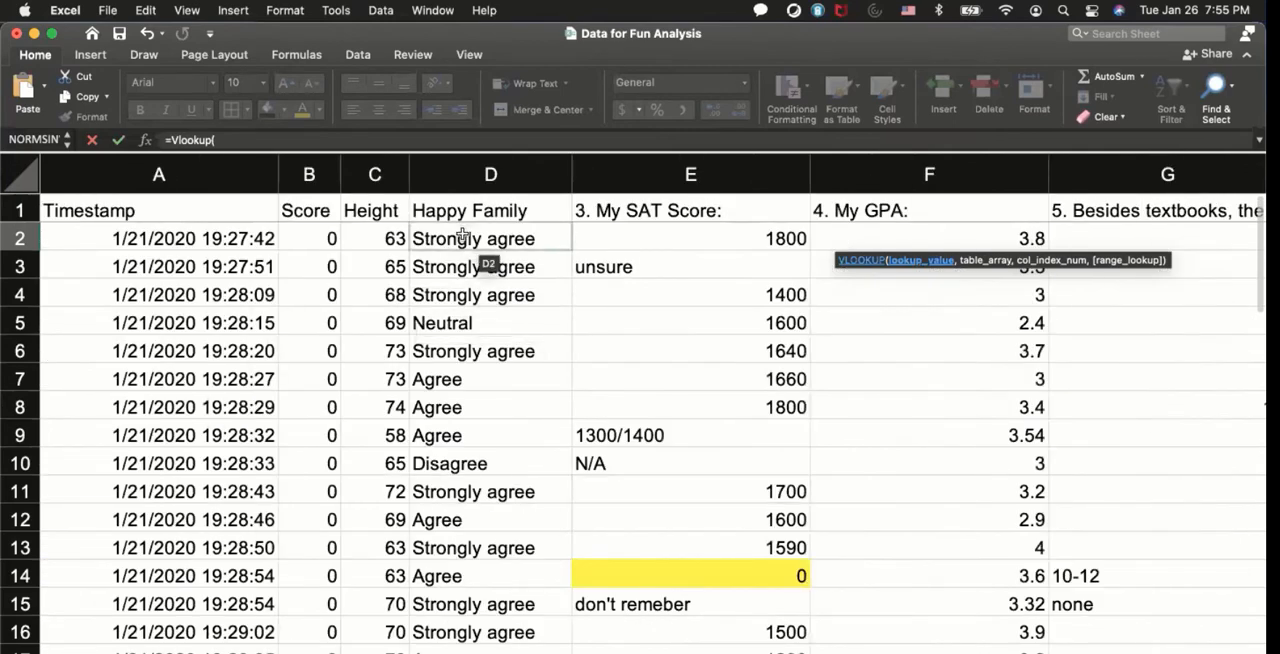
click(490, 238)
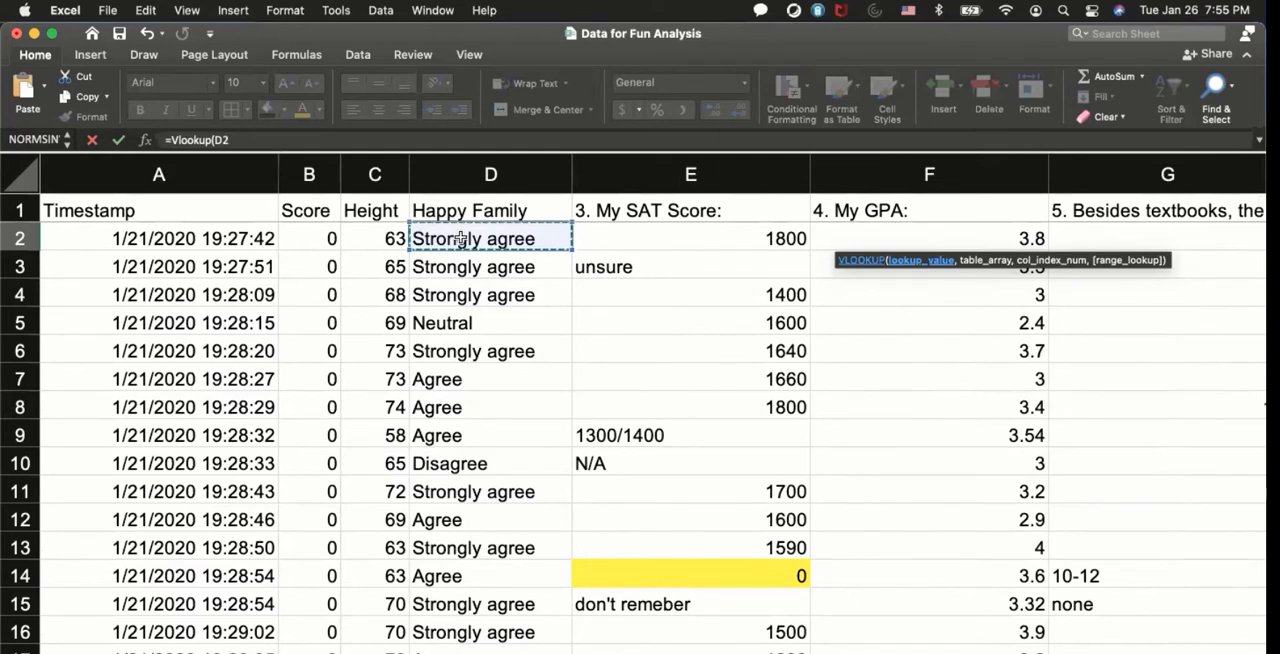
text(,)
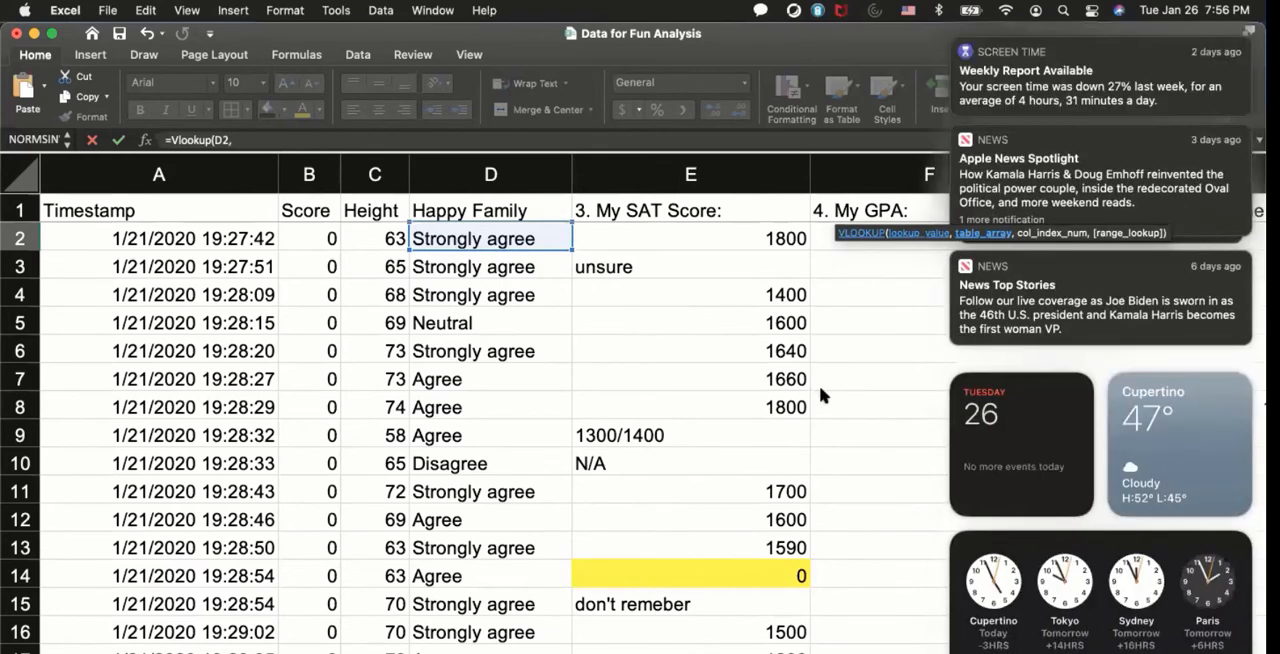
mouse_move(878, 52)
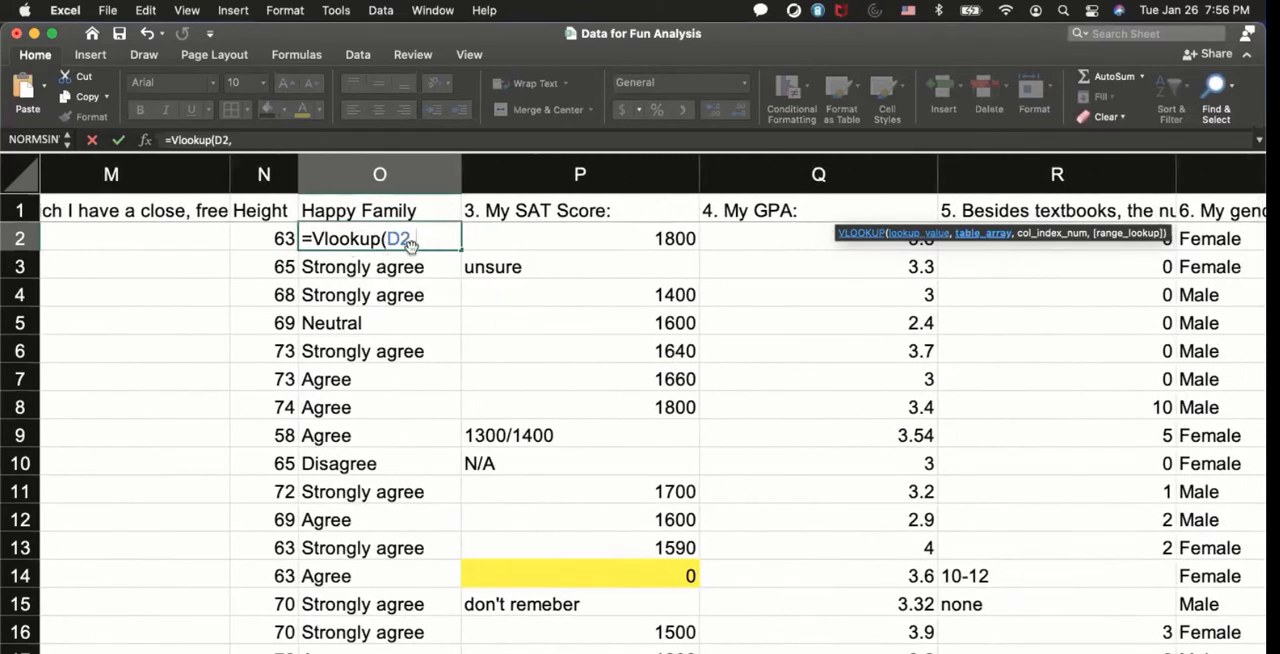
text(,)
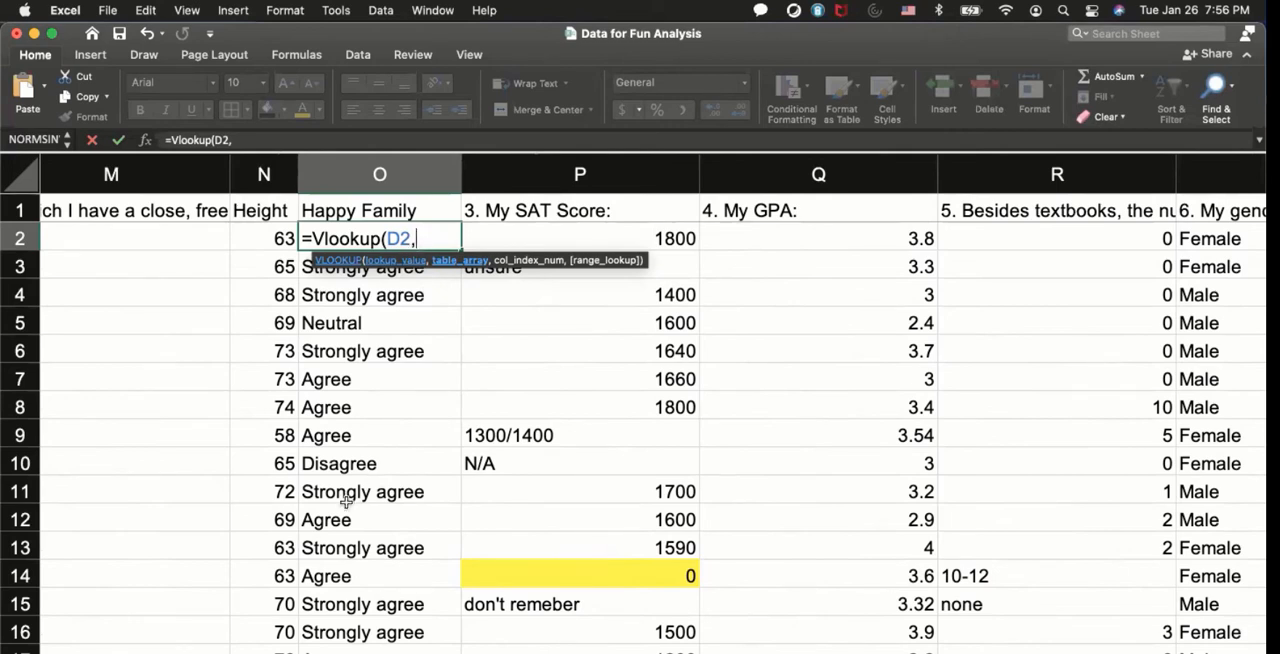
scroll(down, 3)
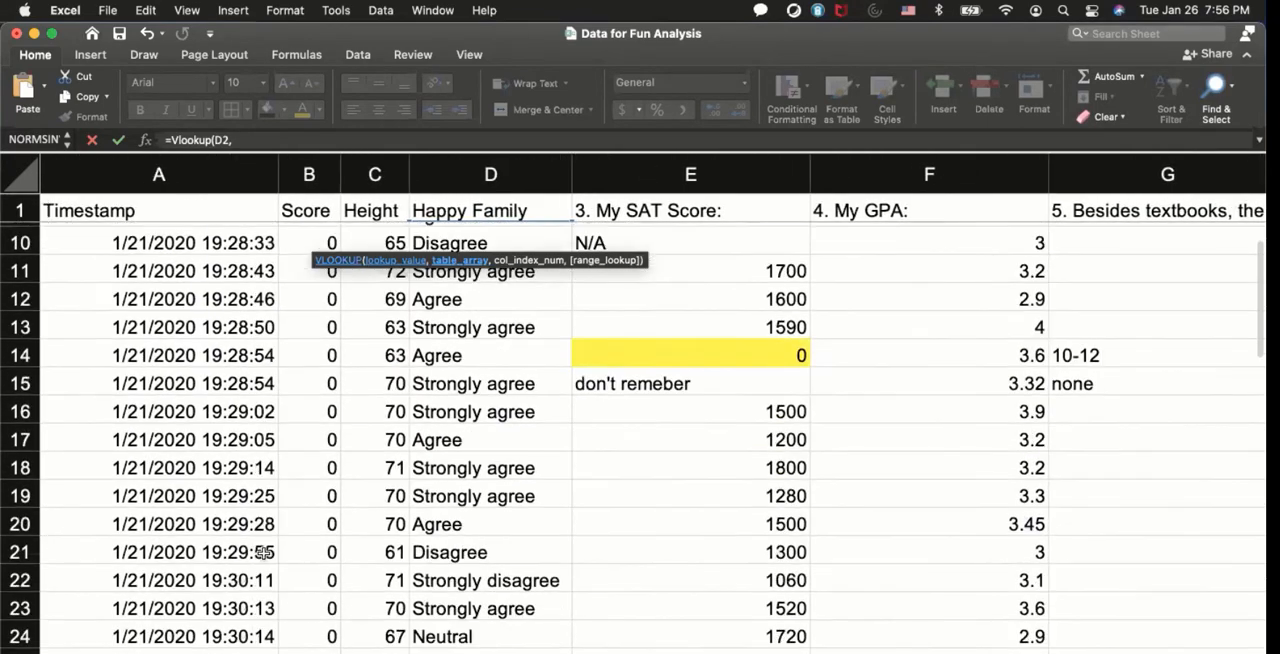
scroll(down, 3)
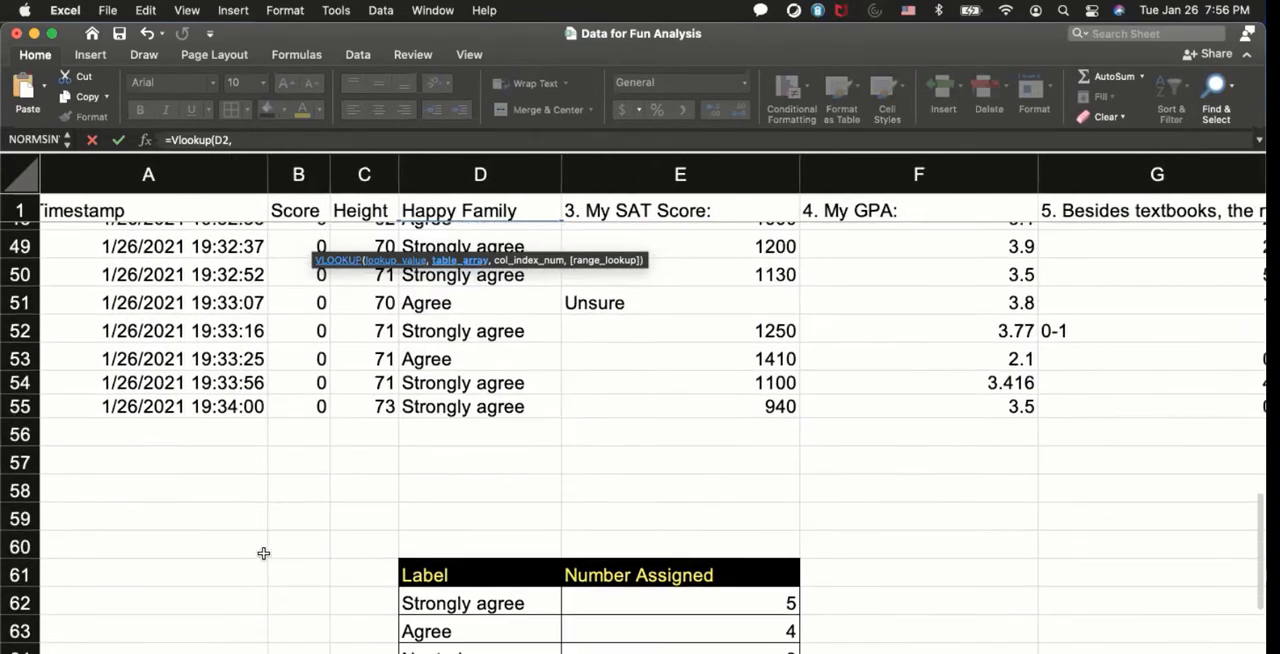
Step: Scroll the Label/Number Assigned table D61:E66 into view as the VLOOKUP's table_array
scroll(down, 3)
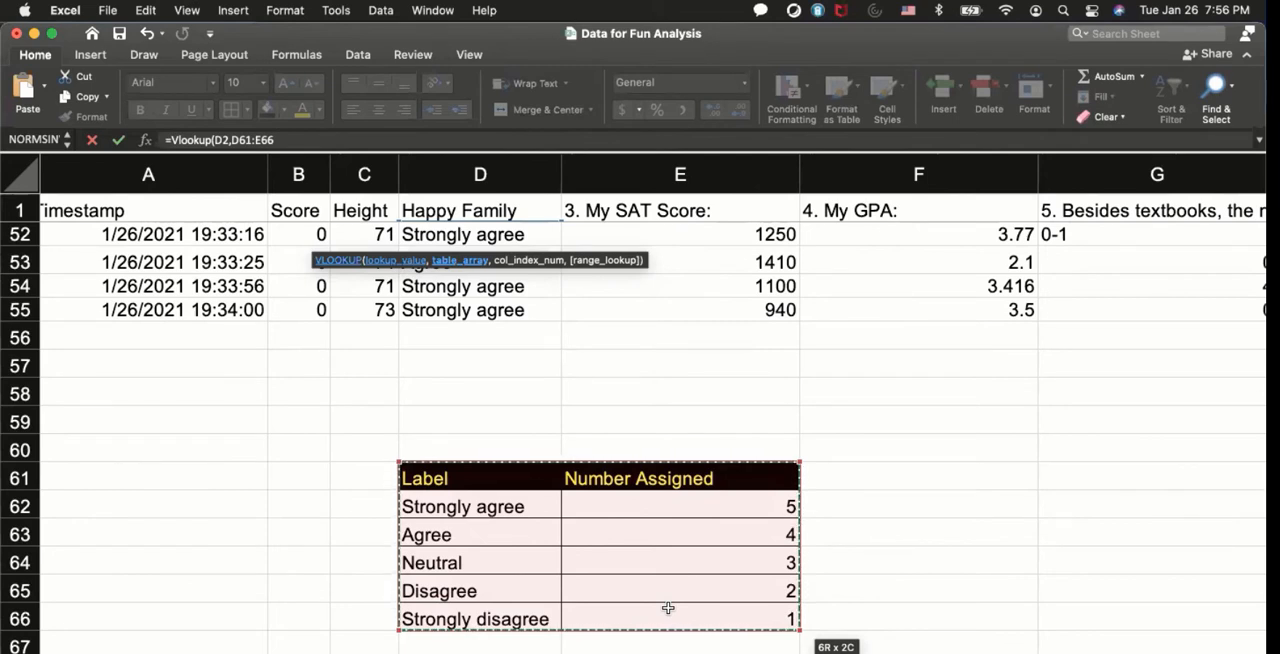
mouse_move(436, 364)
text(,)
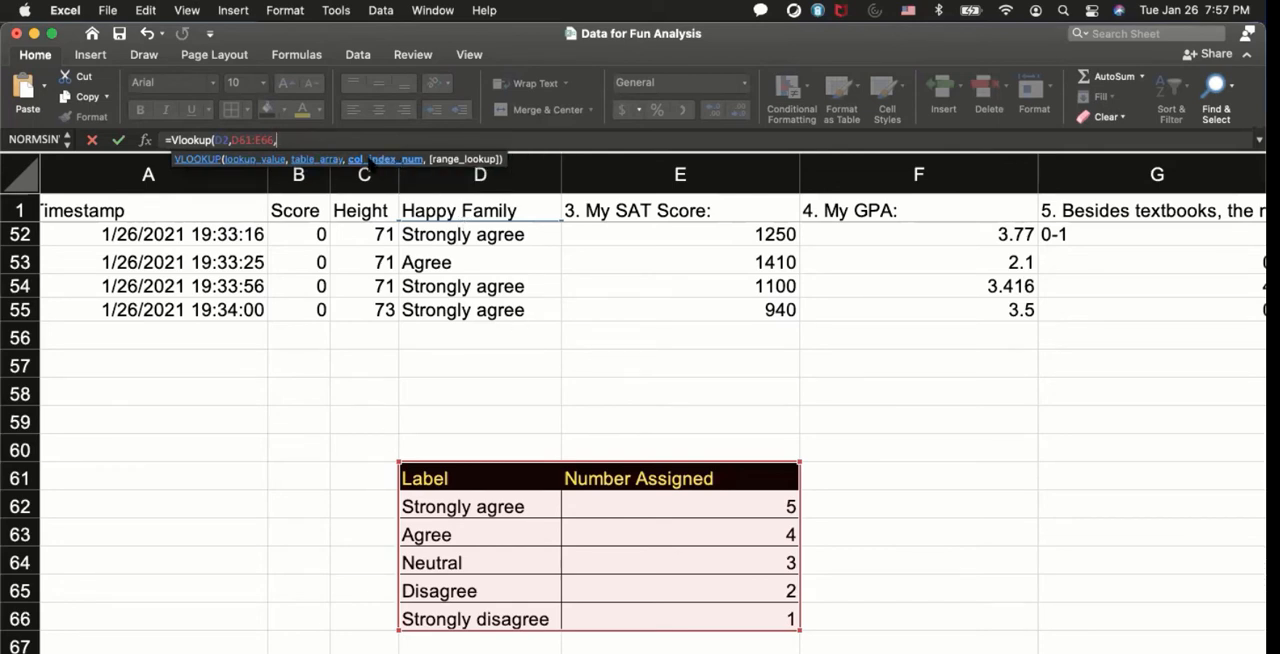
mouse_move(384, 164)
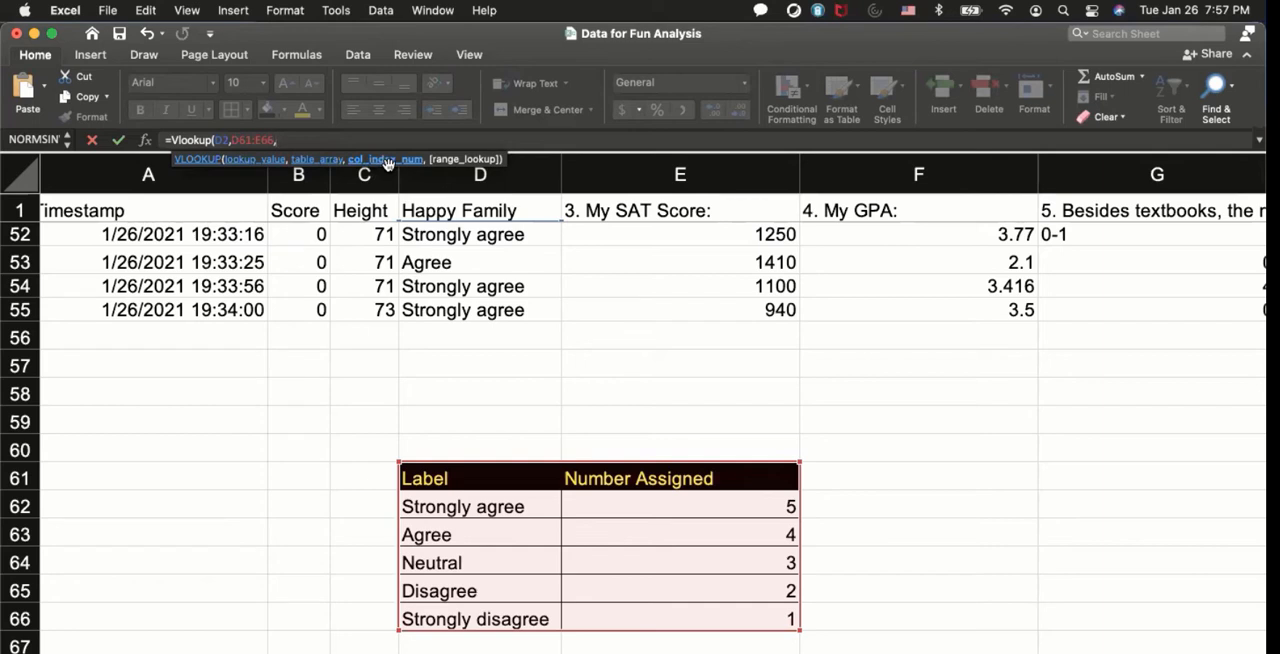
Step: Set the VLOOKUP's col_index_num to 2 so it returns the Number Assigned column
text(,)
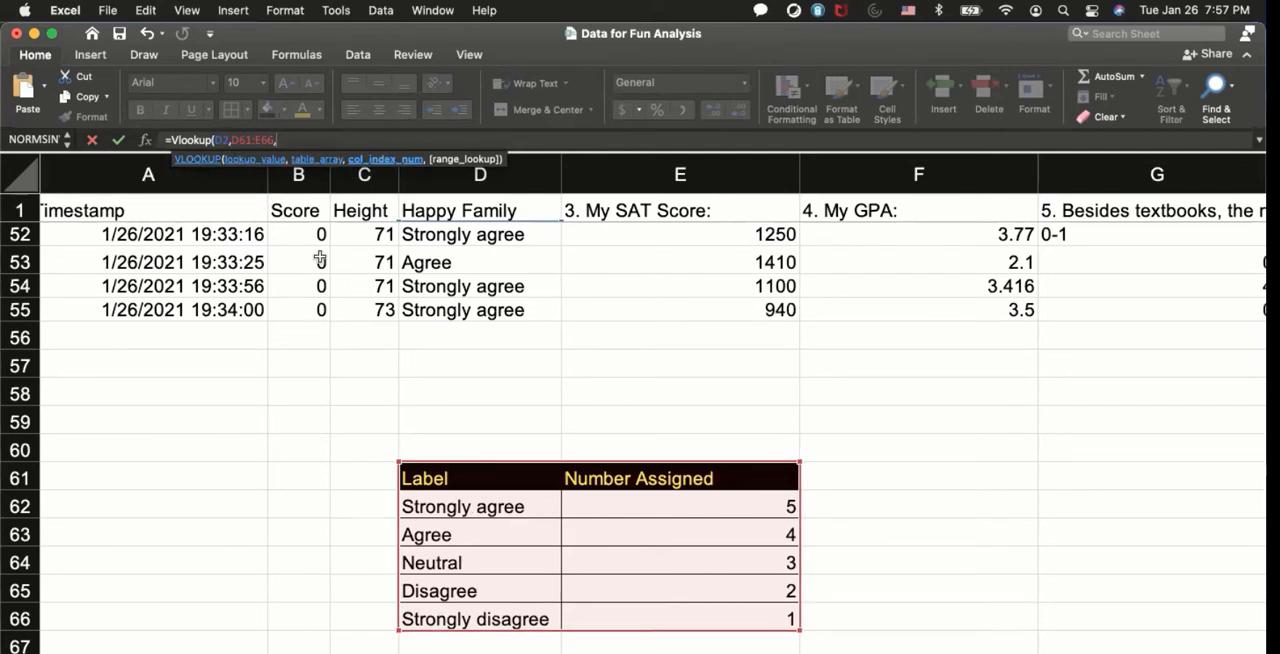
mouse_move(436, 506)
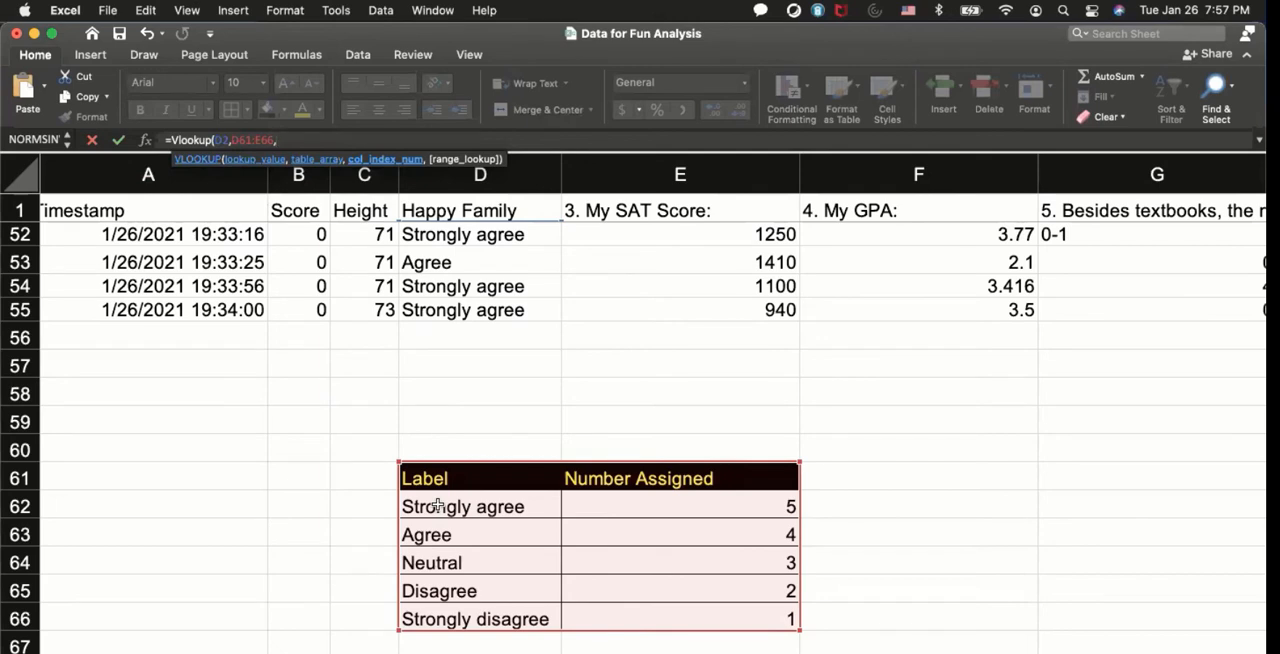
mouse_move(776, 508)
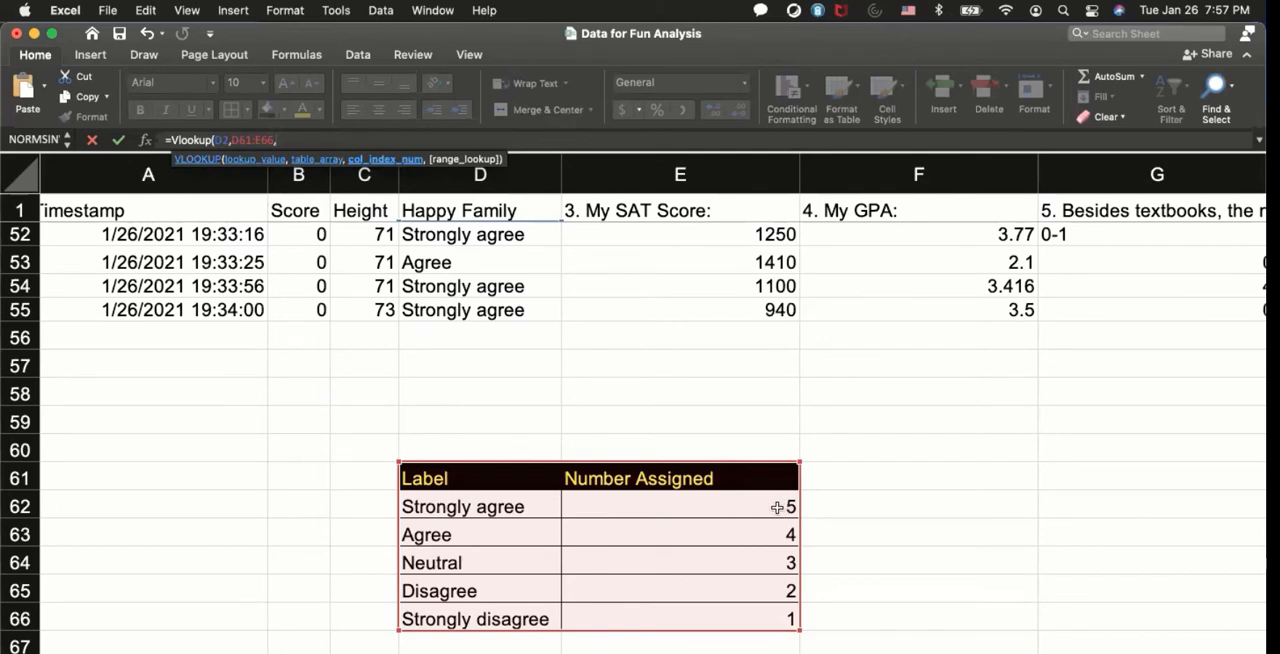
mouse_move(740, 534)
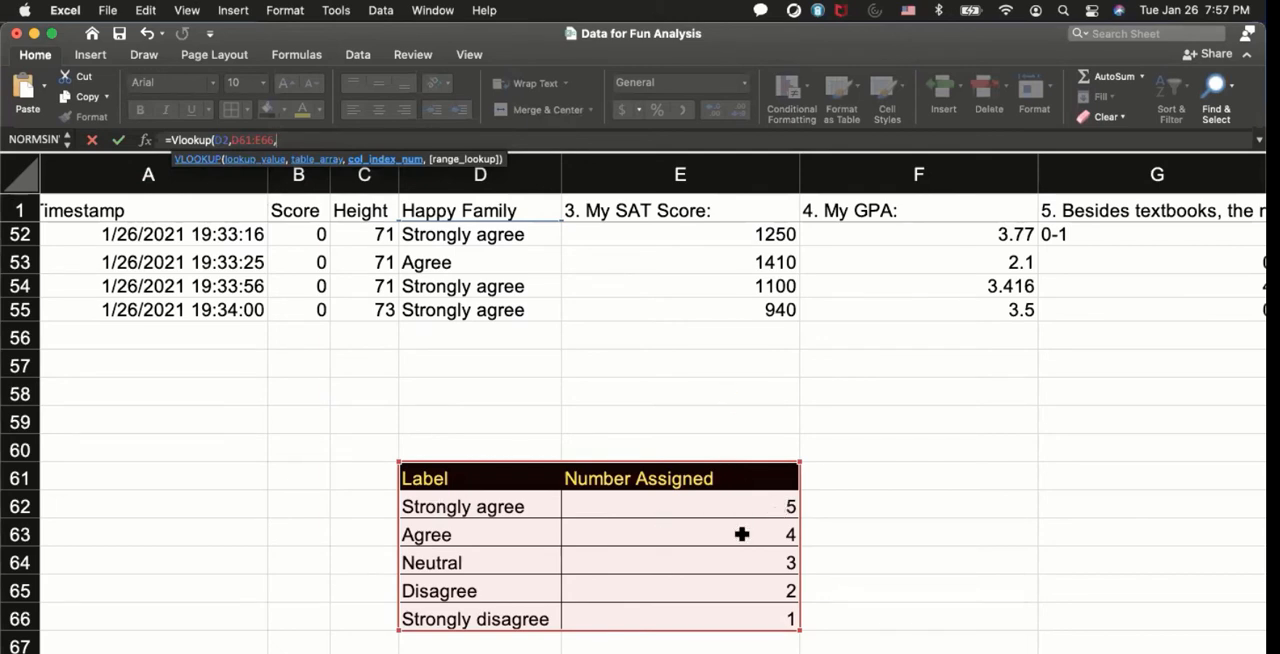
mouse_move(692, 336)
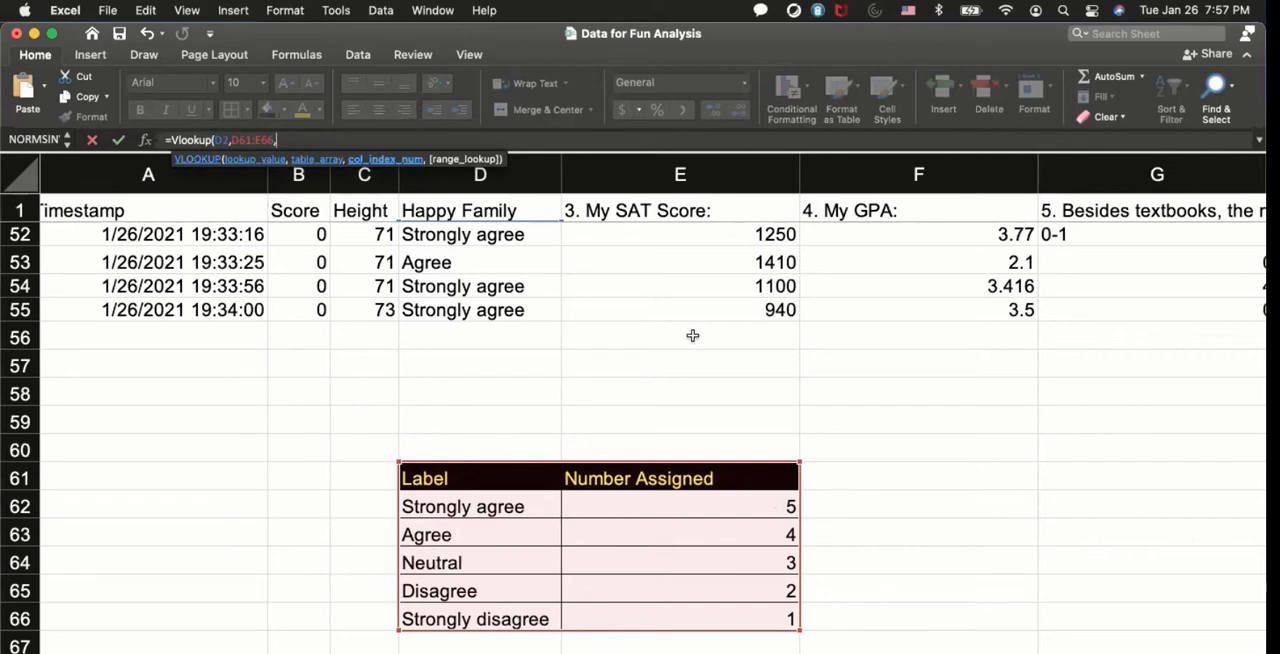
mouse_move(396, 230)
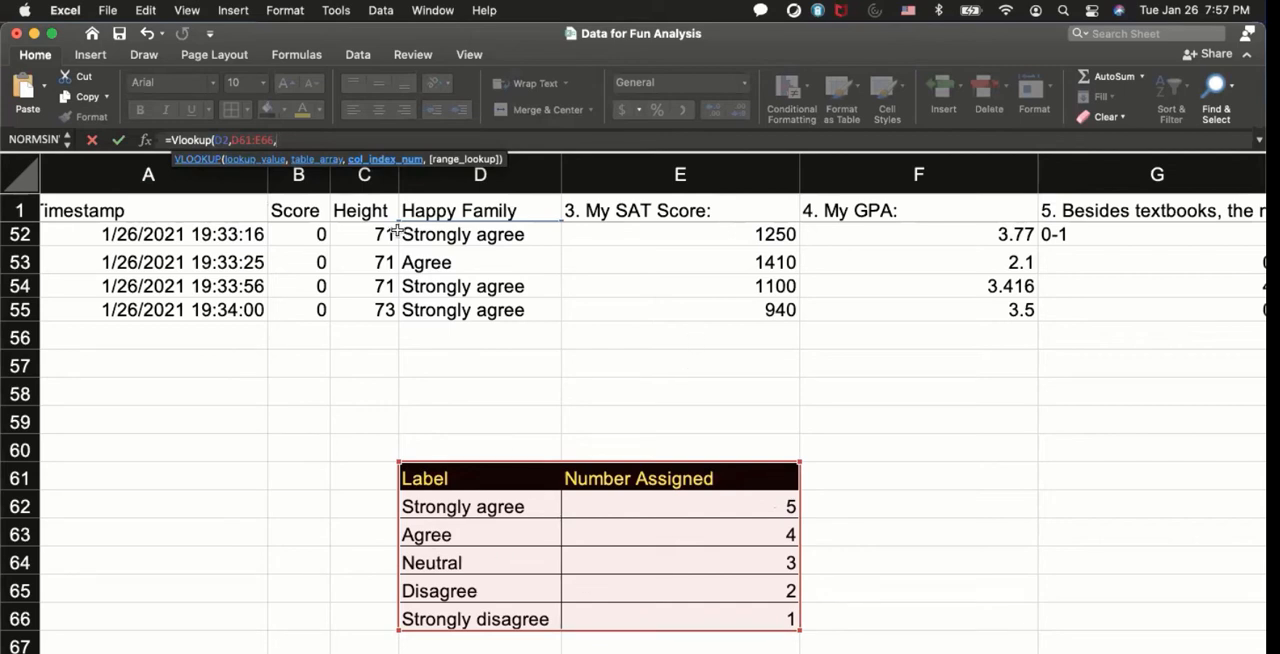
text(2)
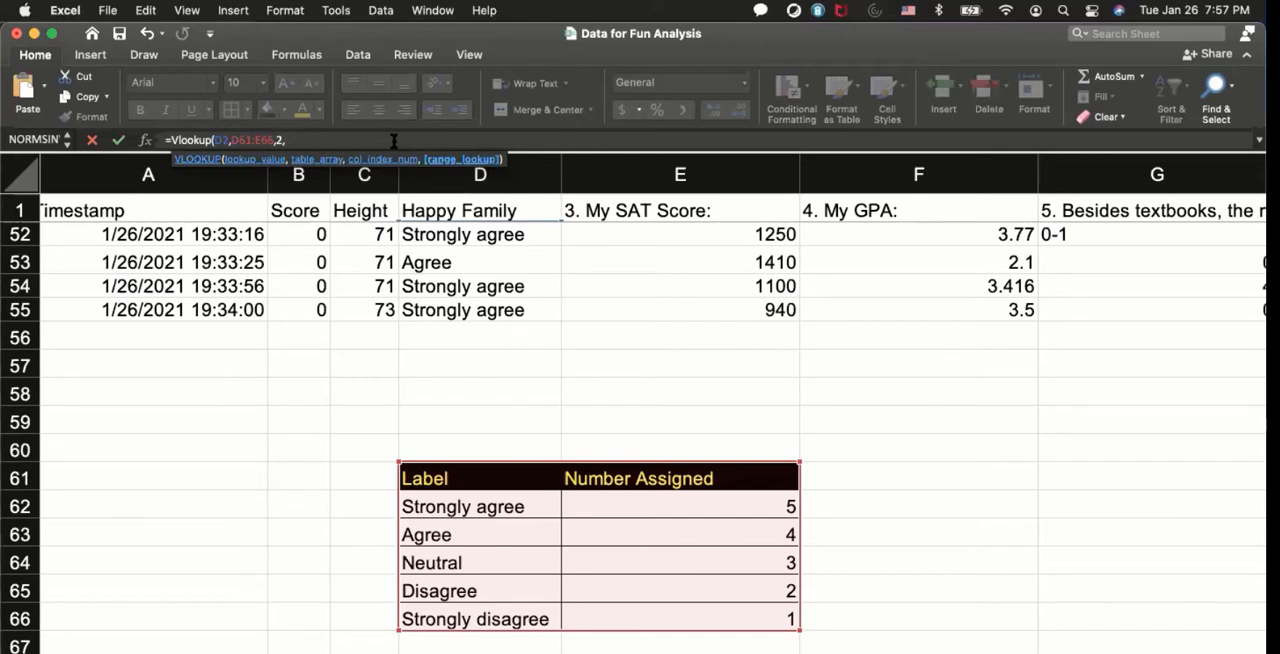
Step: Finish the VLOOKUP in O2 with FALSE as its exact-match argument
text(,)
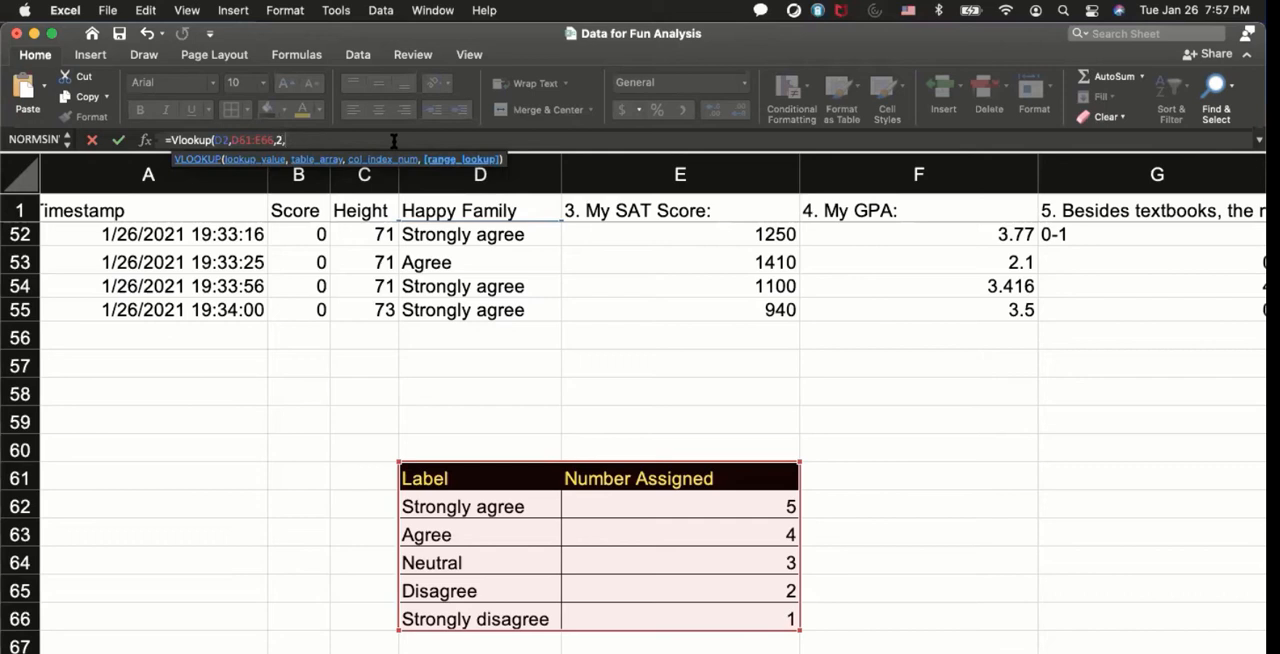
text(fal)
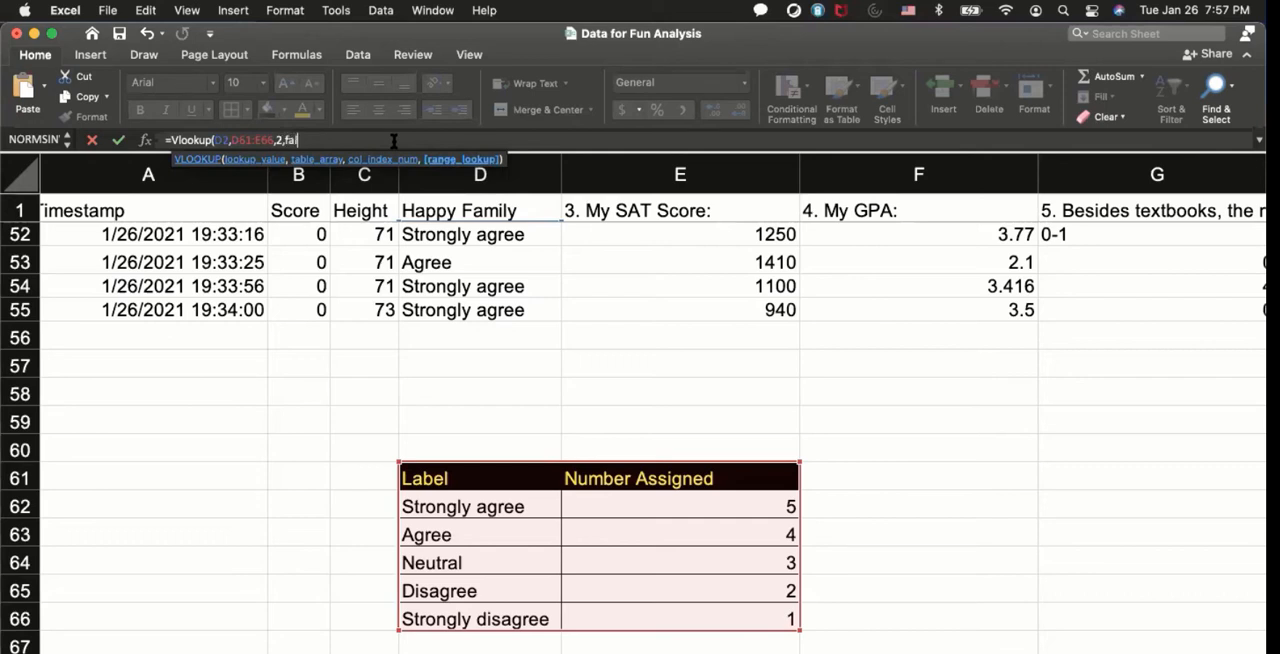
text(se))
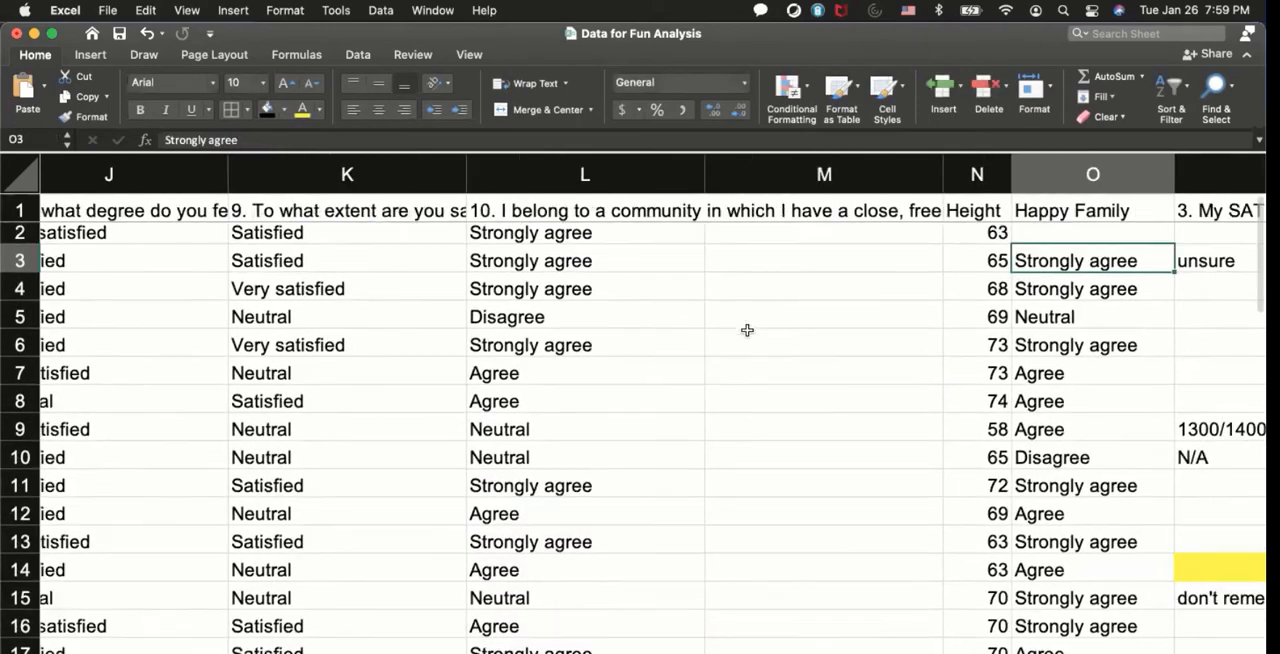
scroll(right, 3)
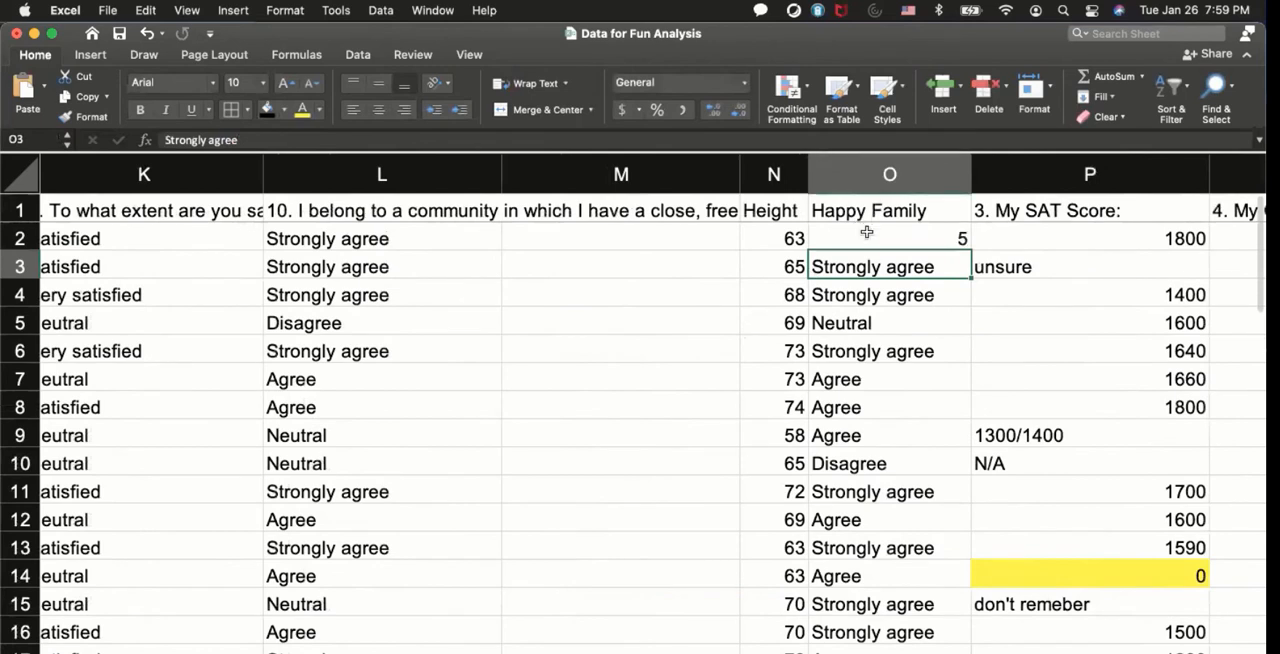
click(888, 238)
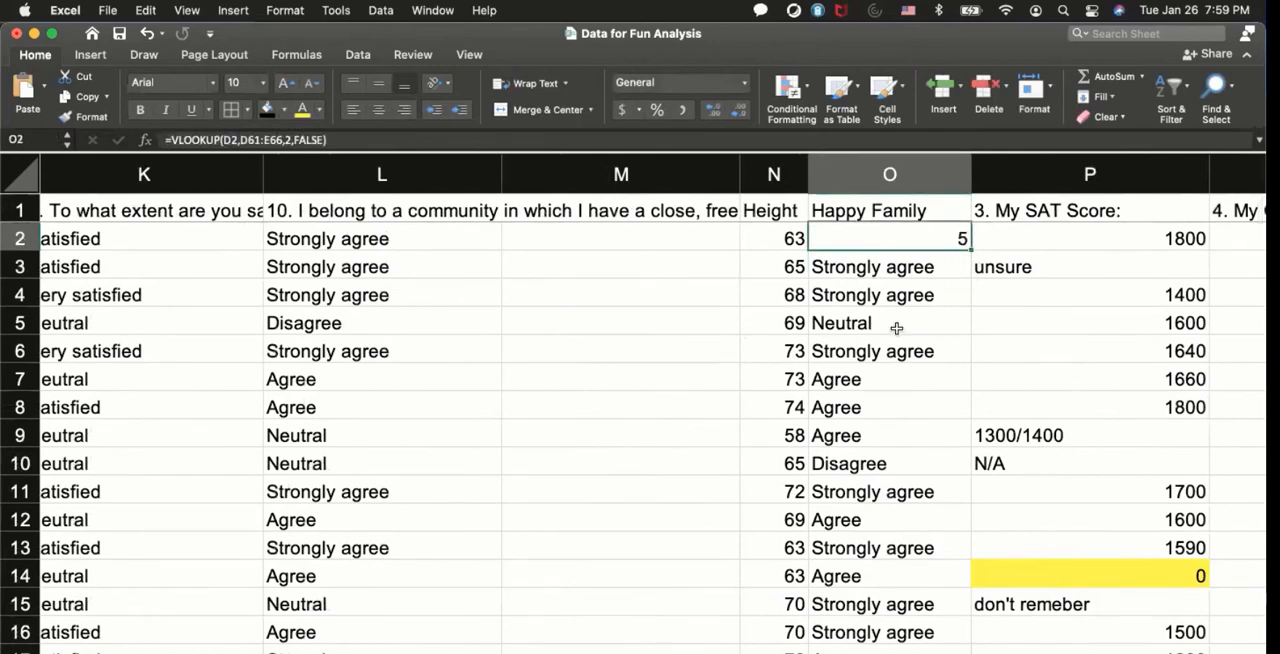
scroll(left, 3)
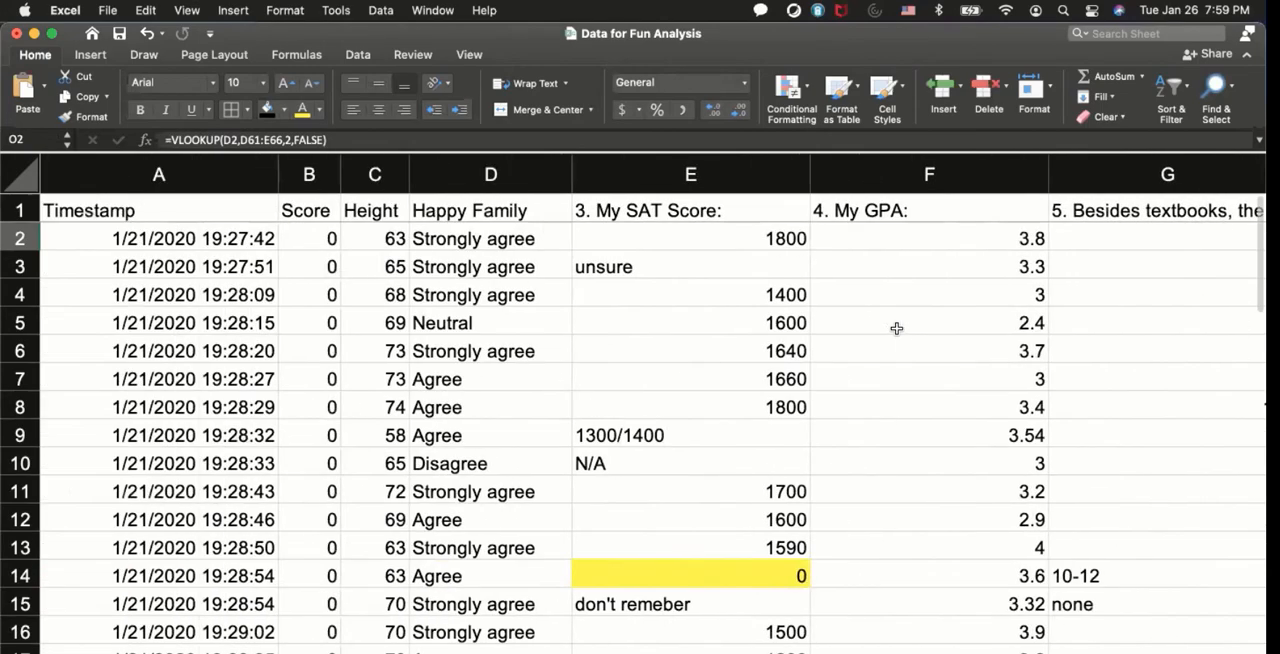
mouse_move(832, 366)
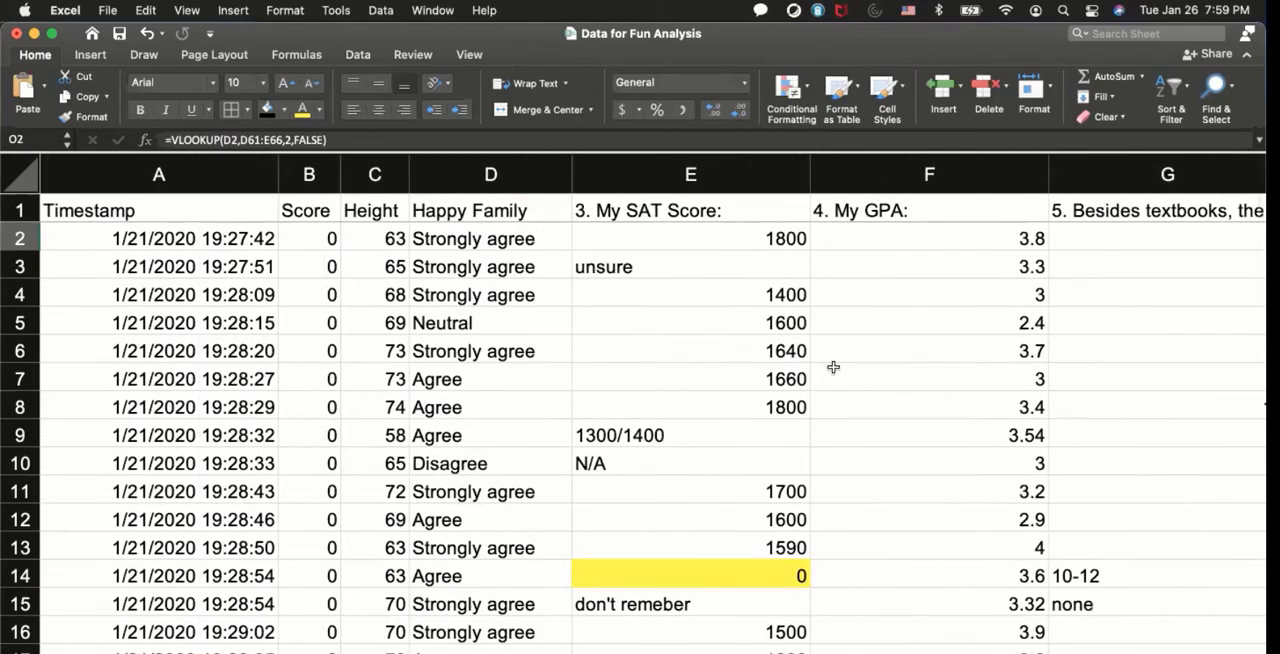
scroll(right, 3)
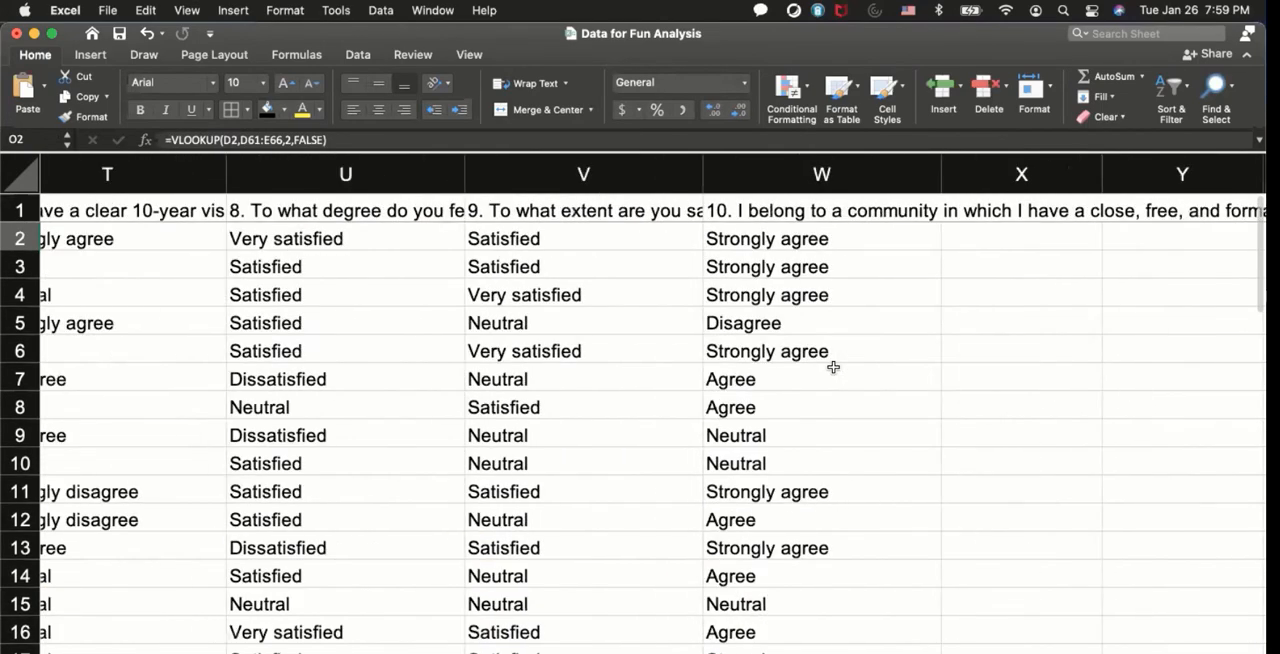
scroll(left, 3)
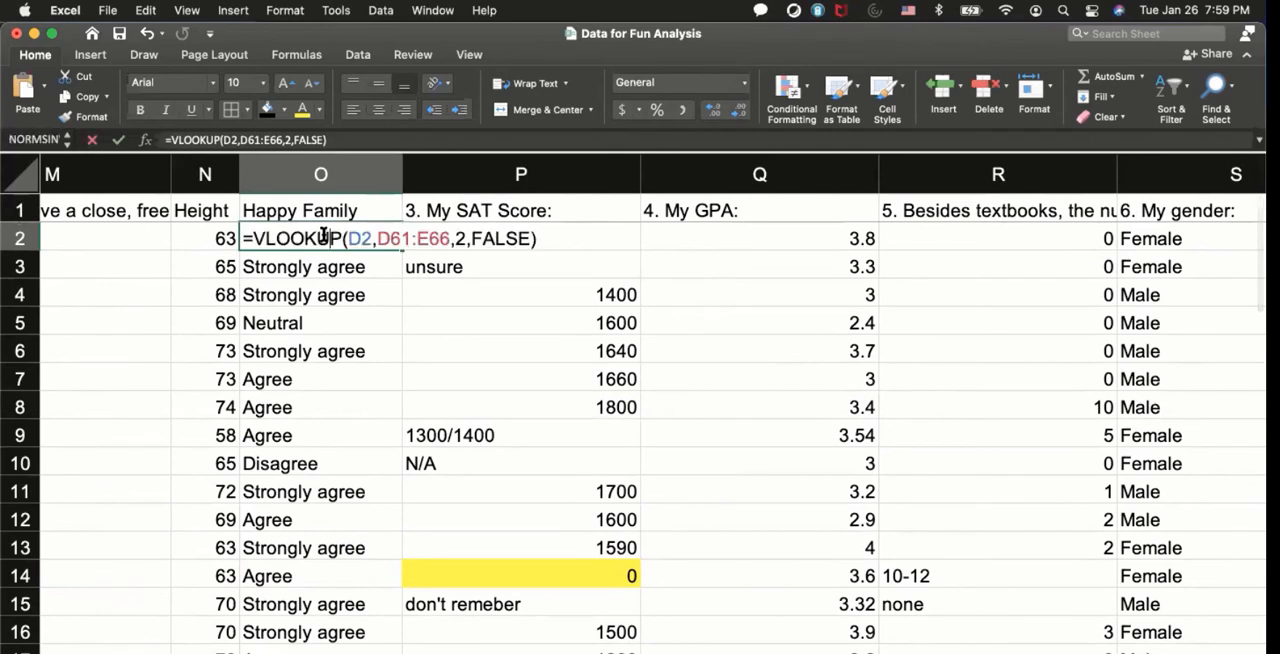
Step: Commit the O2 formula and agree to overwrite the existing answers when filling down
key(Return)
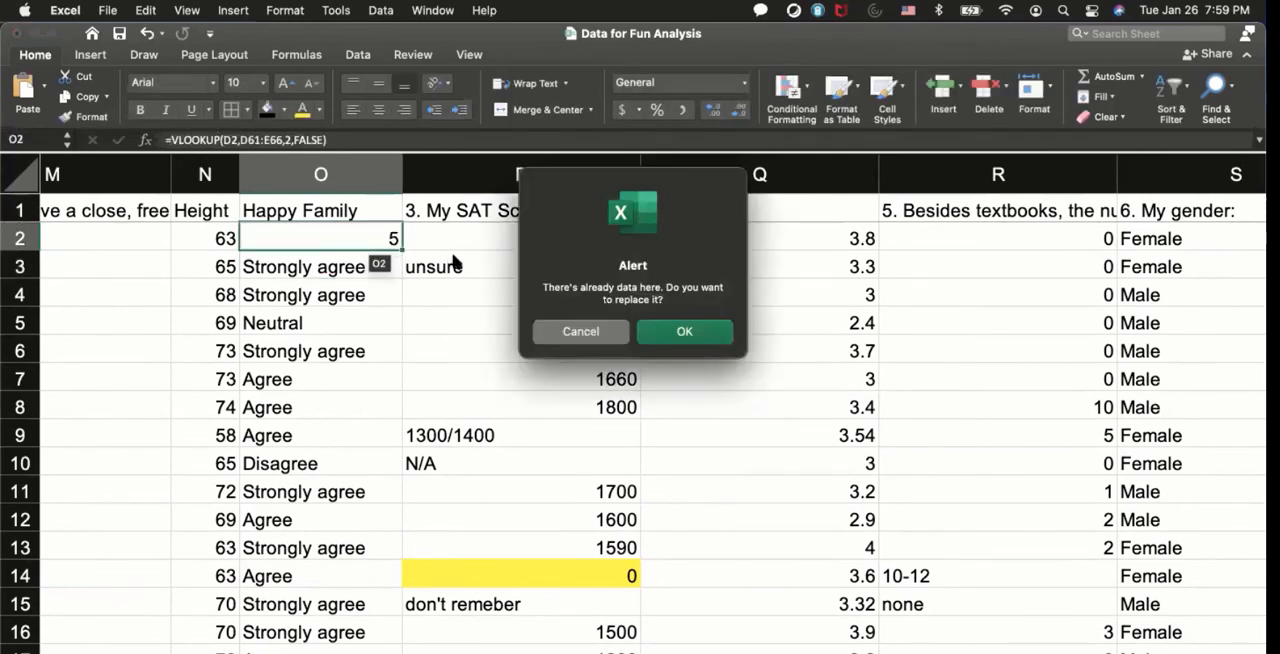
click(684, 332)
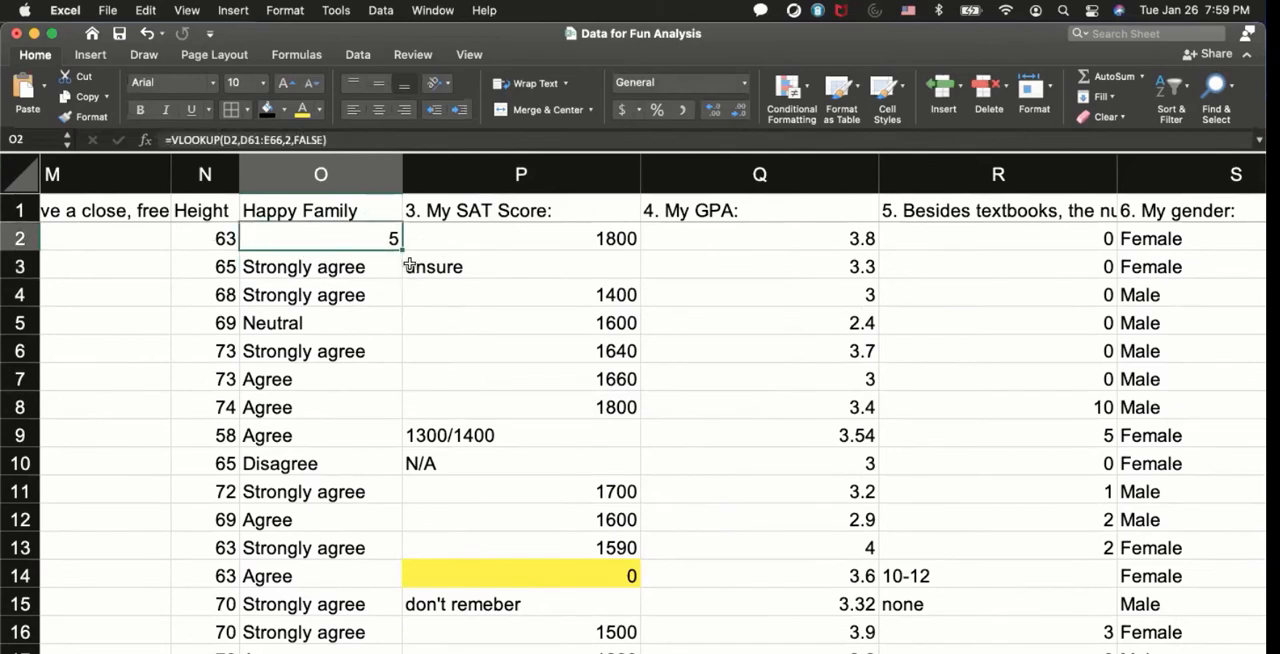
mouse_move(408, 262)
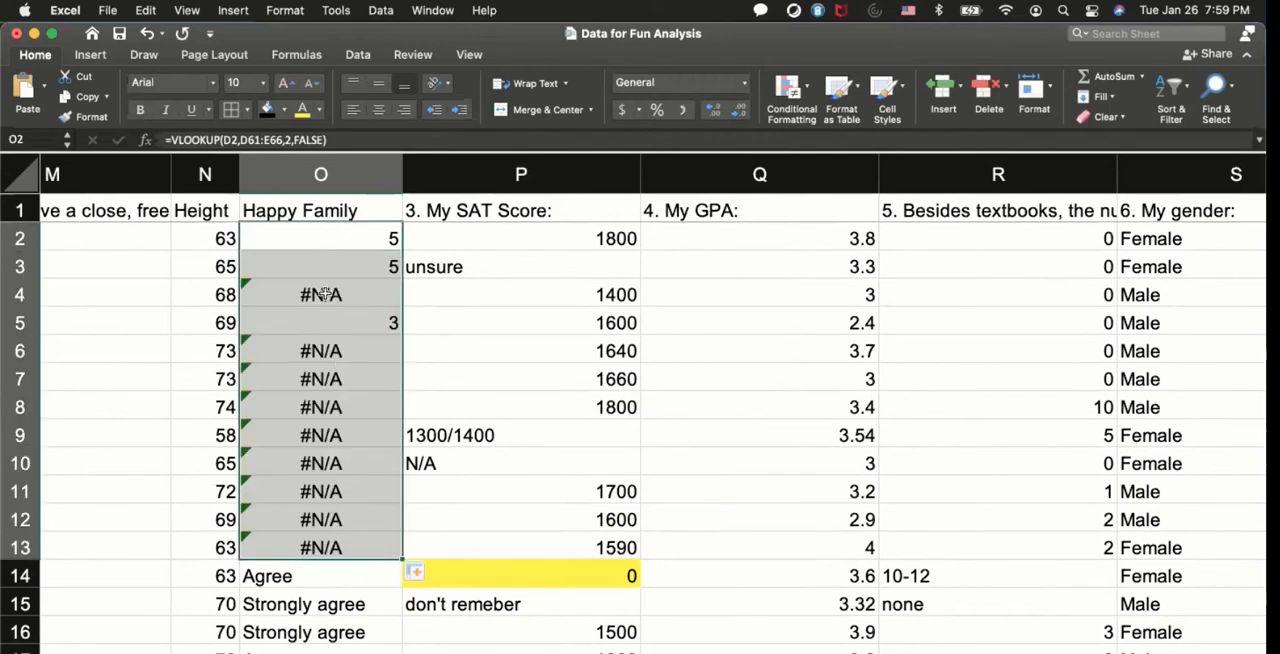
mouse_move(348, 376)
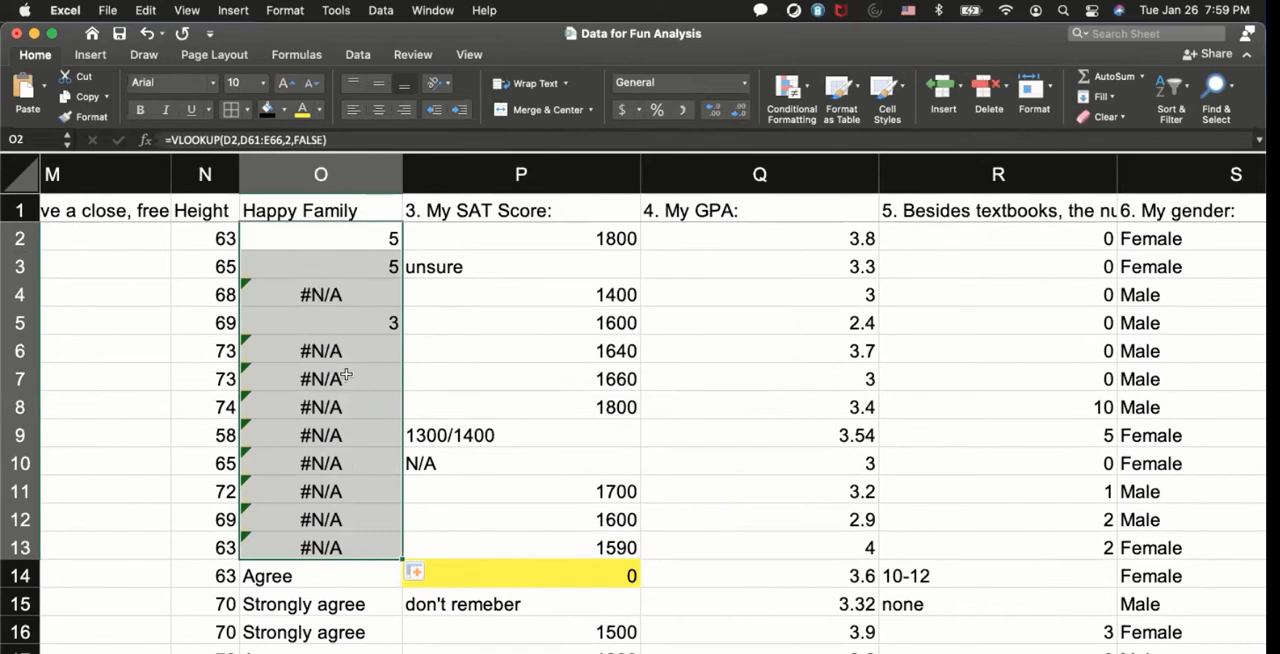
mouse_move(340, 344)
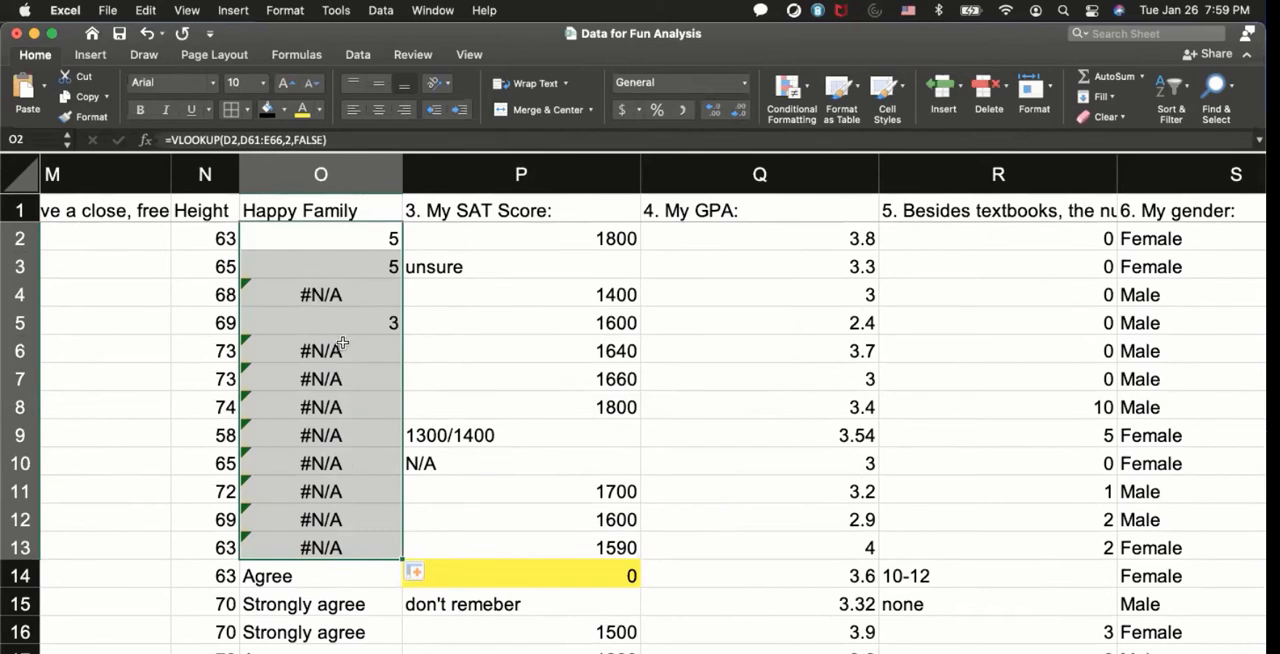
mouse_move(336, 296)
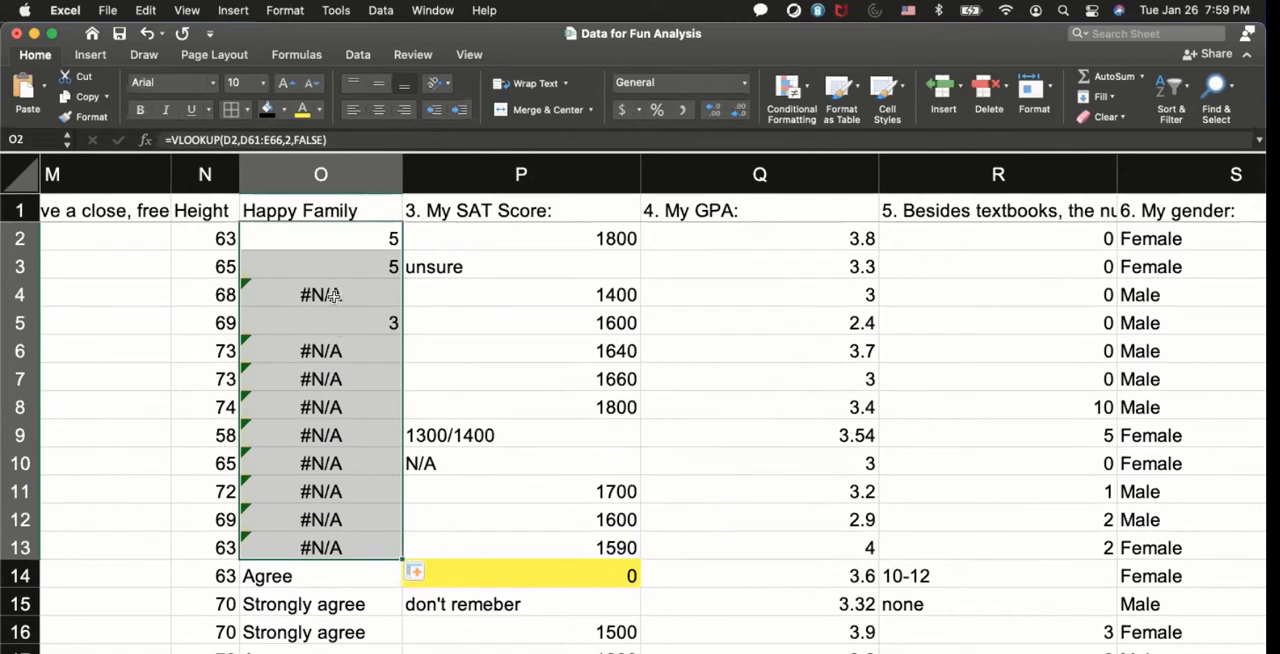
mouse_move(340, 272)
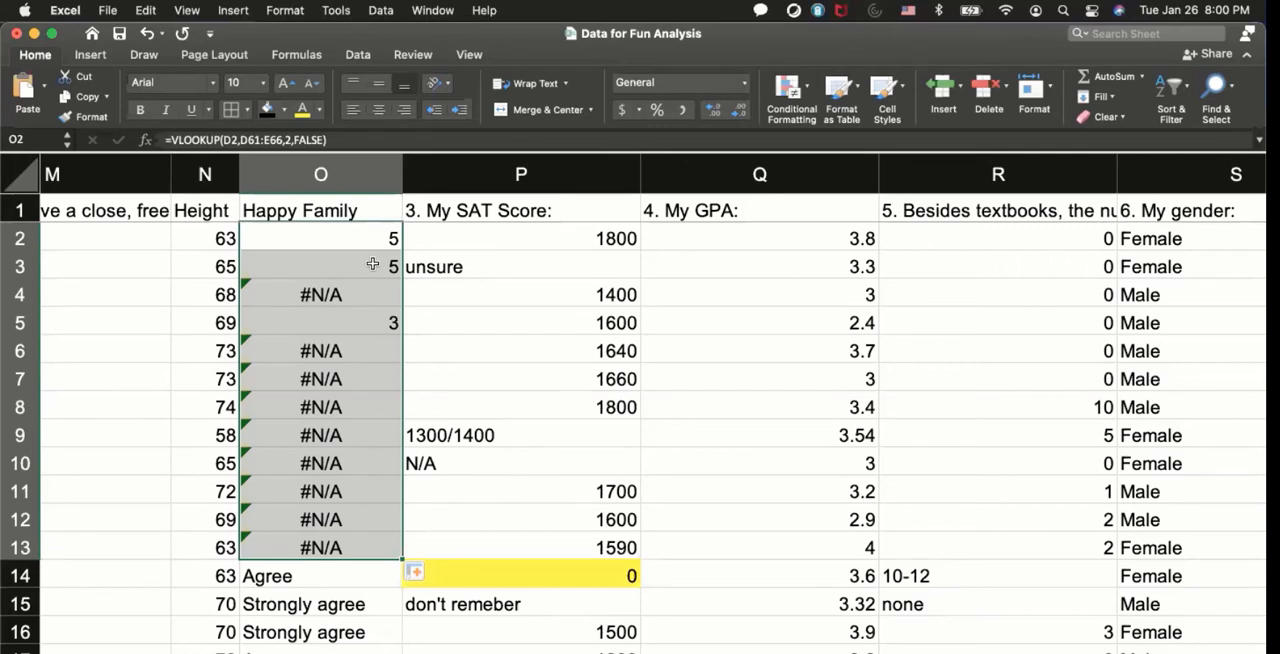
double_click(320, 294)
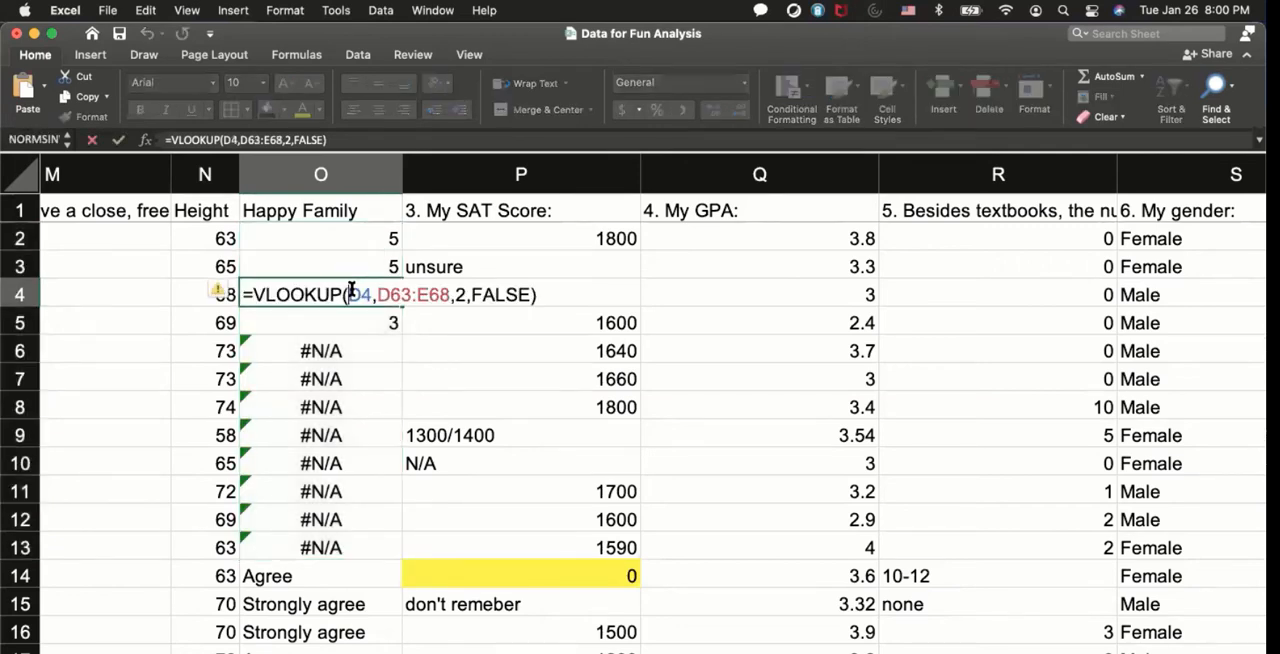
click(320, 350)
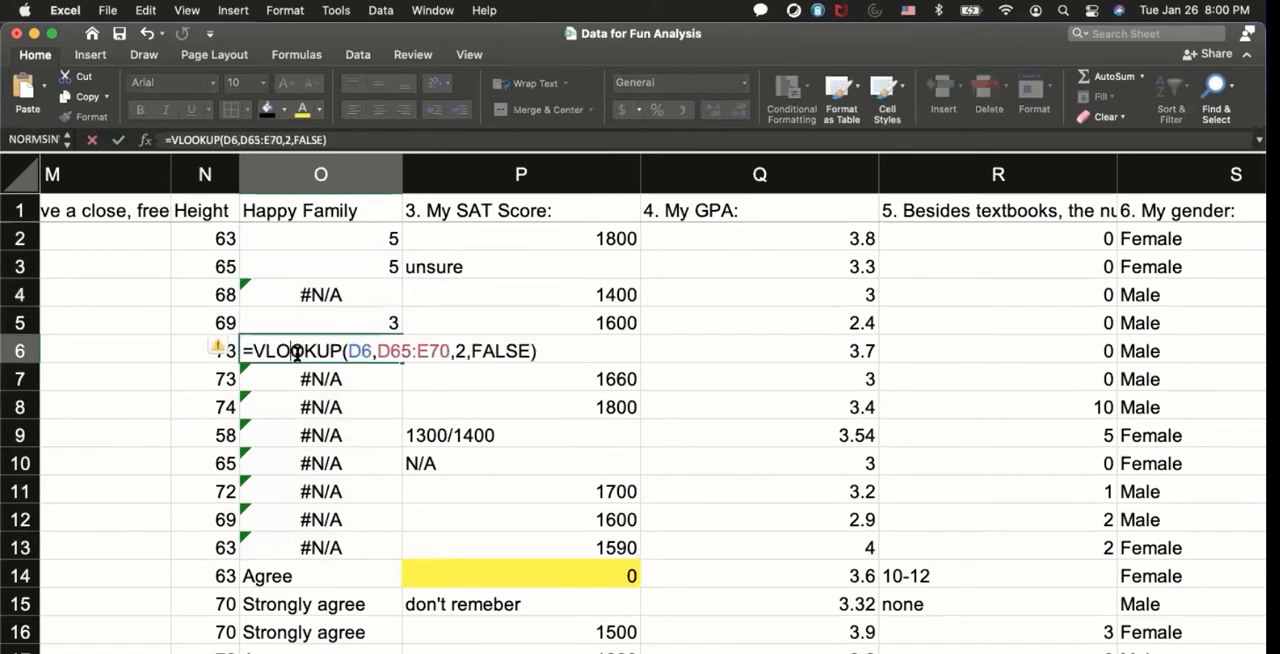
key(Return)
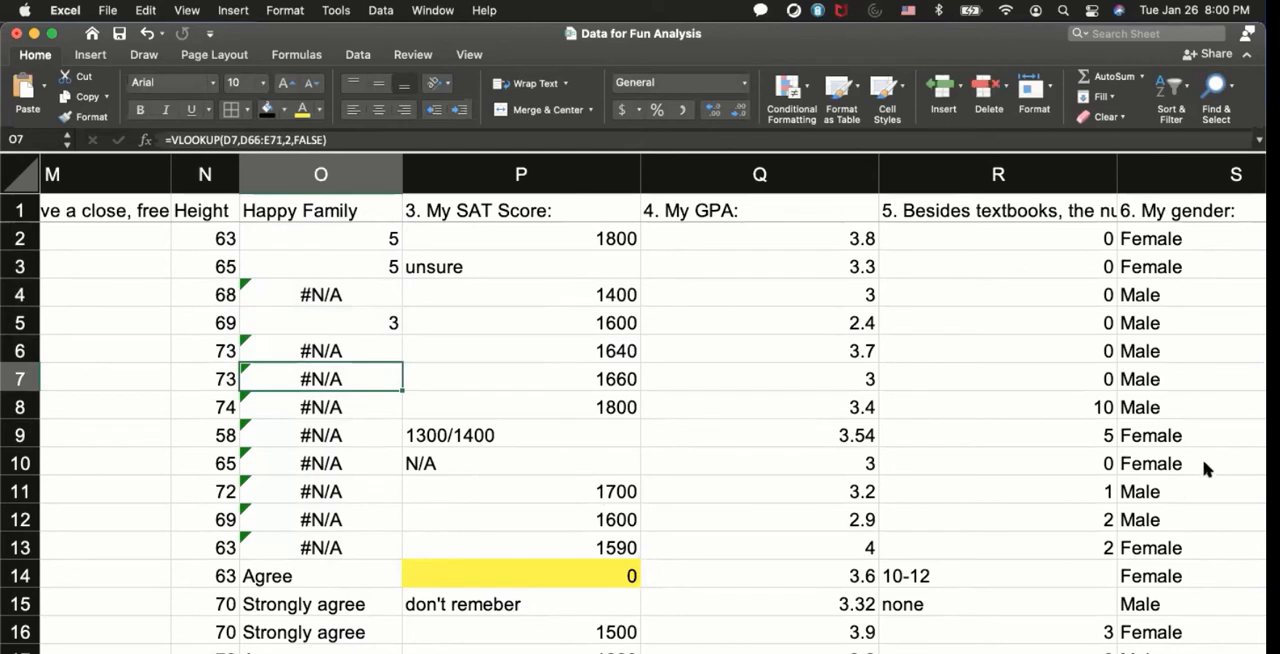
mouse_move(1246, 470)
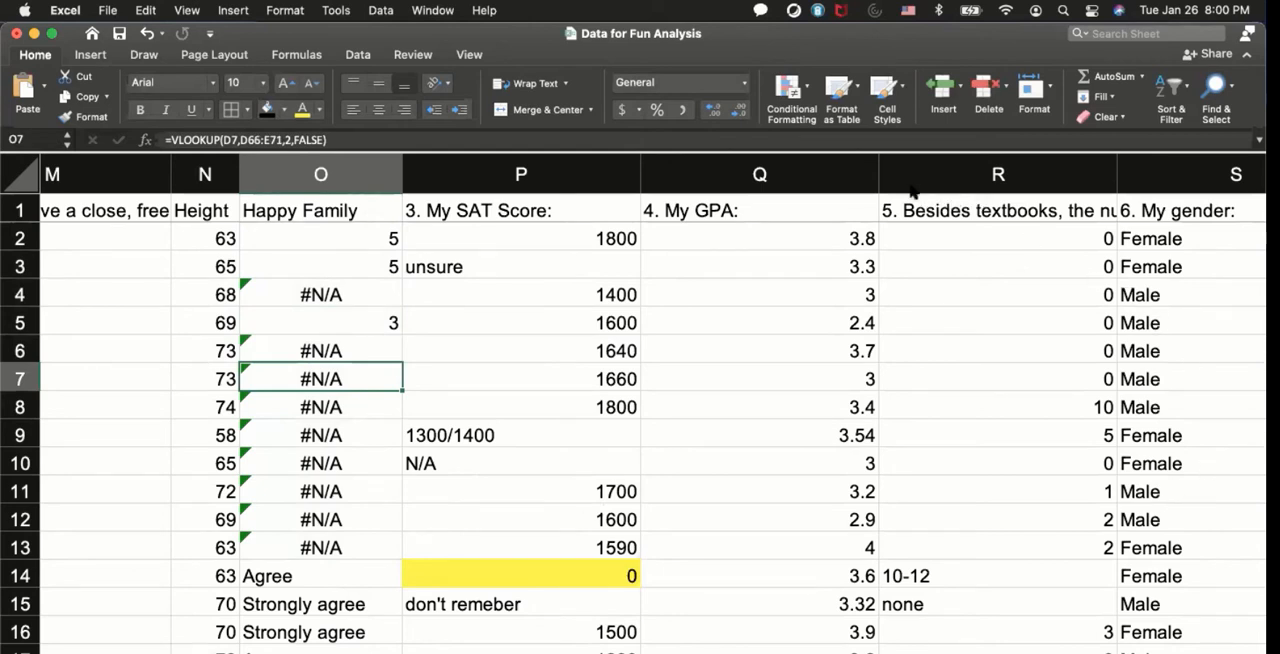
mouse_move(804, 150)
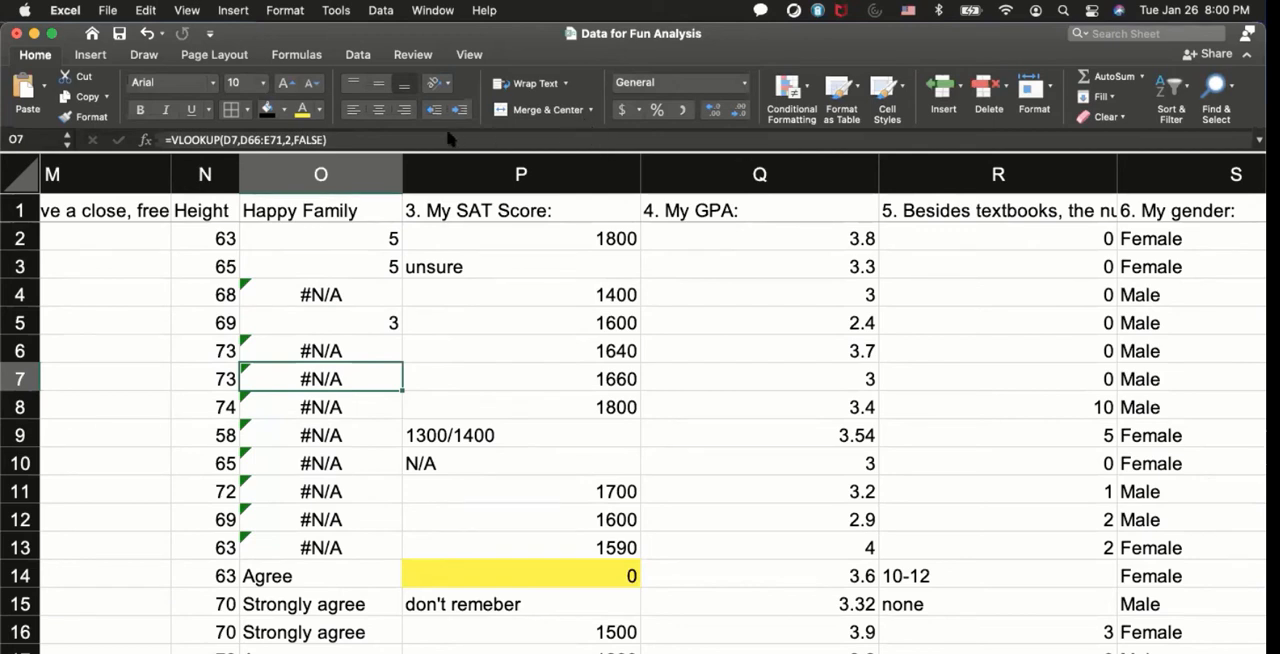
mouse_move(648, 140)
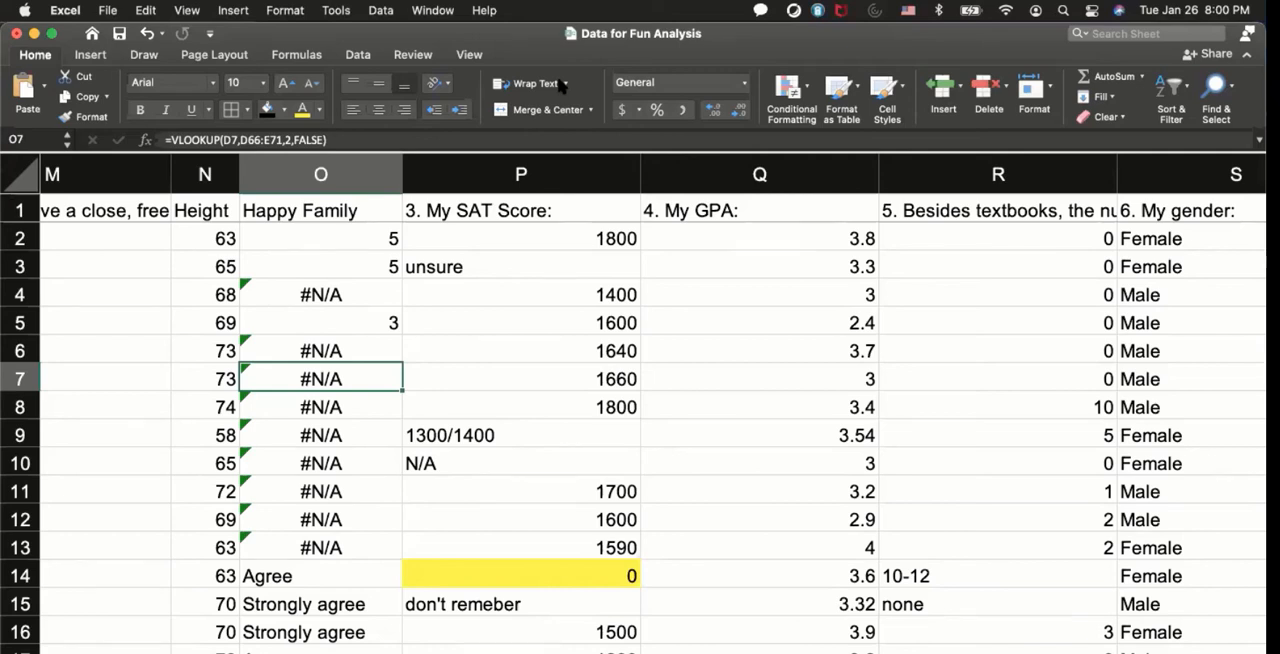
mouse_move(1124, 292)
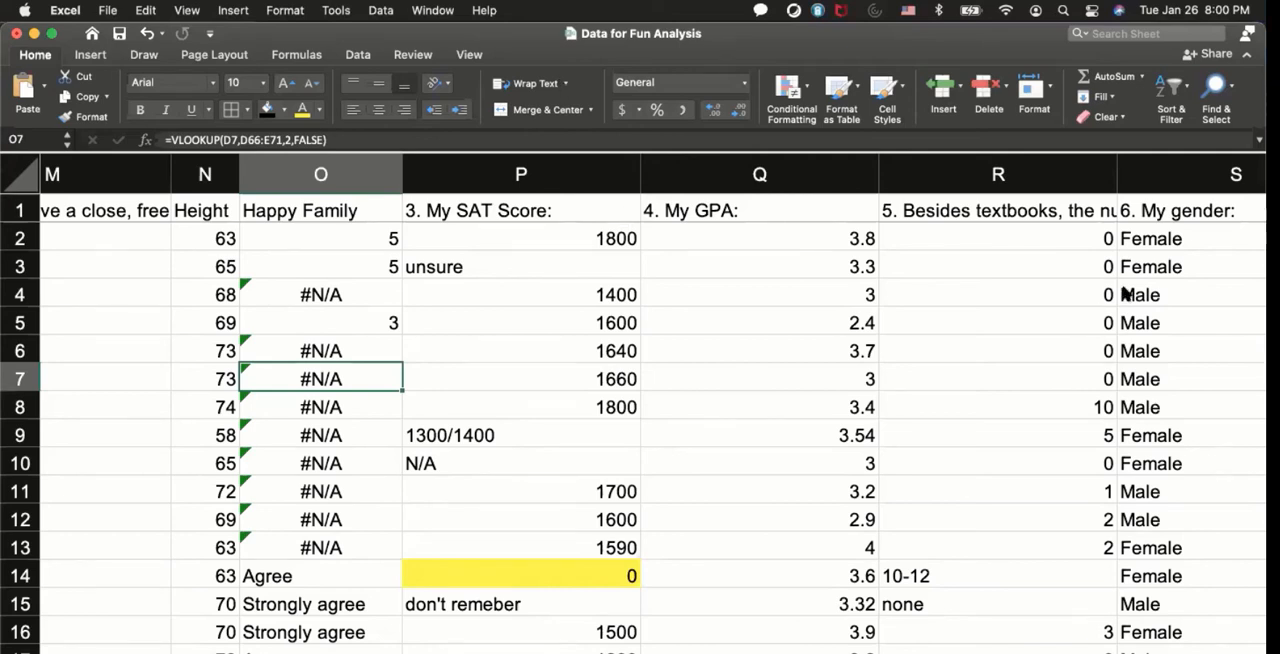
mouse_move(968, 510)
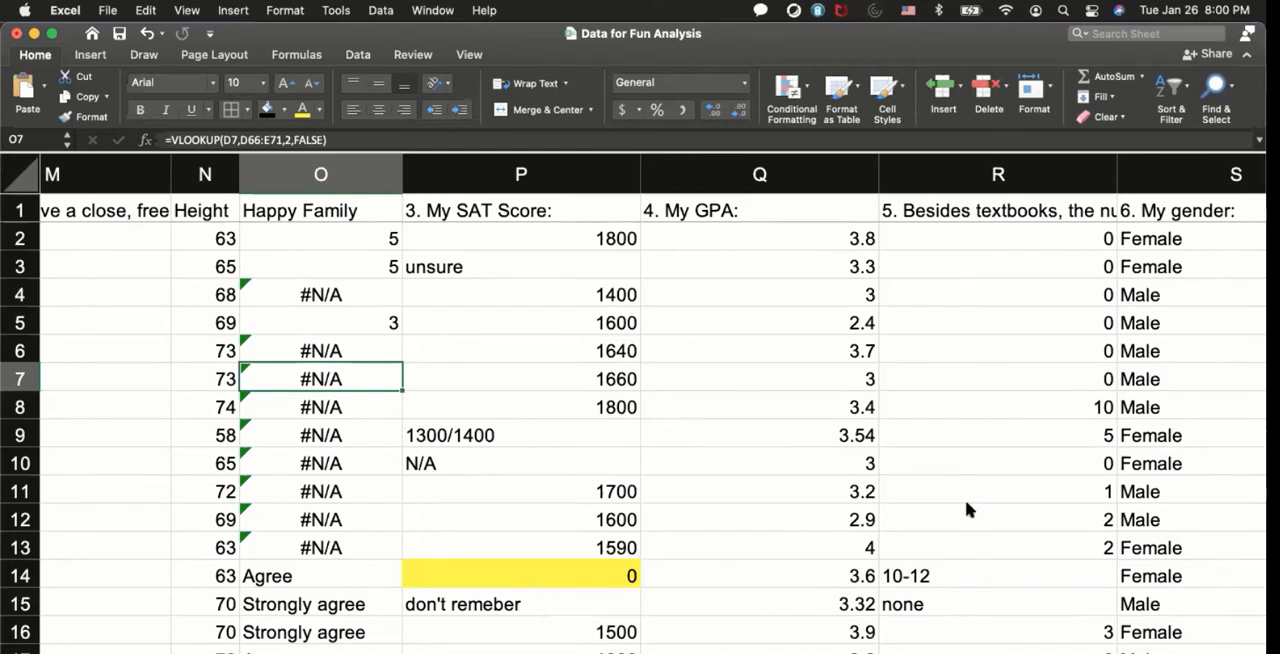
mouse_move(936, 148)
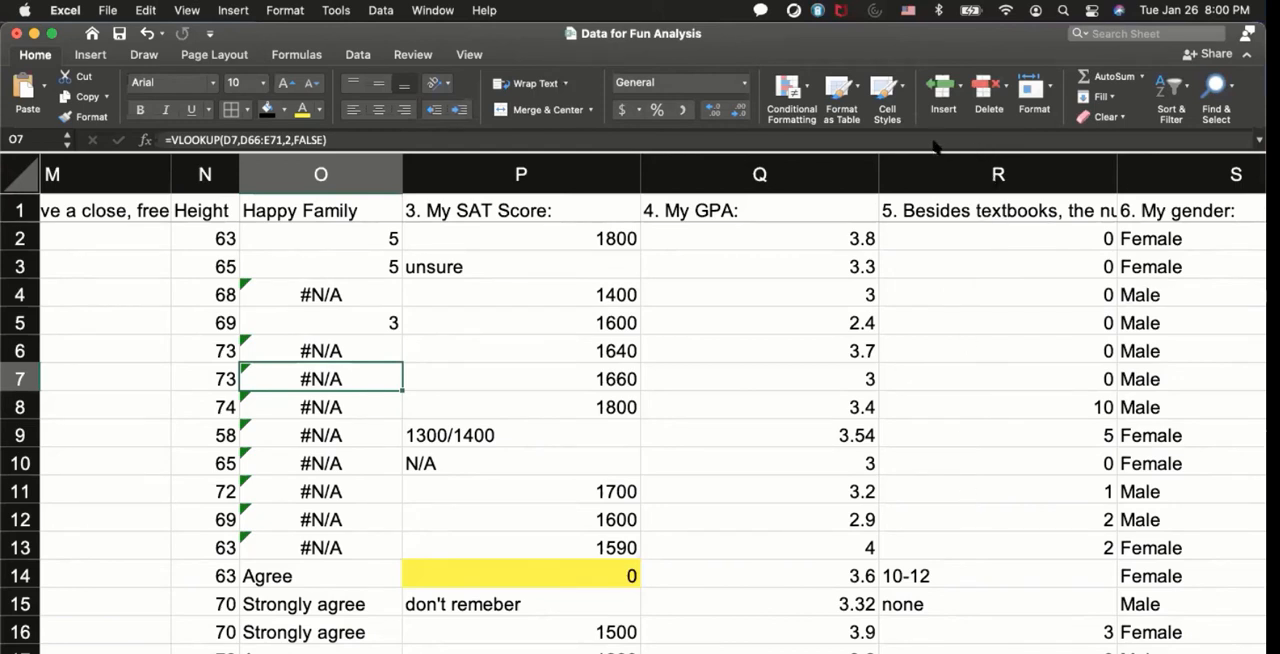
mouse_move(550, 156)
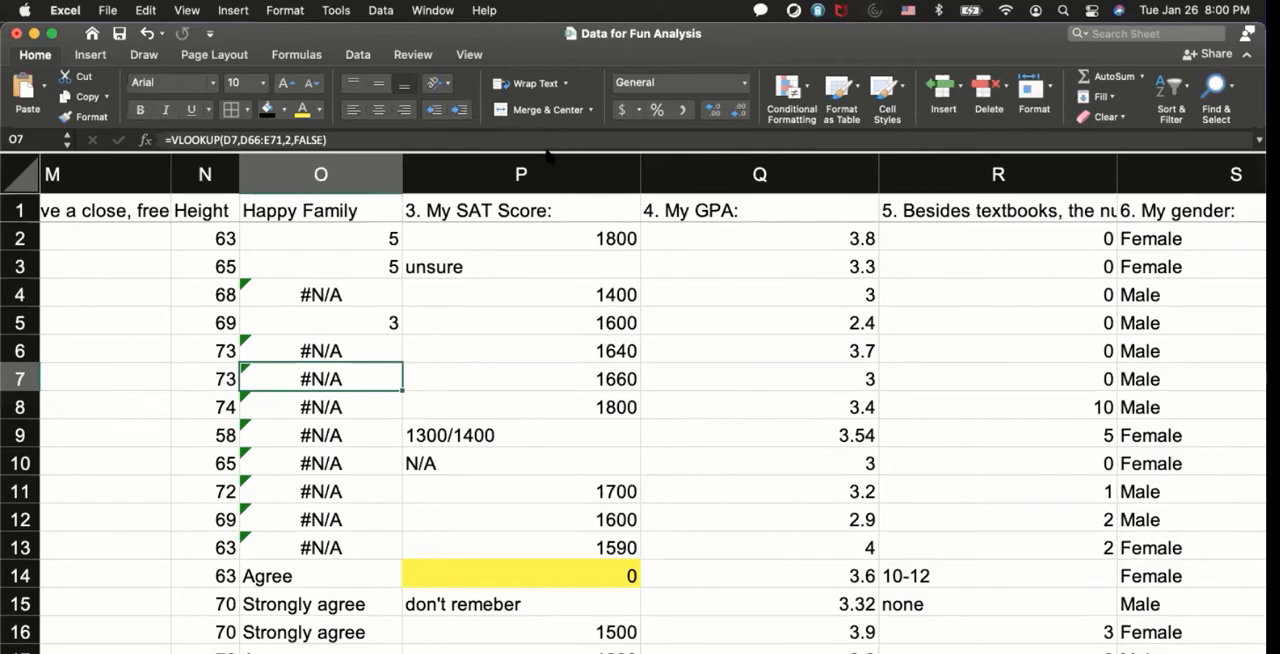
mouse_move(892, 400)
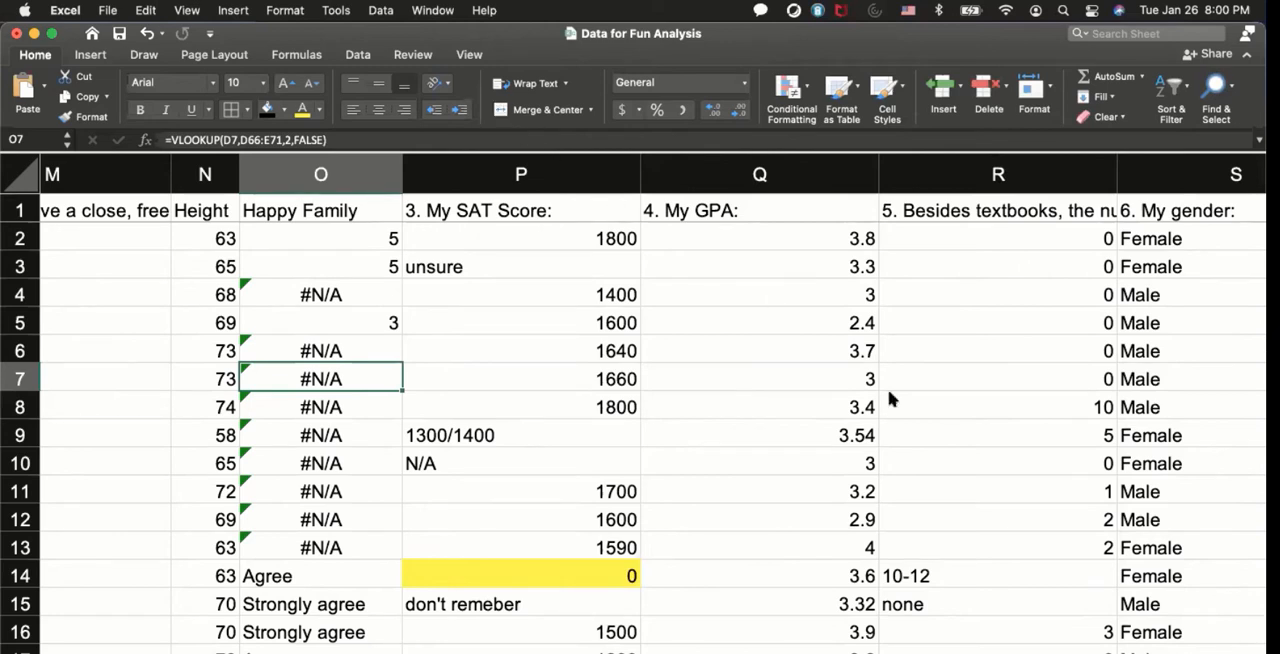
mouse_move(900, 418)
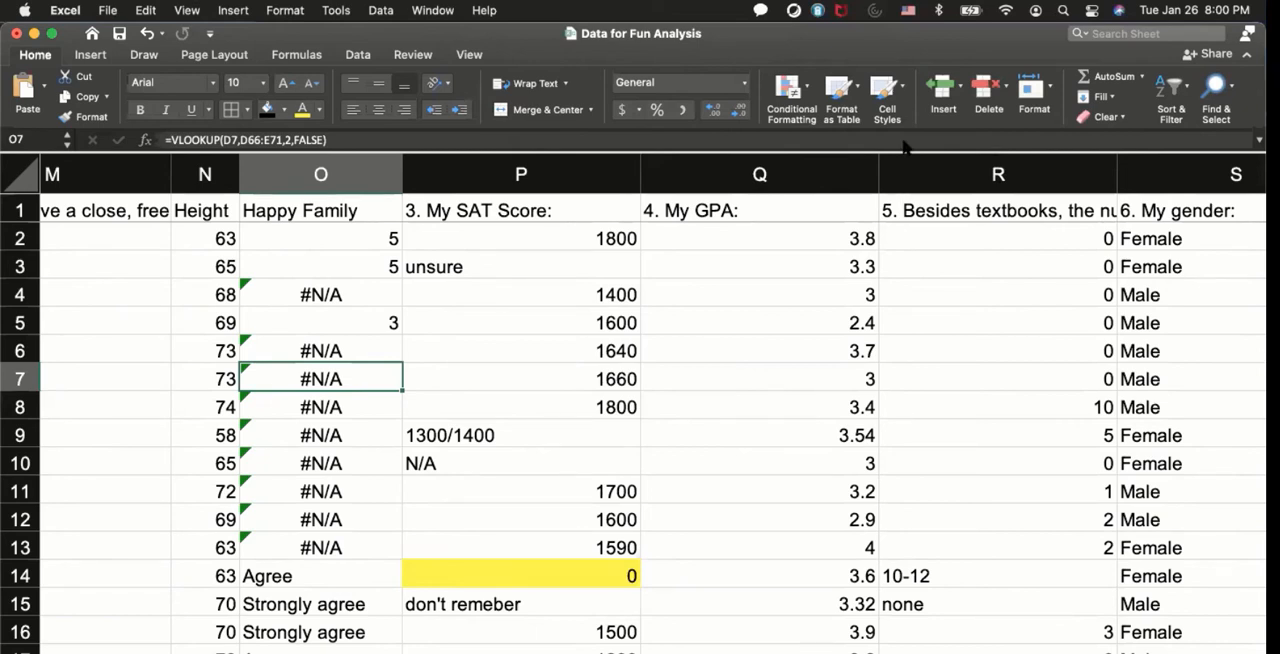
mouse_move(792, 58)
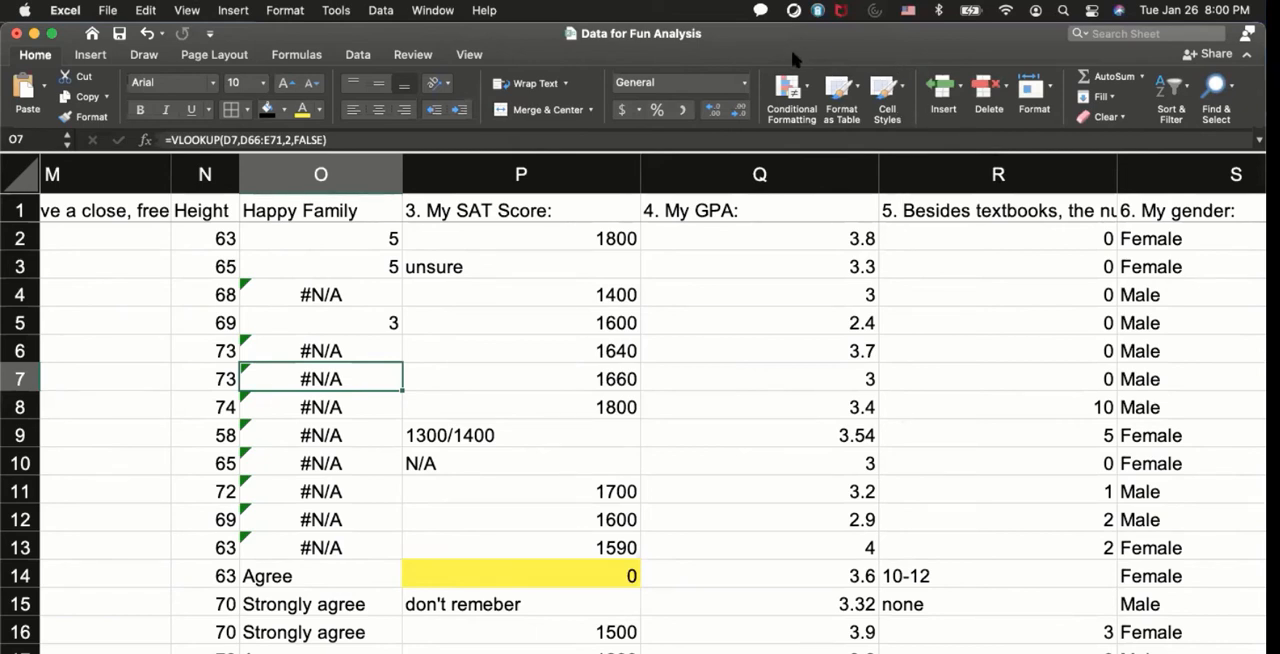
mouse_move(832, 60)
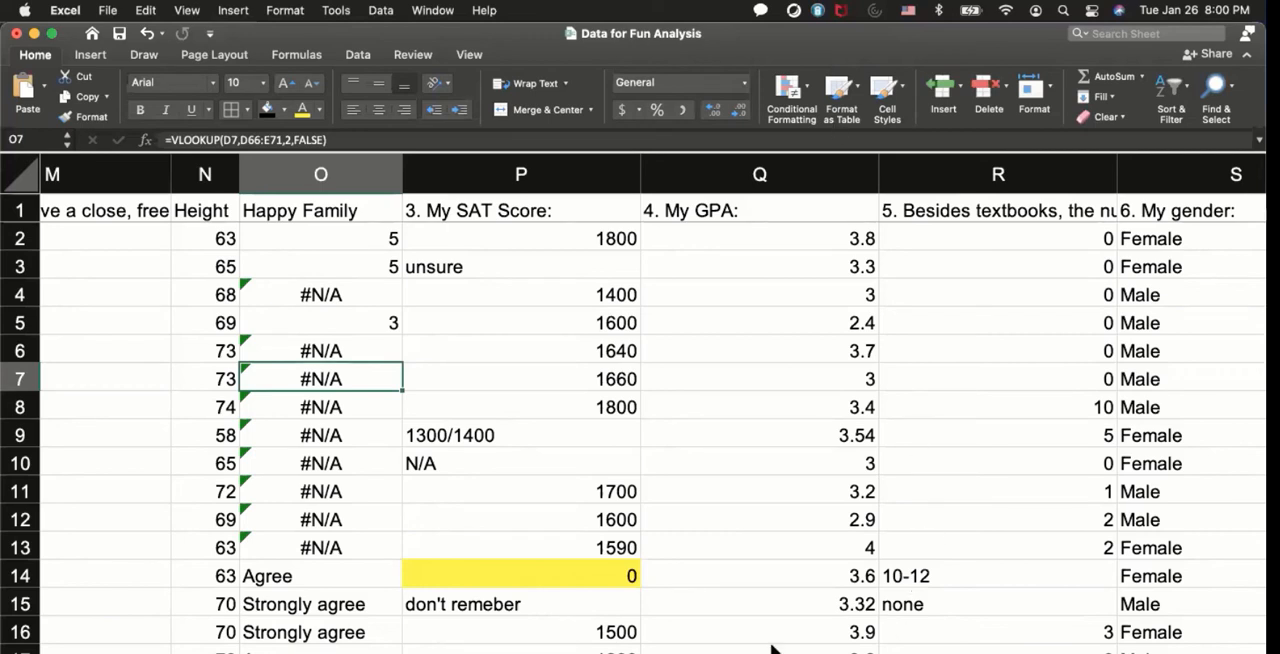
mouse_move(616, 600)
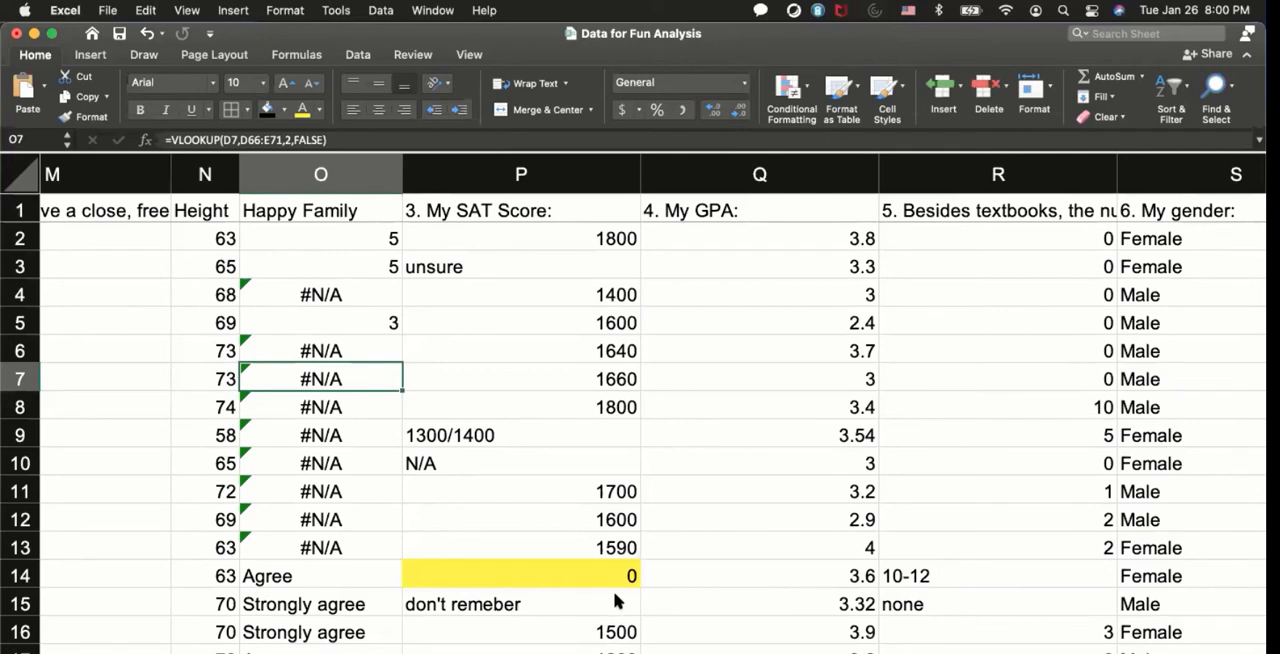
mouse_move(516, 72)
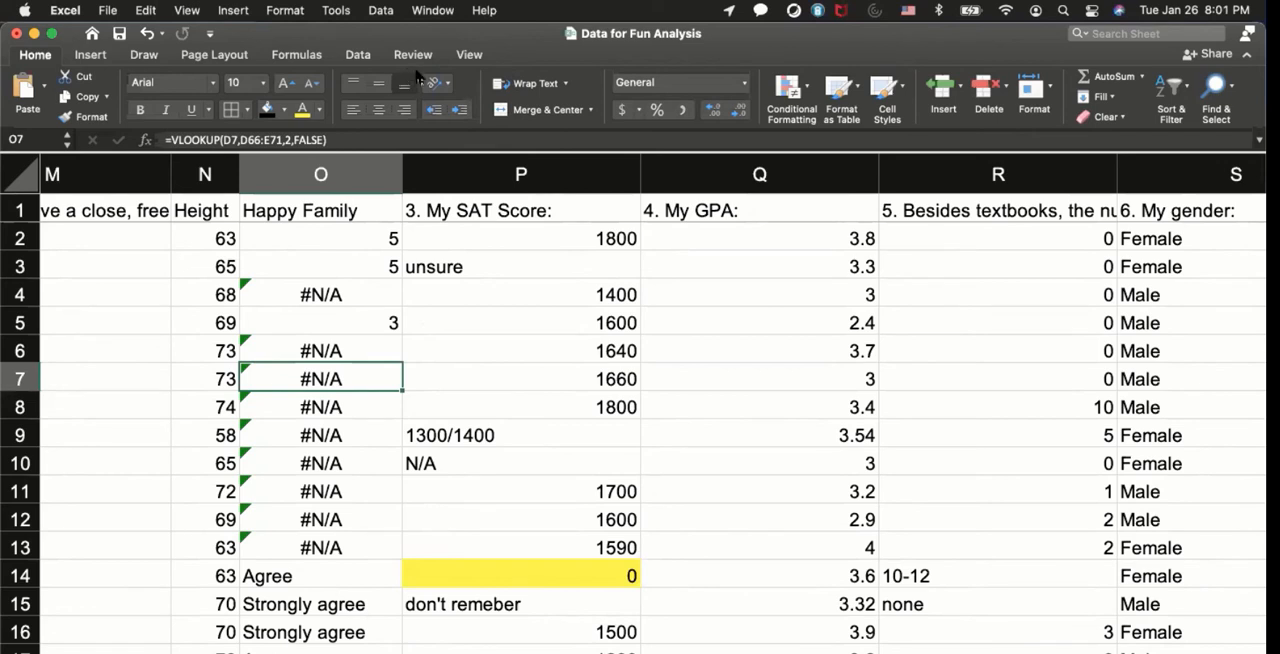
mouse_move(284, 316)
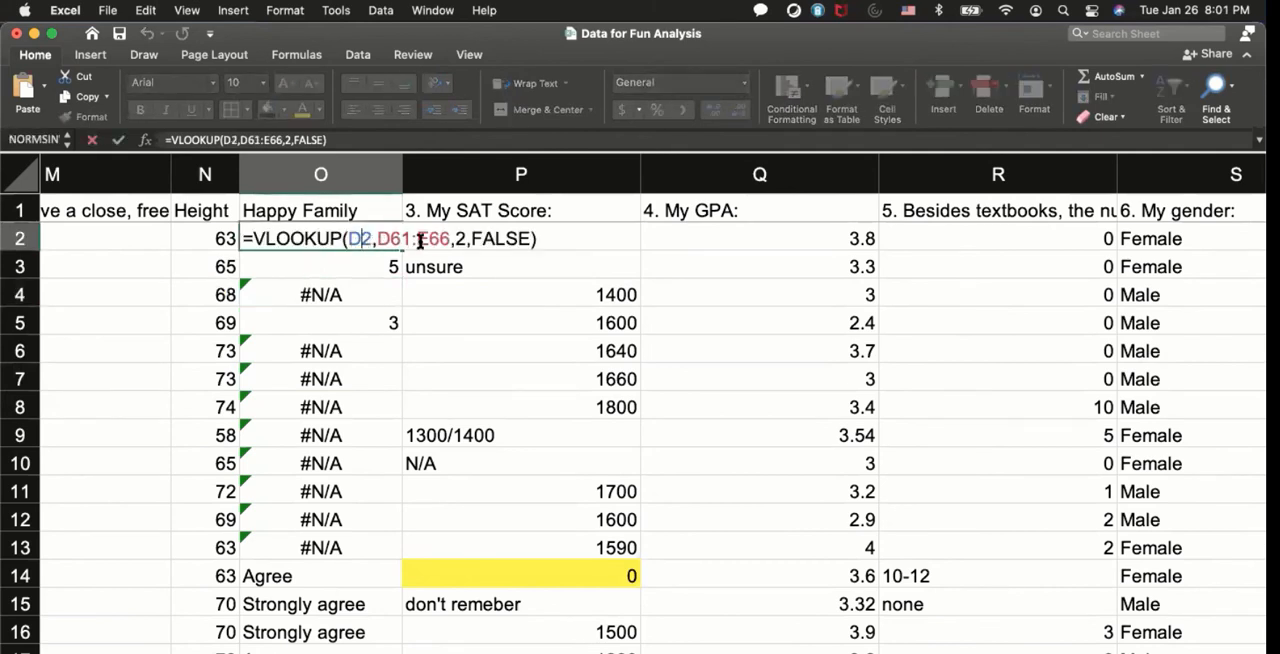
Step: Inspect the O2 and O8 lookup formulas without changing them
key(Return)
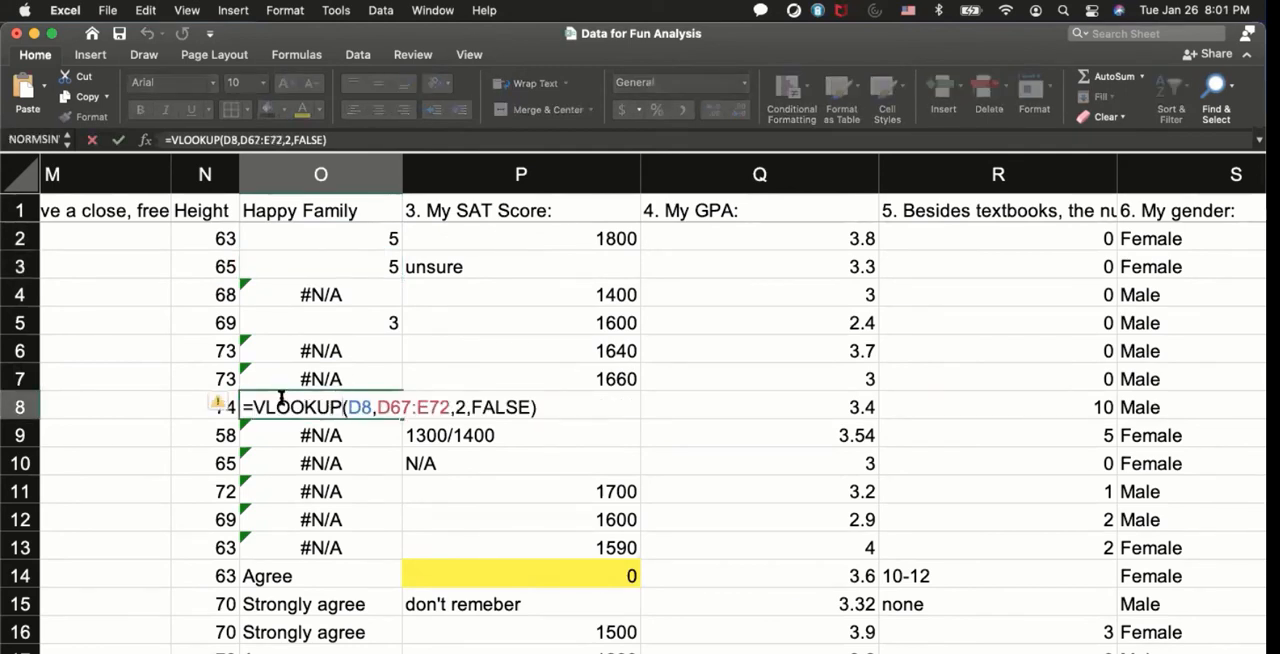
mouse_move(568, 424)
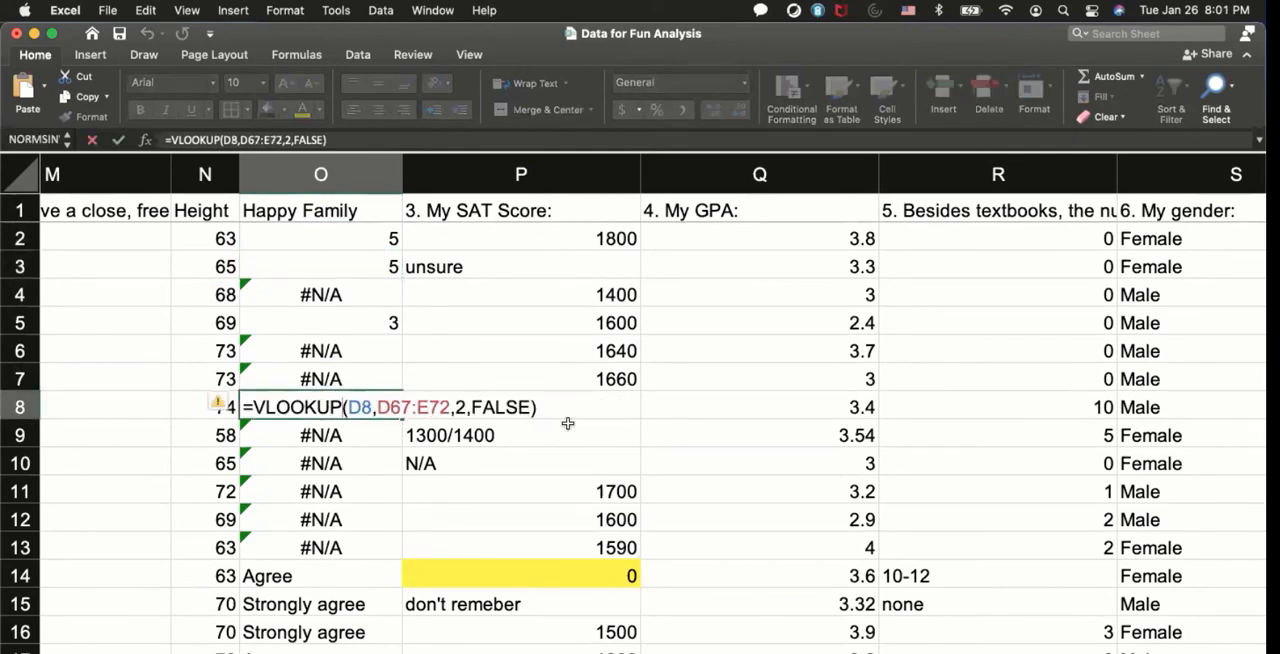
key(Return)
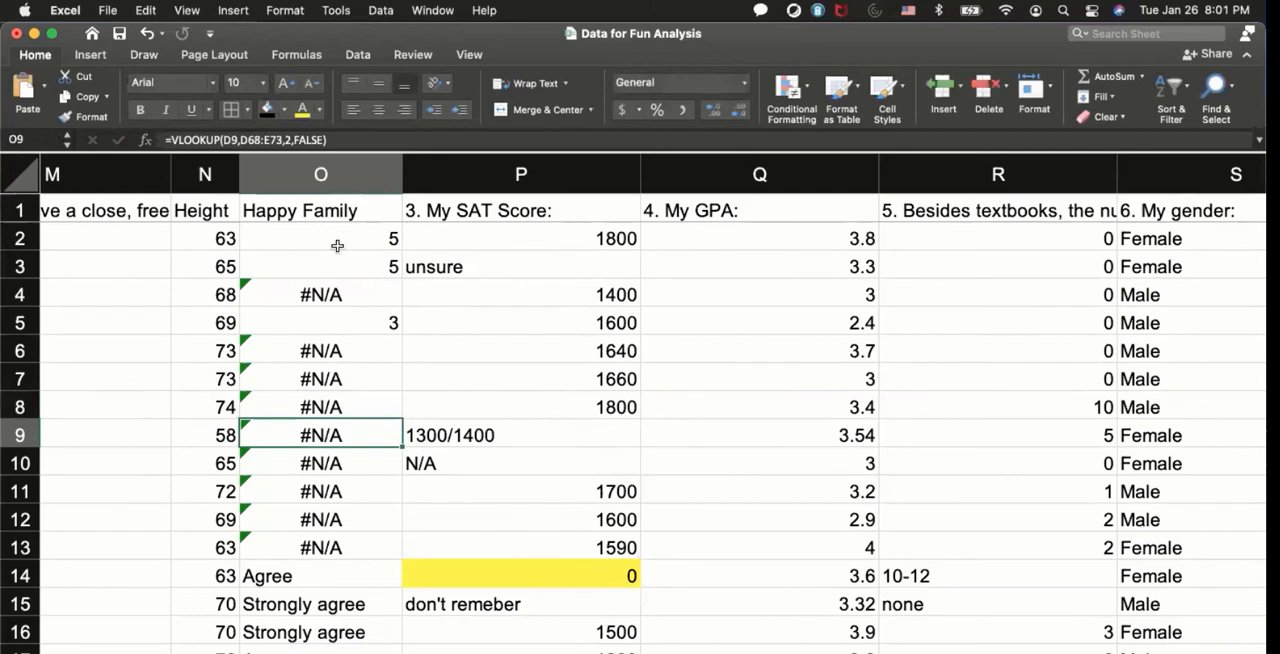
double_click(320, 238)
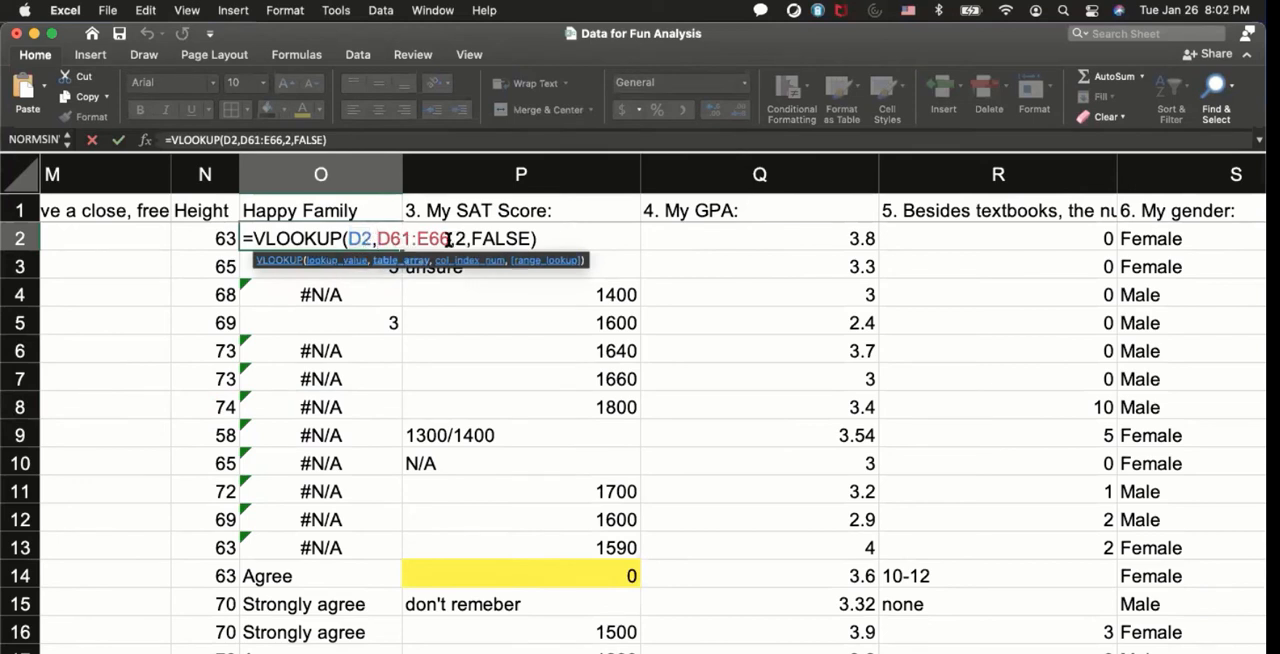
key(Return)
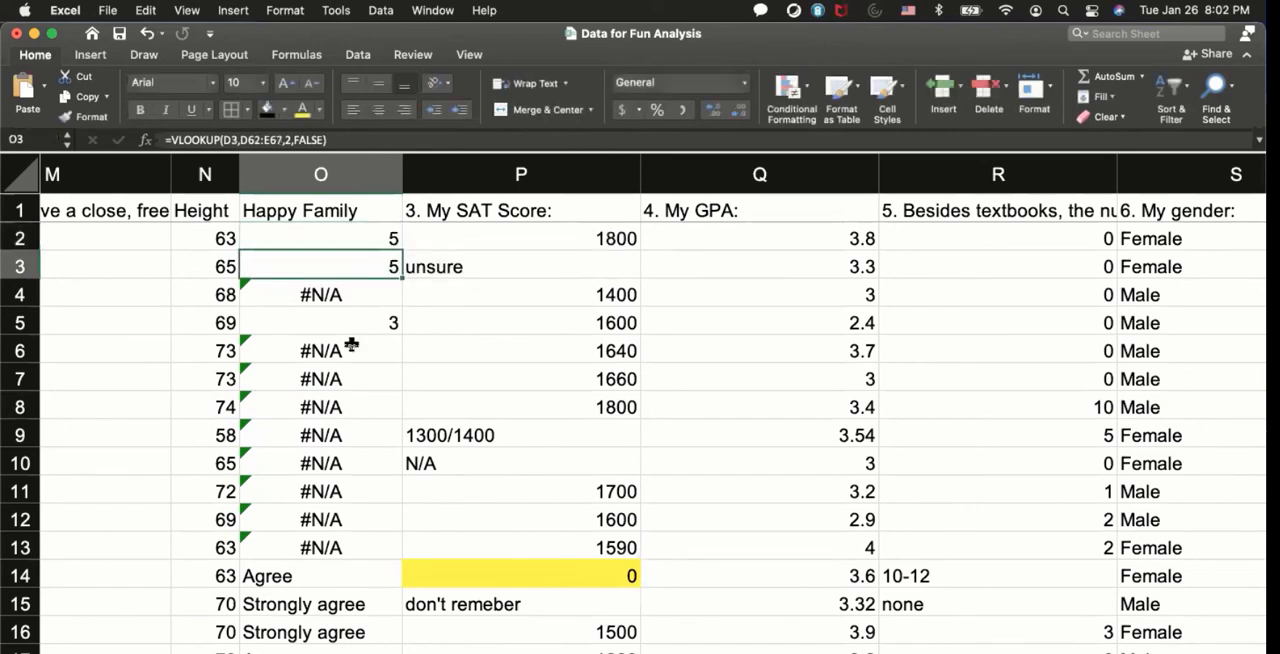
Step: Make O2's table reference absolute as $D$61:$E$66 and confirm the formula
double_click(320, 238)
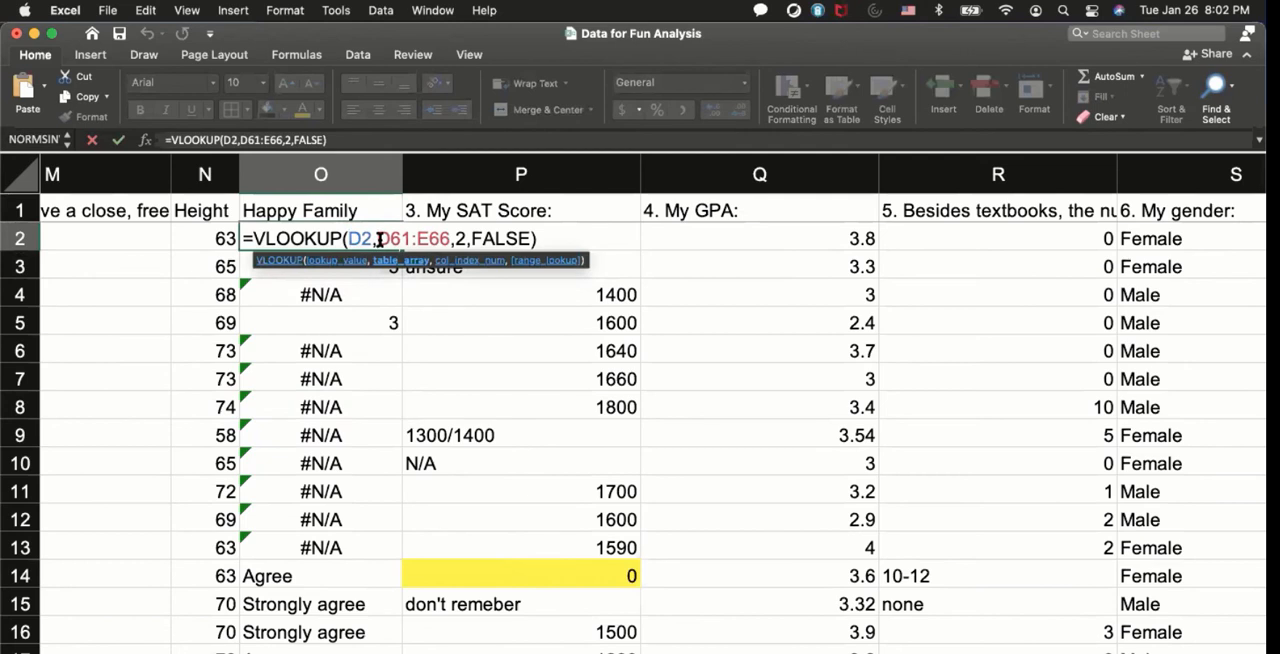
key(f4)
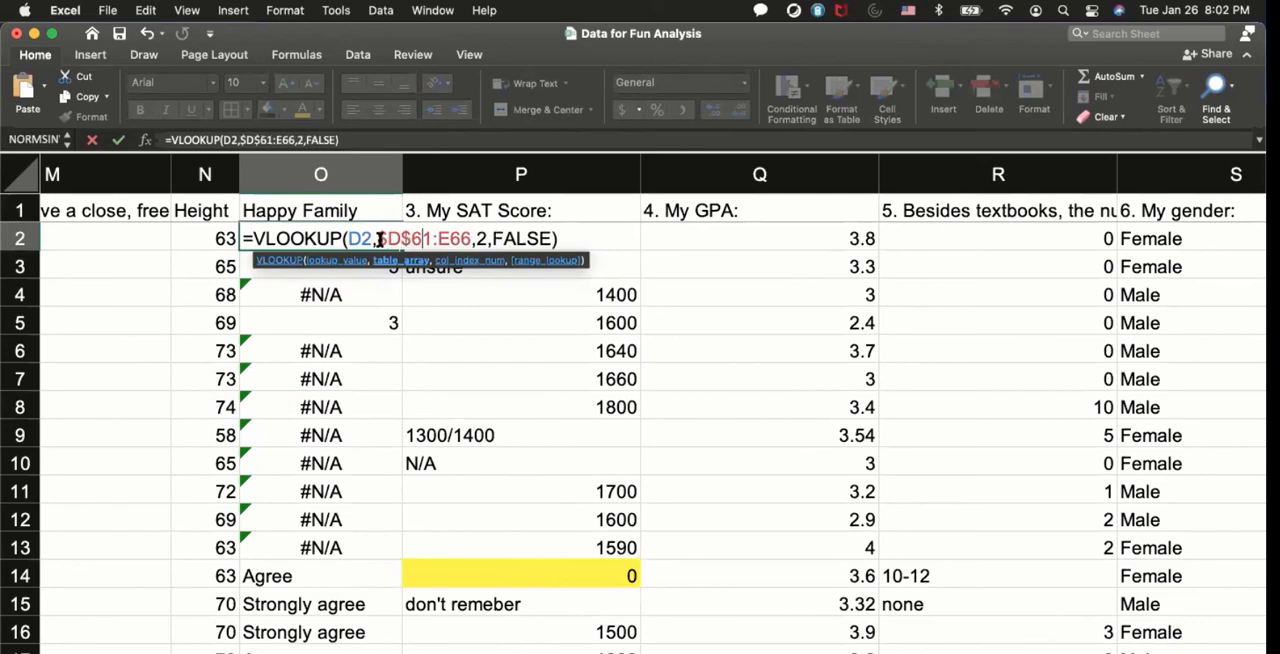
text($)
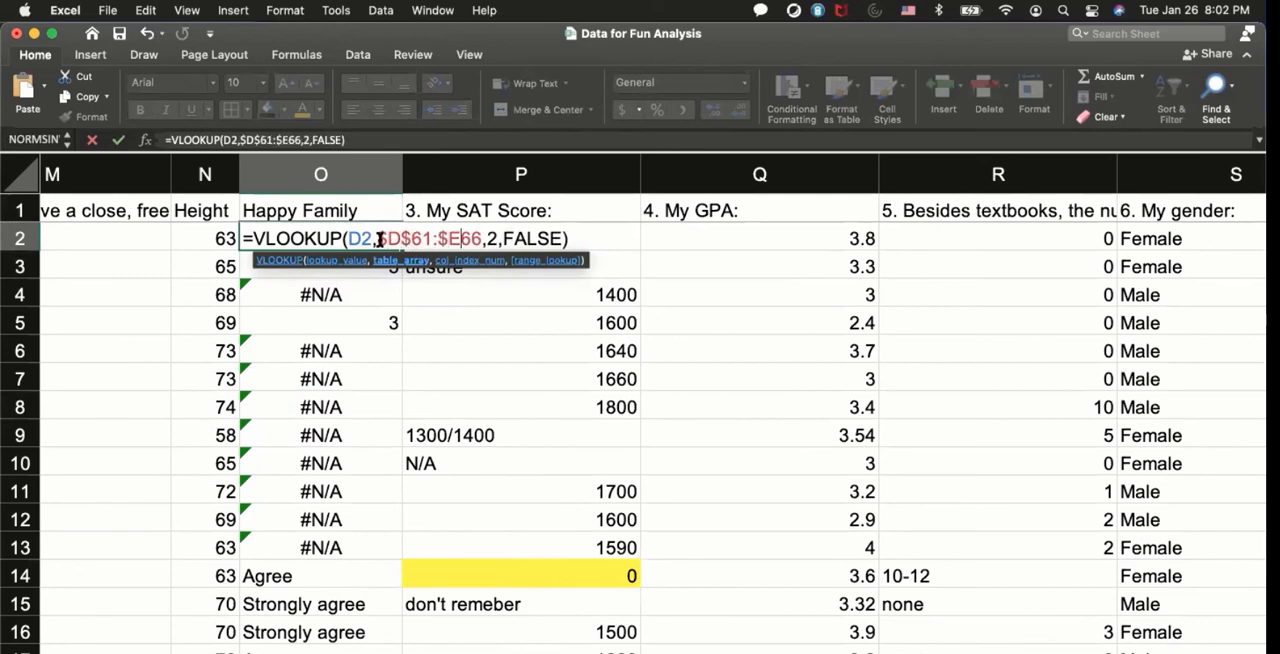
text($)
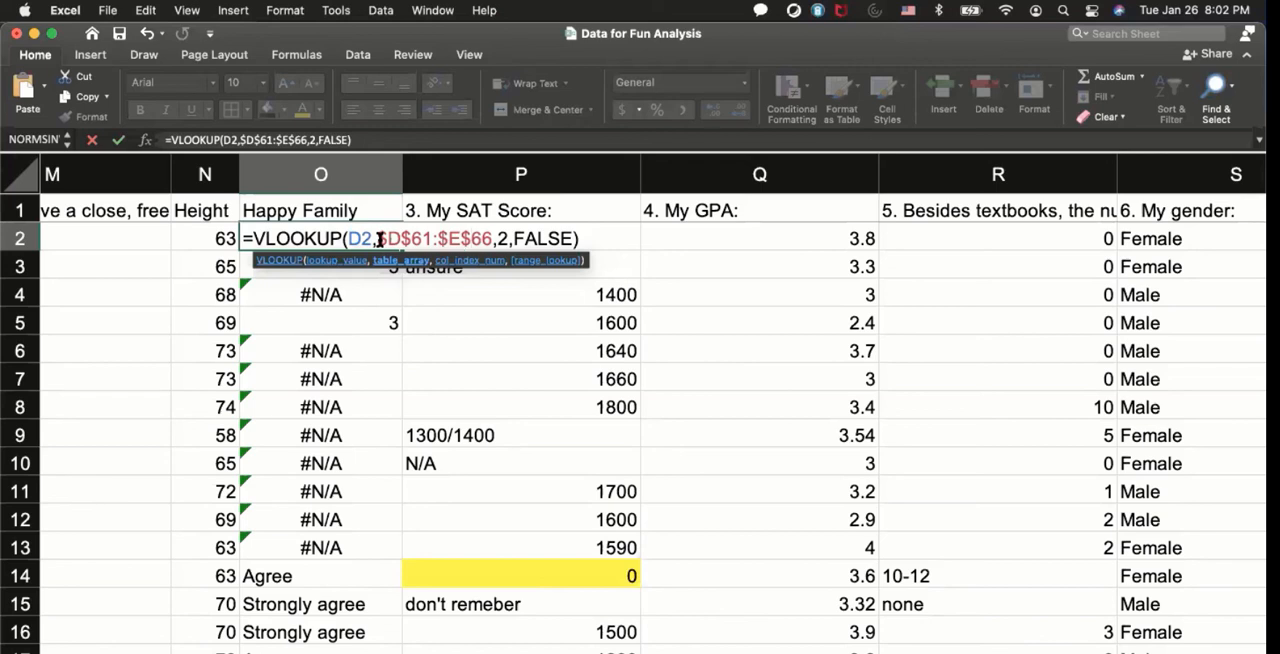
key(Return)
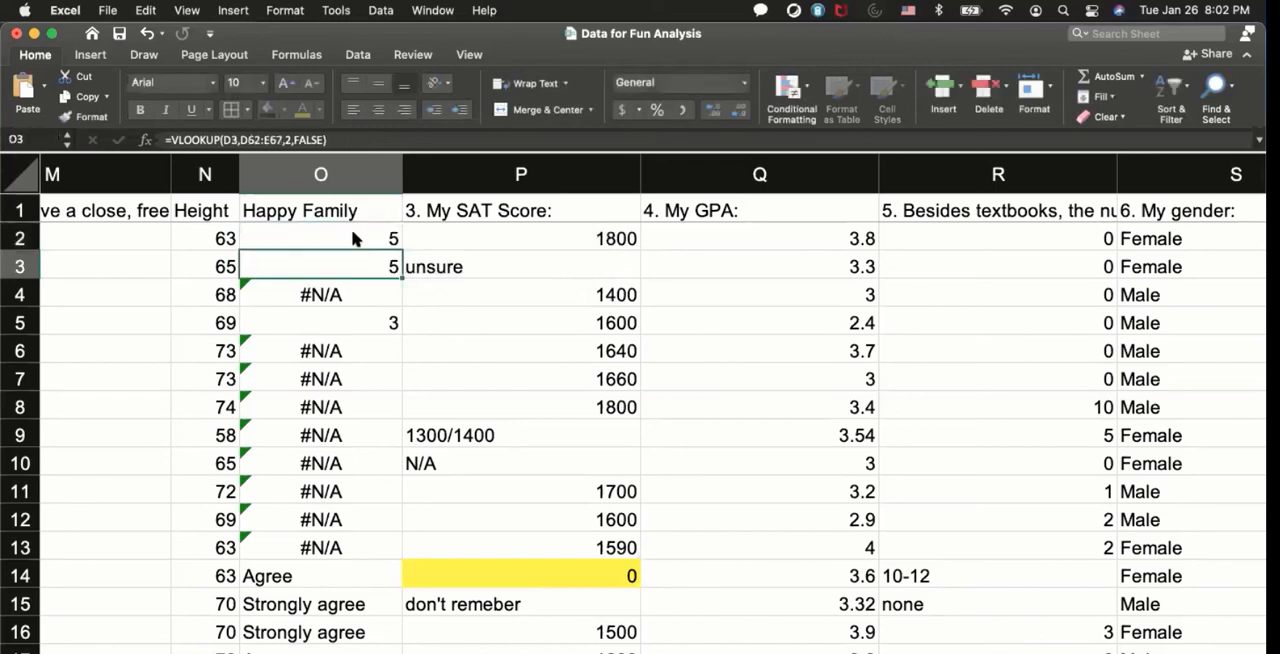
Step: Fill the locked O2 formula down column O so each answer returns its 1–5 score
click(320, 238)
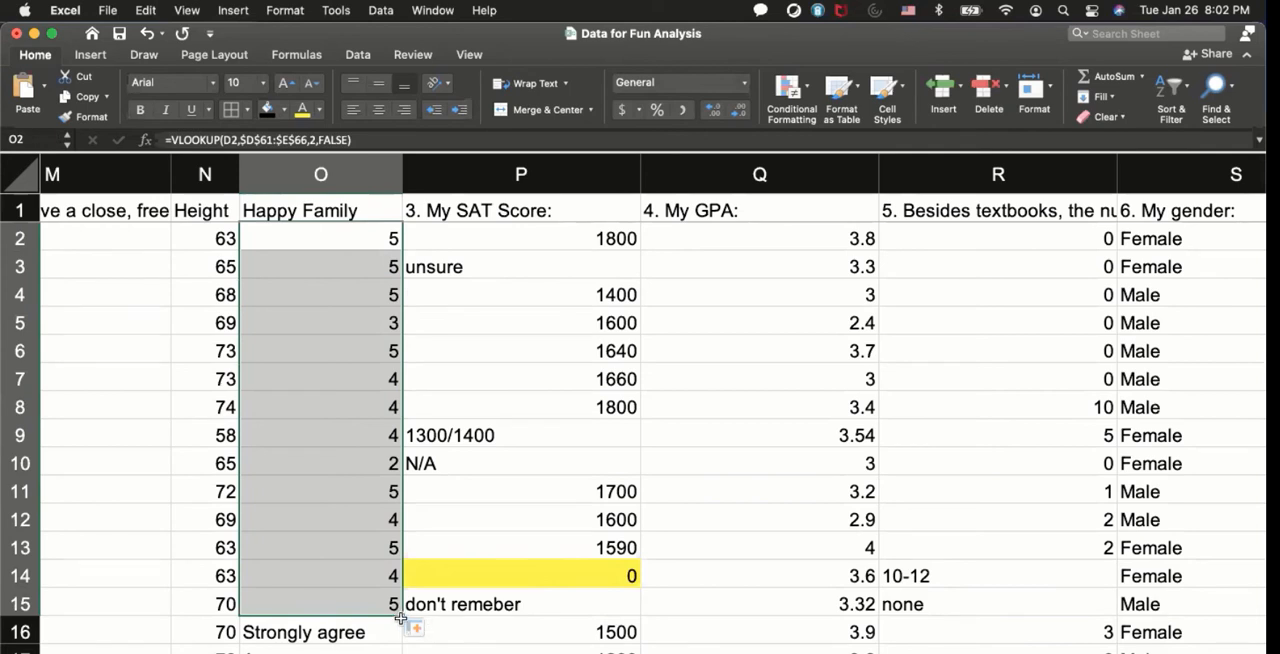
mouse_move(402, 622)
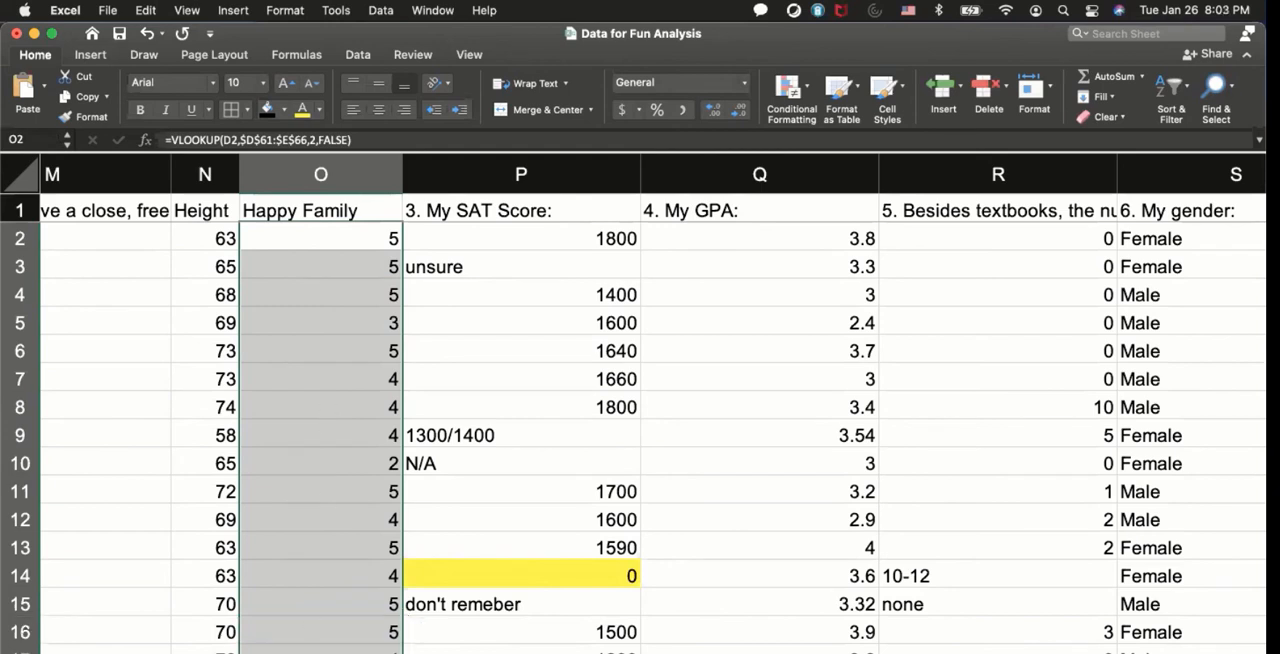
mouse_move(284, 464)
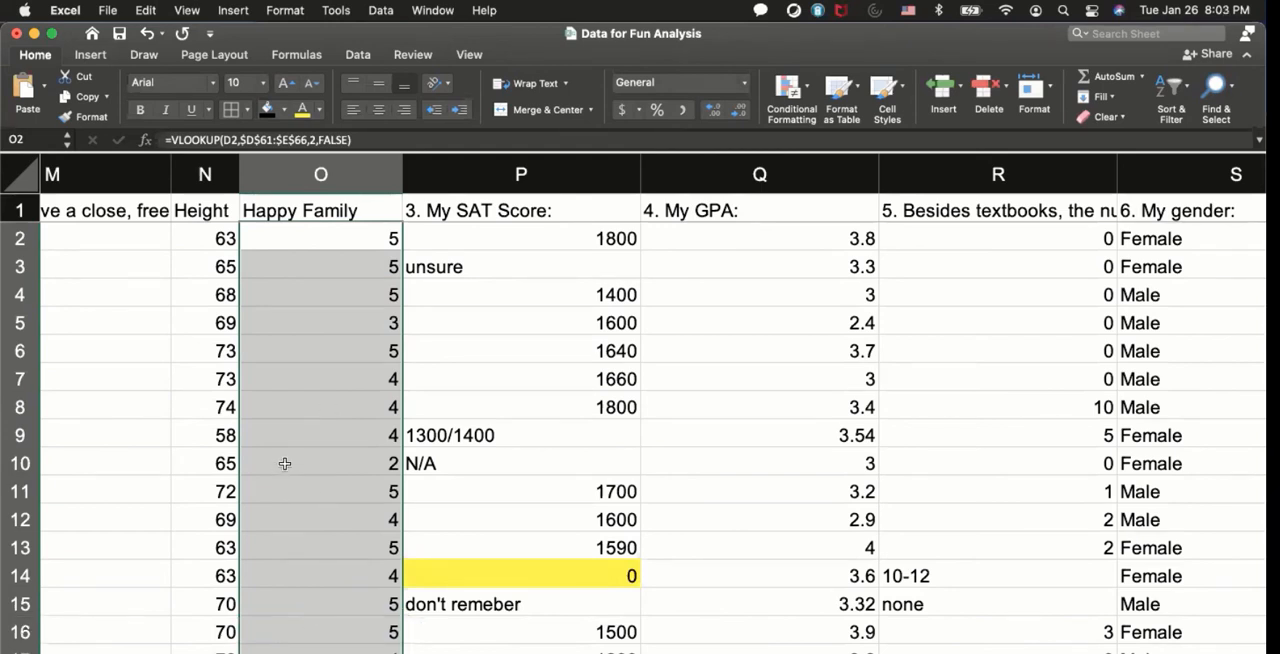
click(320, 238)
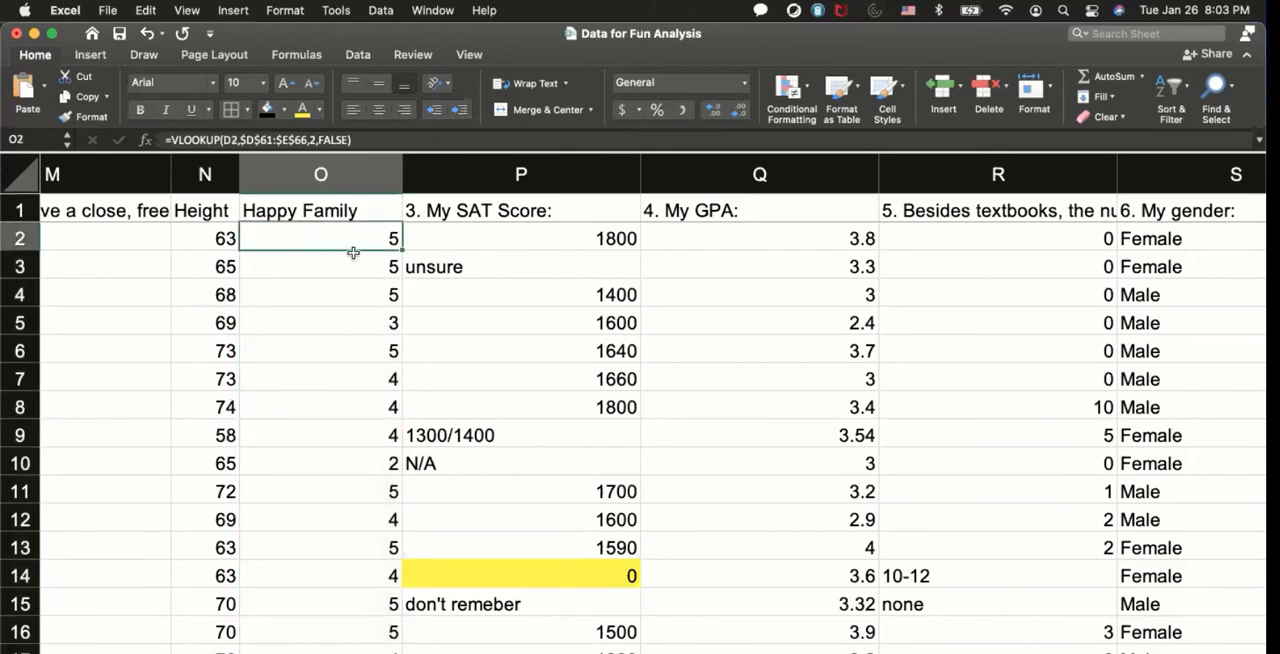
double_click(320, 238)
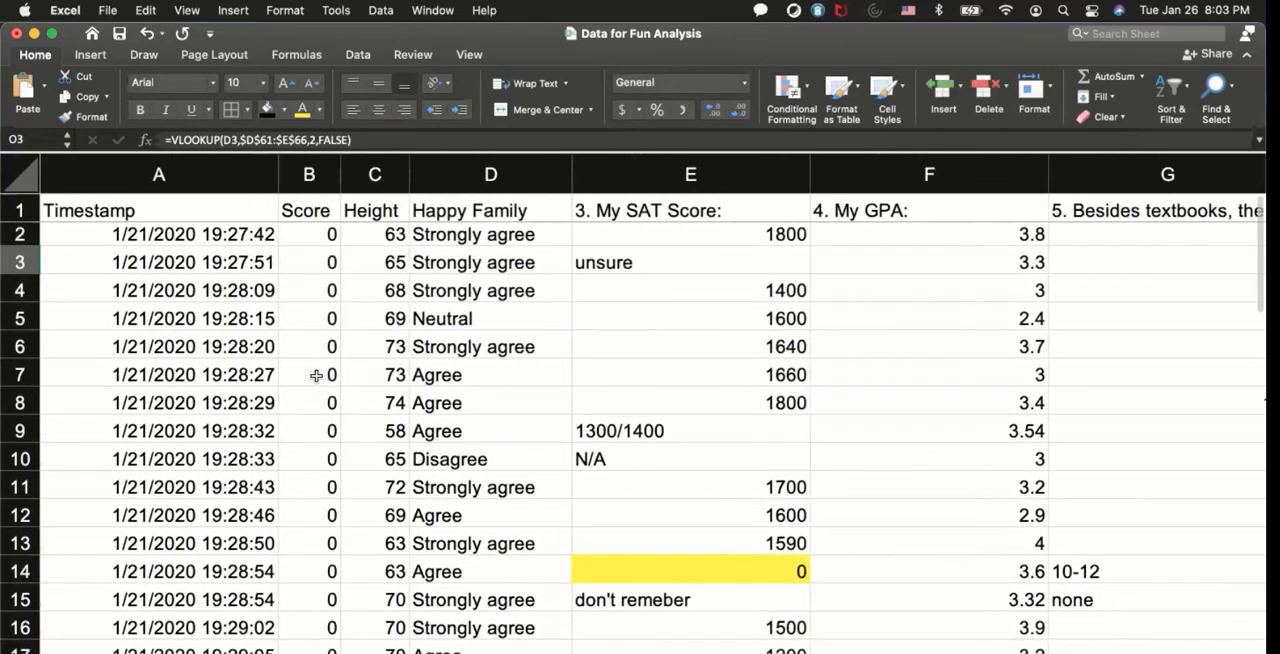
Step: Scroll to the D61:E66 lookup table, dismiss the invalid name warning and start typing 'Fam'
scroll(down, 3)
text(appy Family)
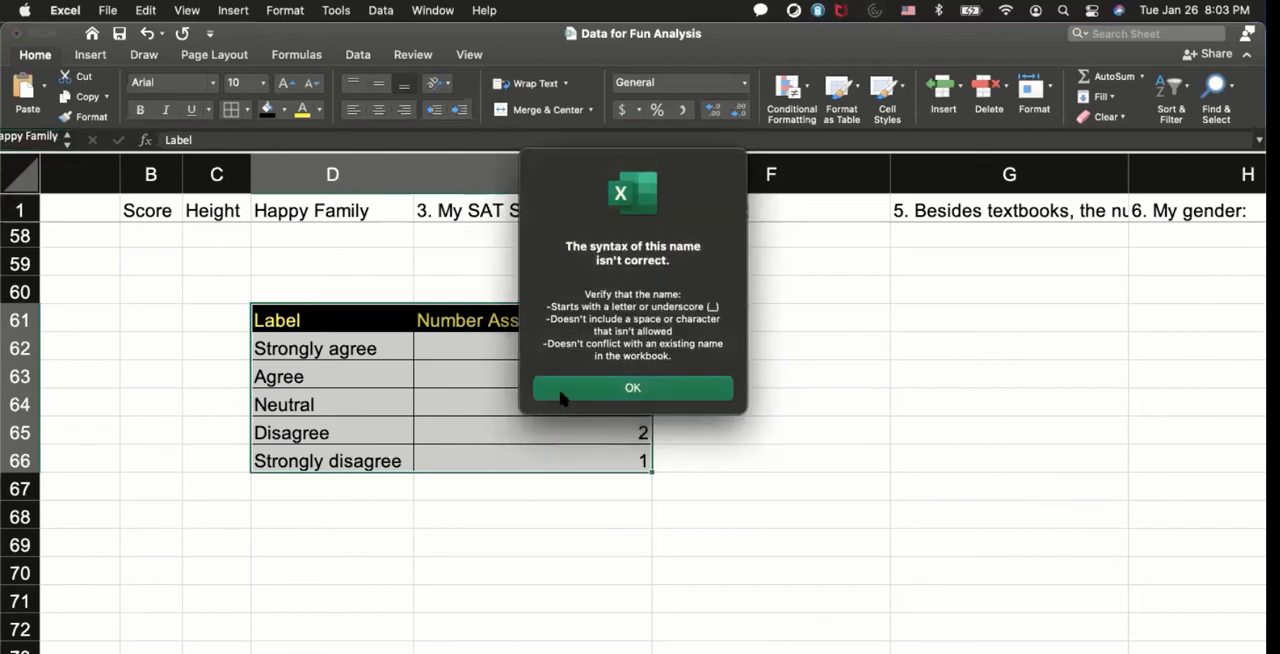
click(632, 388)
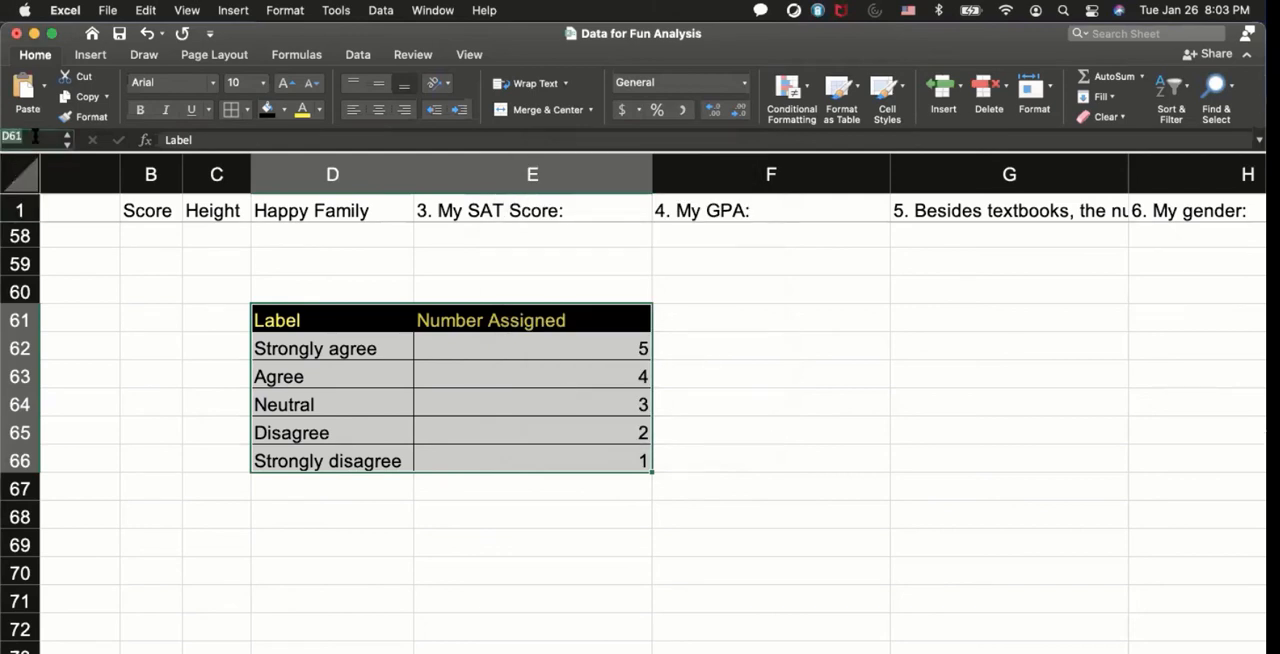
text(Family)
text(=VLOOKUP(D2,$D$61:$E$66,2,FALSE)
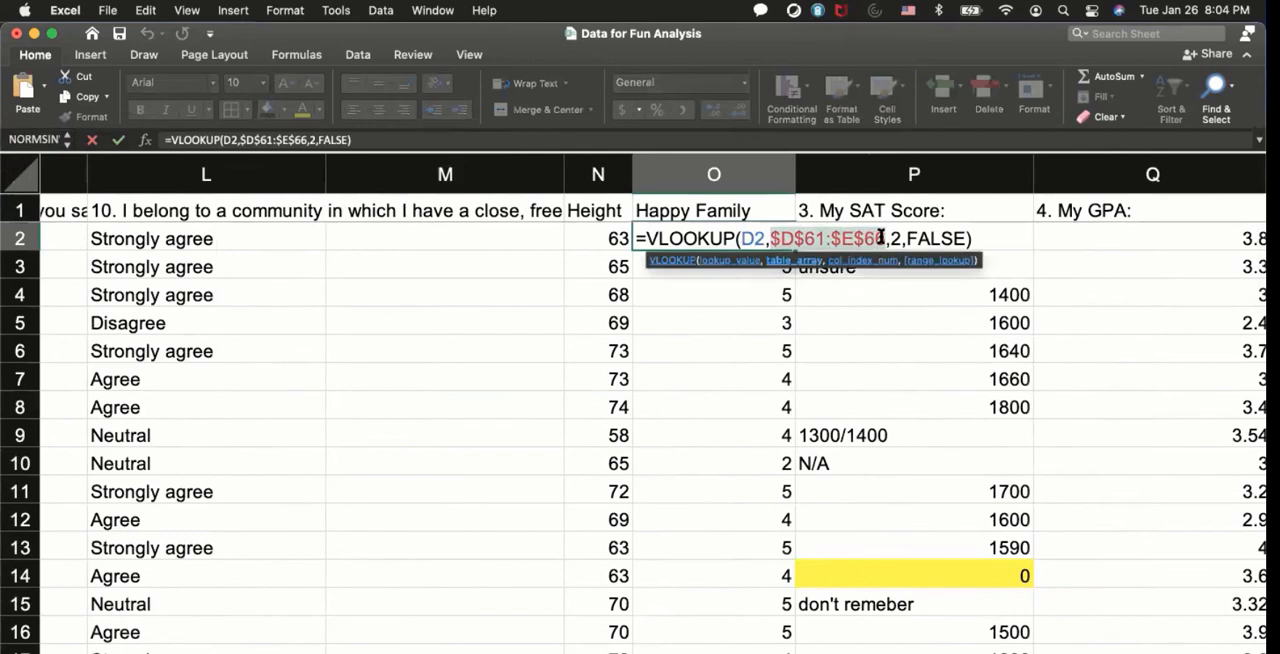
Step: Name the table Family, use Family in O2's lookup formula, and verify O3 uses it too
text(Family)
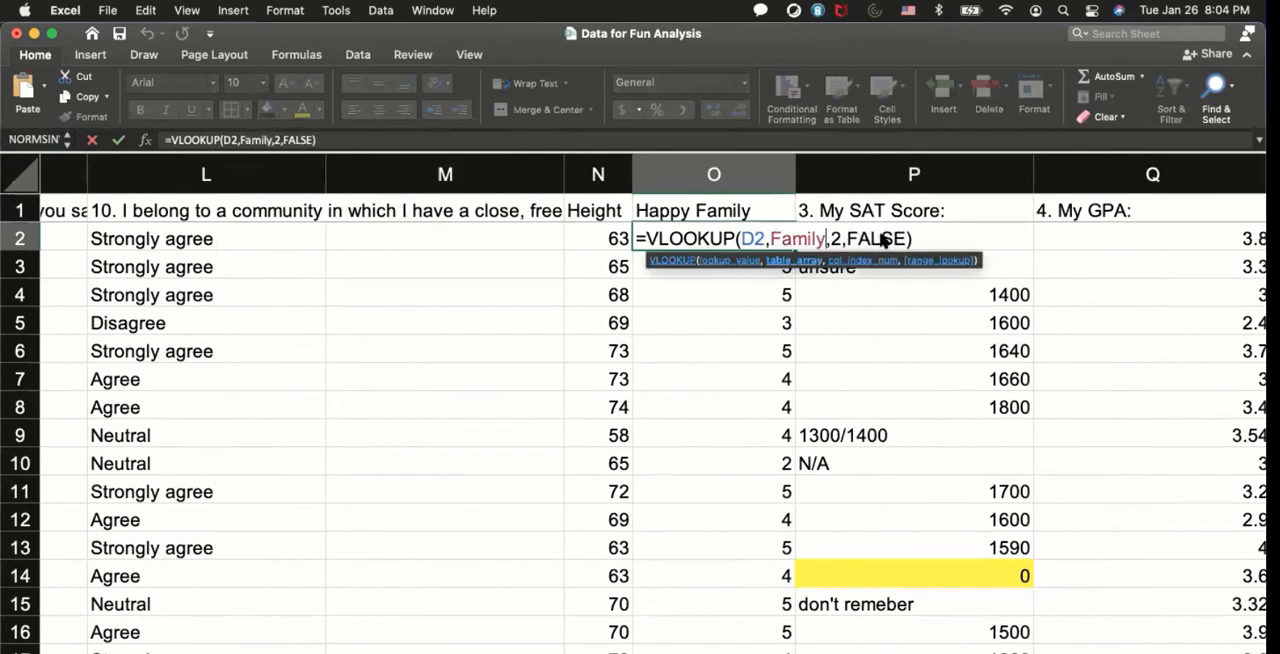
key(Return)
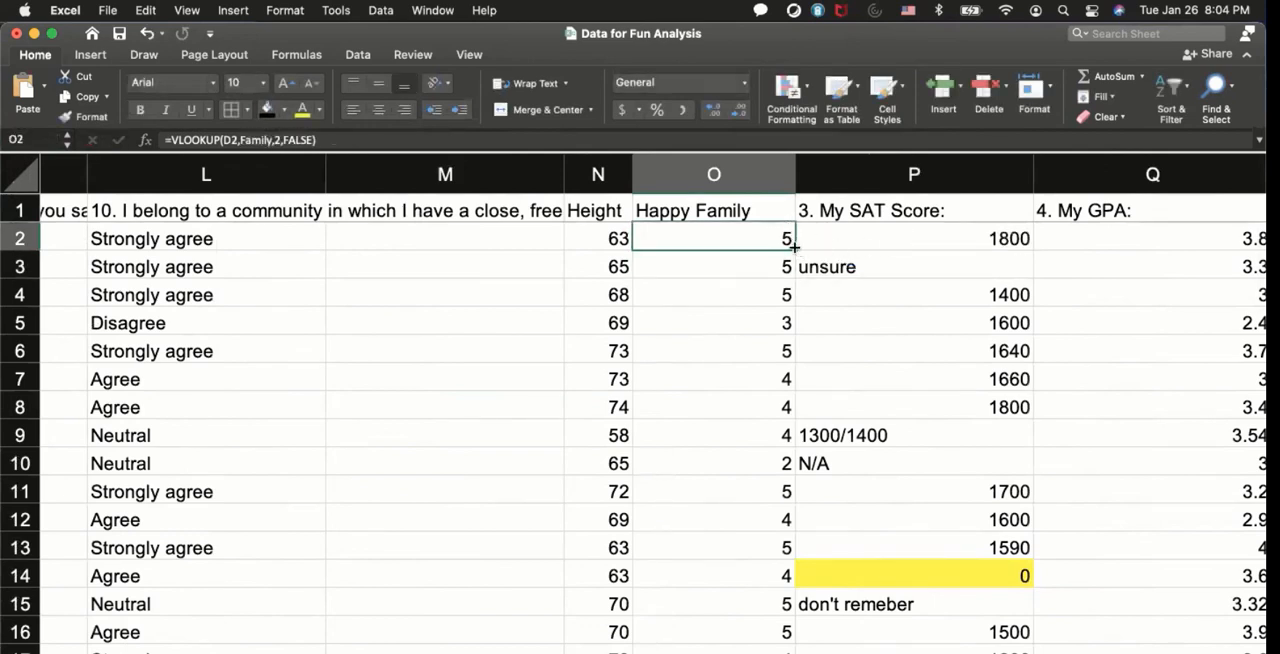
click(714, 266)
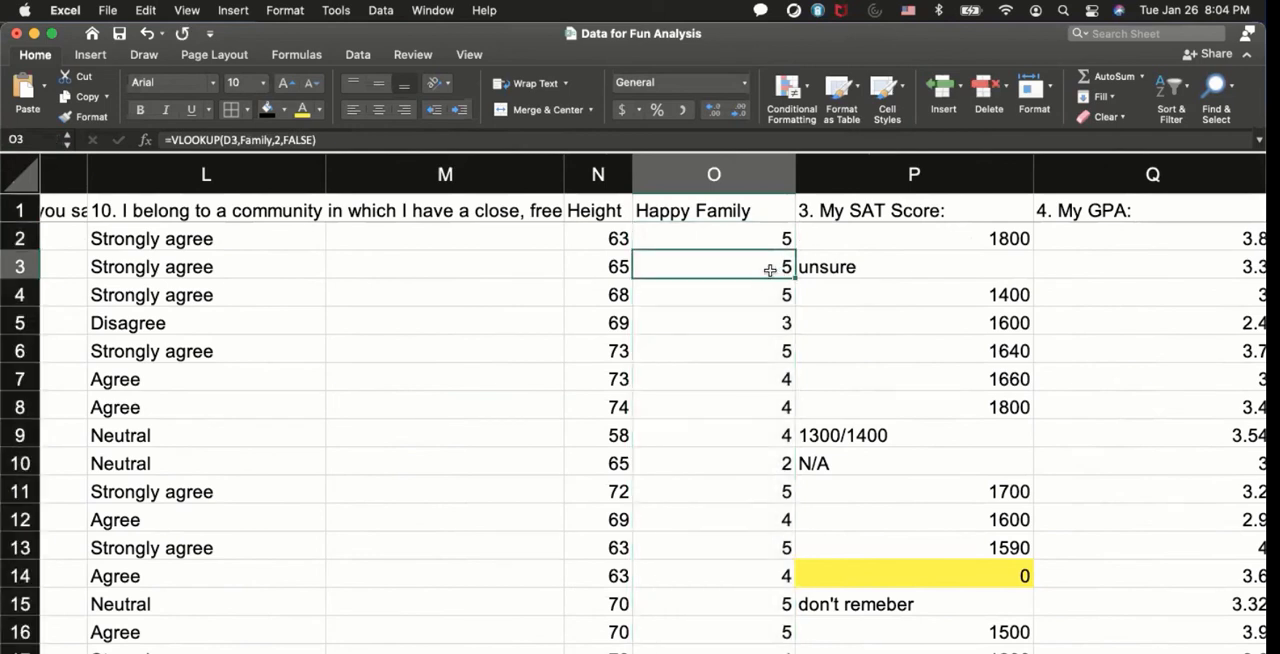
double_click(714, 268)
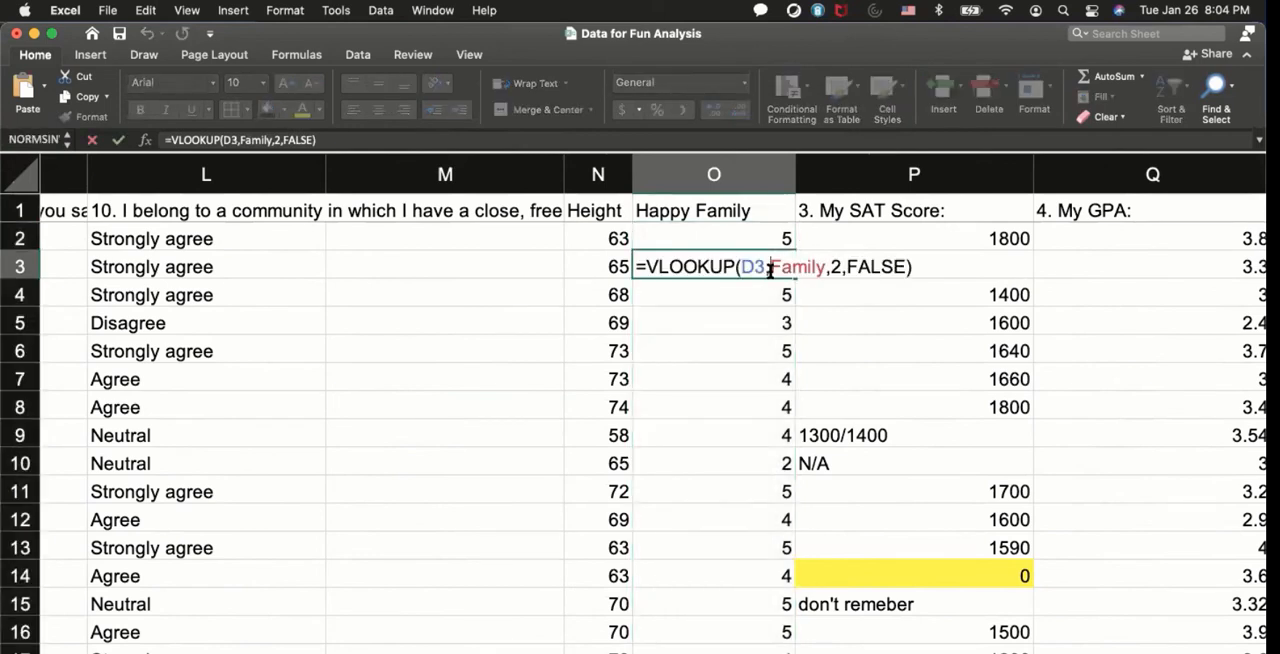